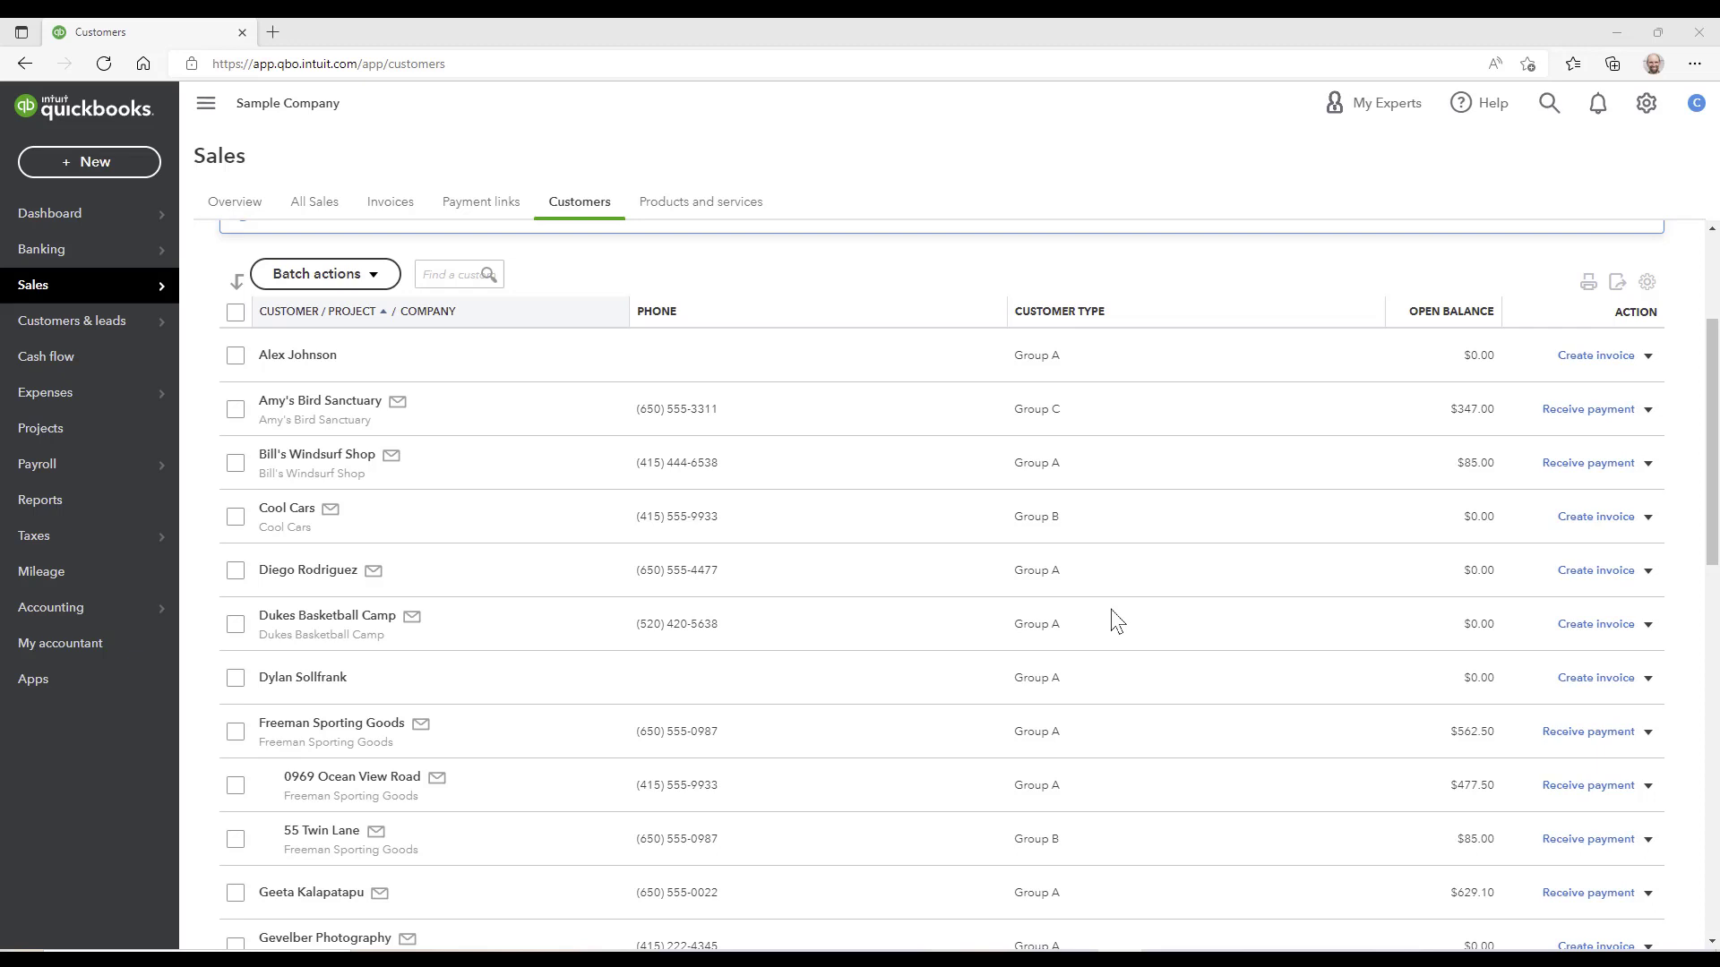
mouse_move(1057, 328)
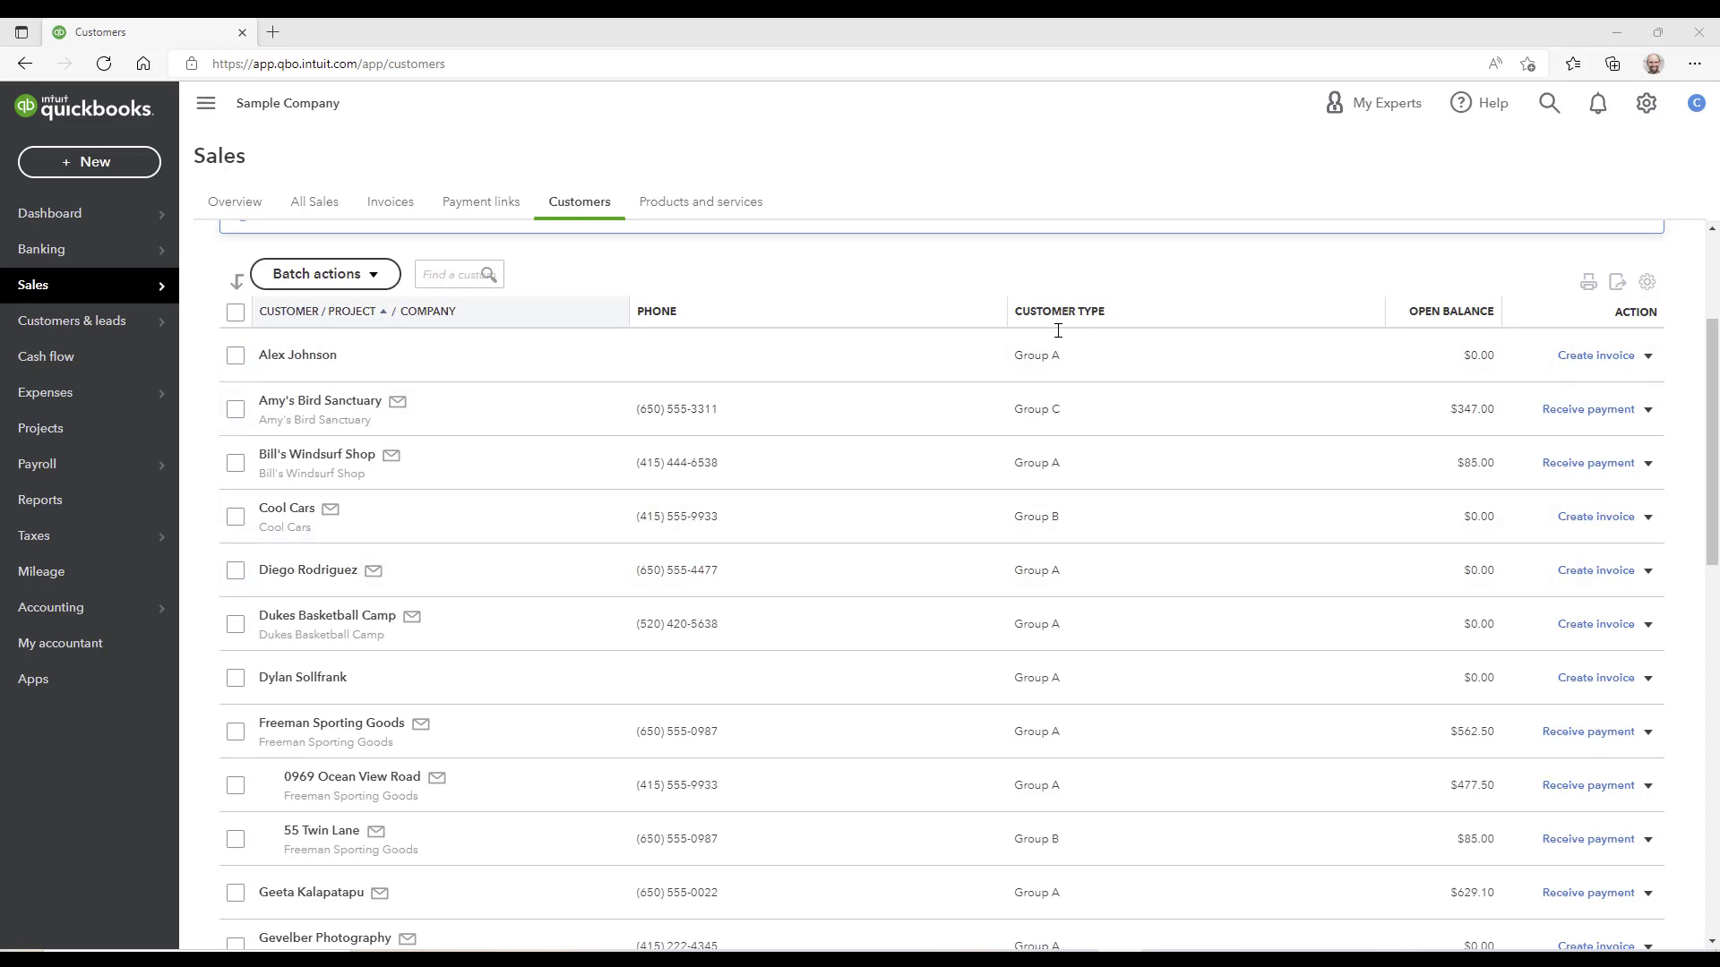
Step: Open the Customer types list from the Sales > Customers page
scroll("up", 3)
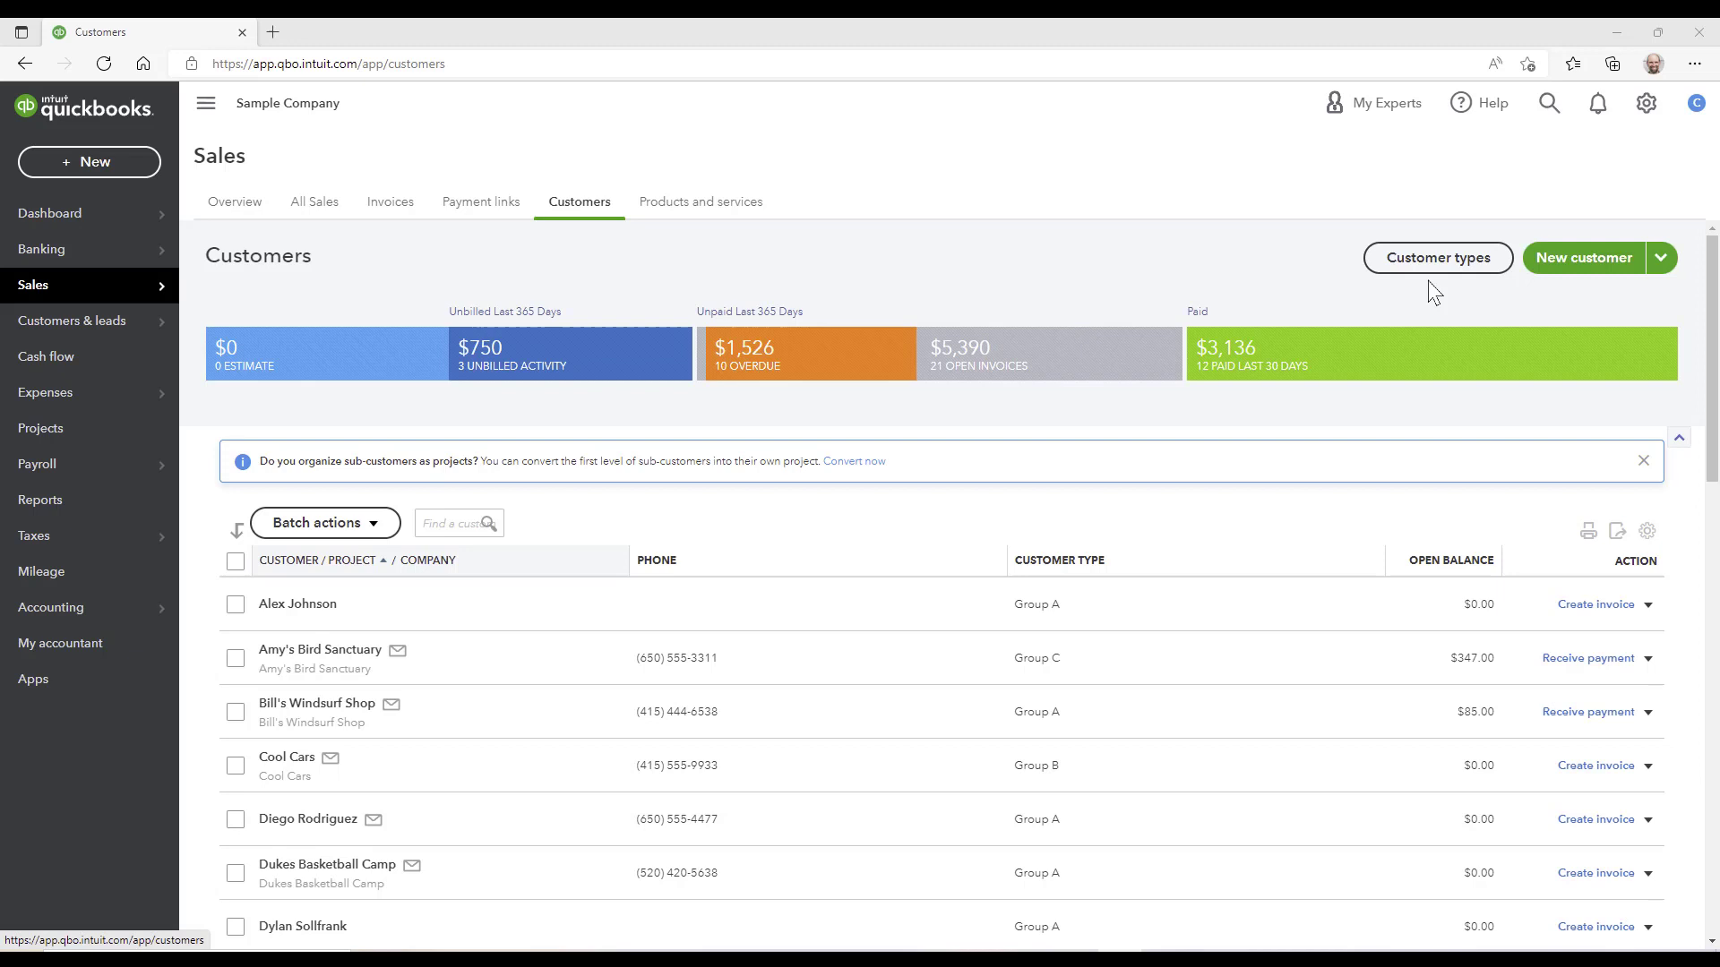
left_click(1437, 258)
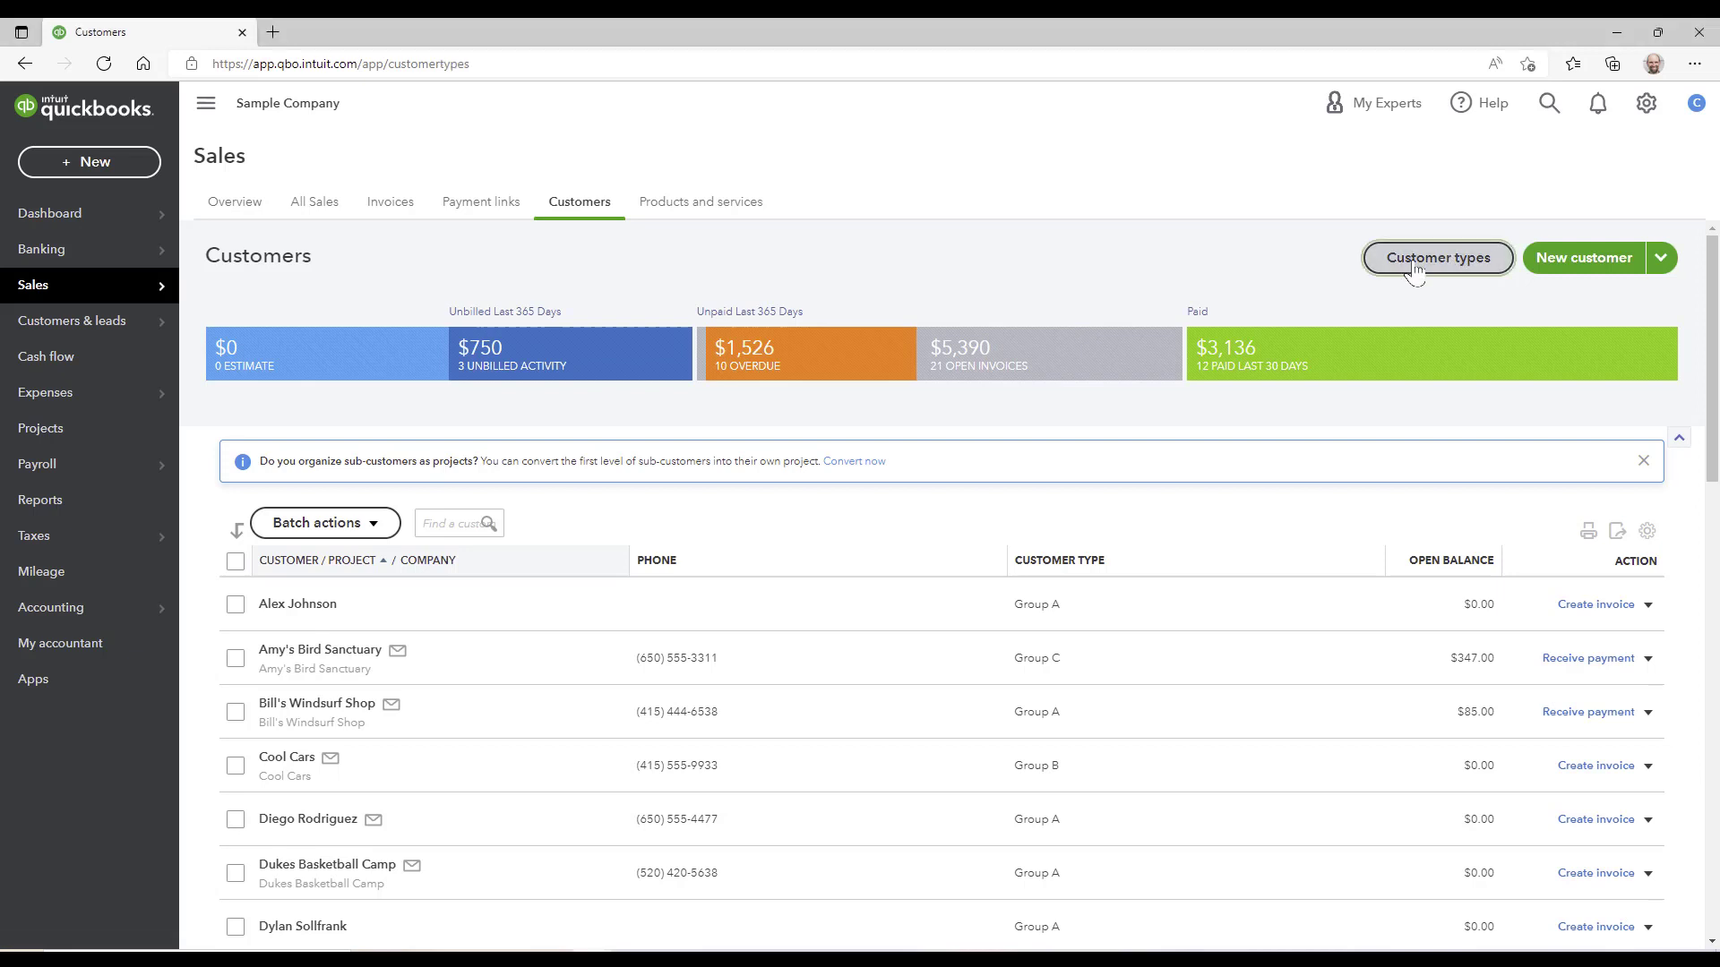
Step: Create and save a new customer type named 'Group D'
left_click(1437, 258)
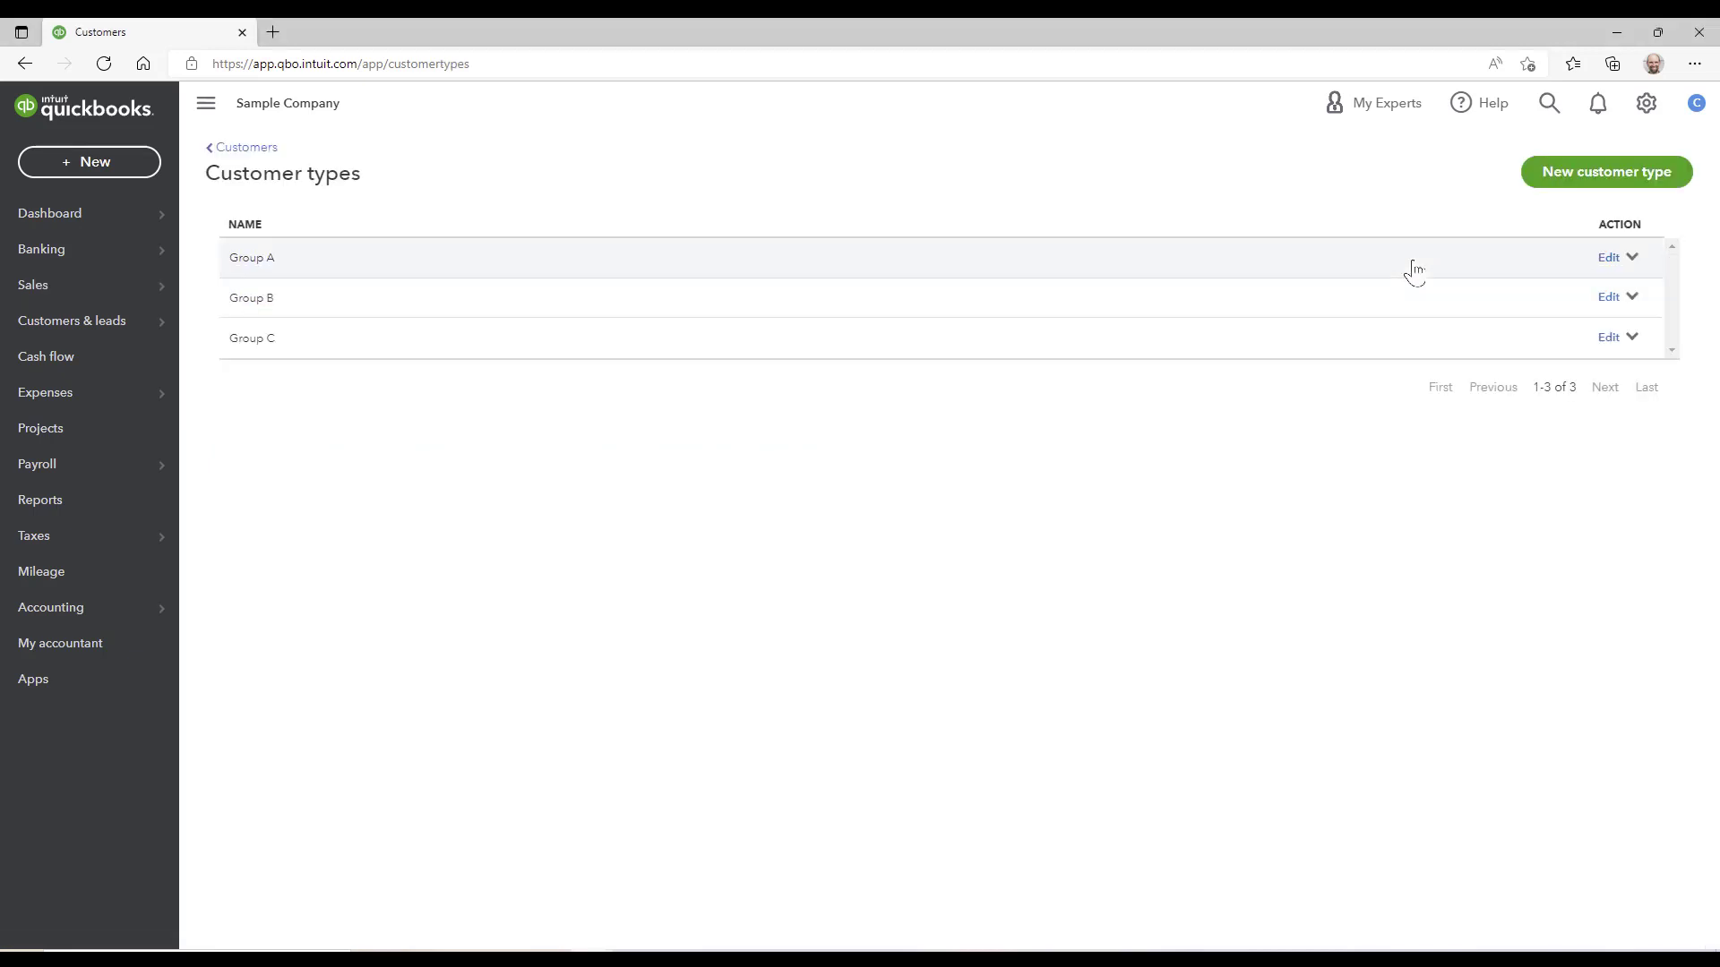
left_click(1604, 171)
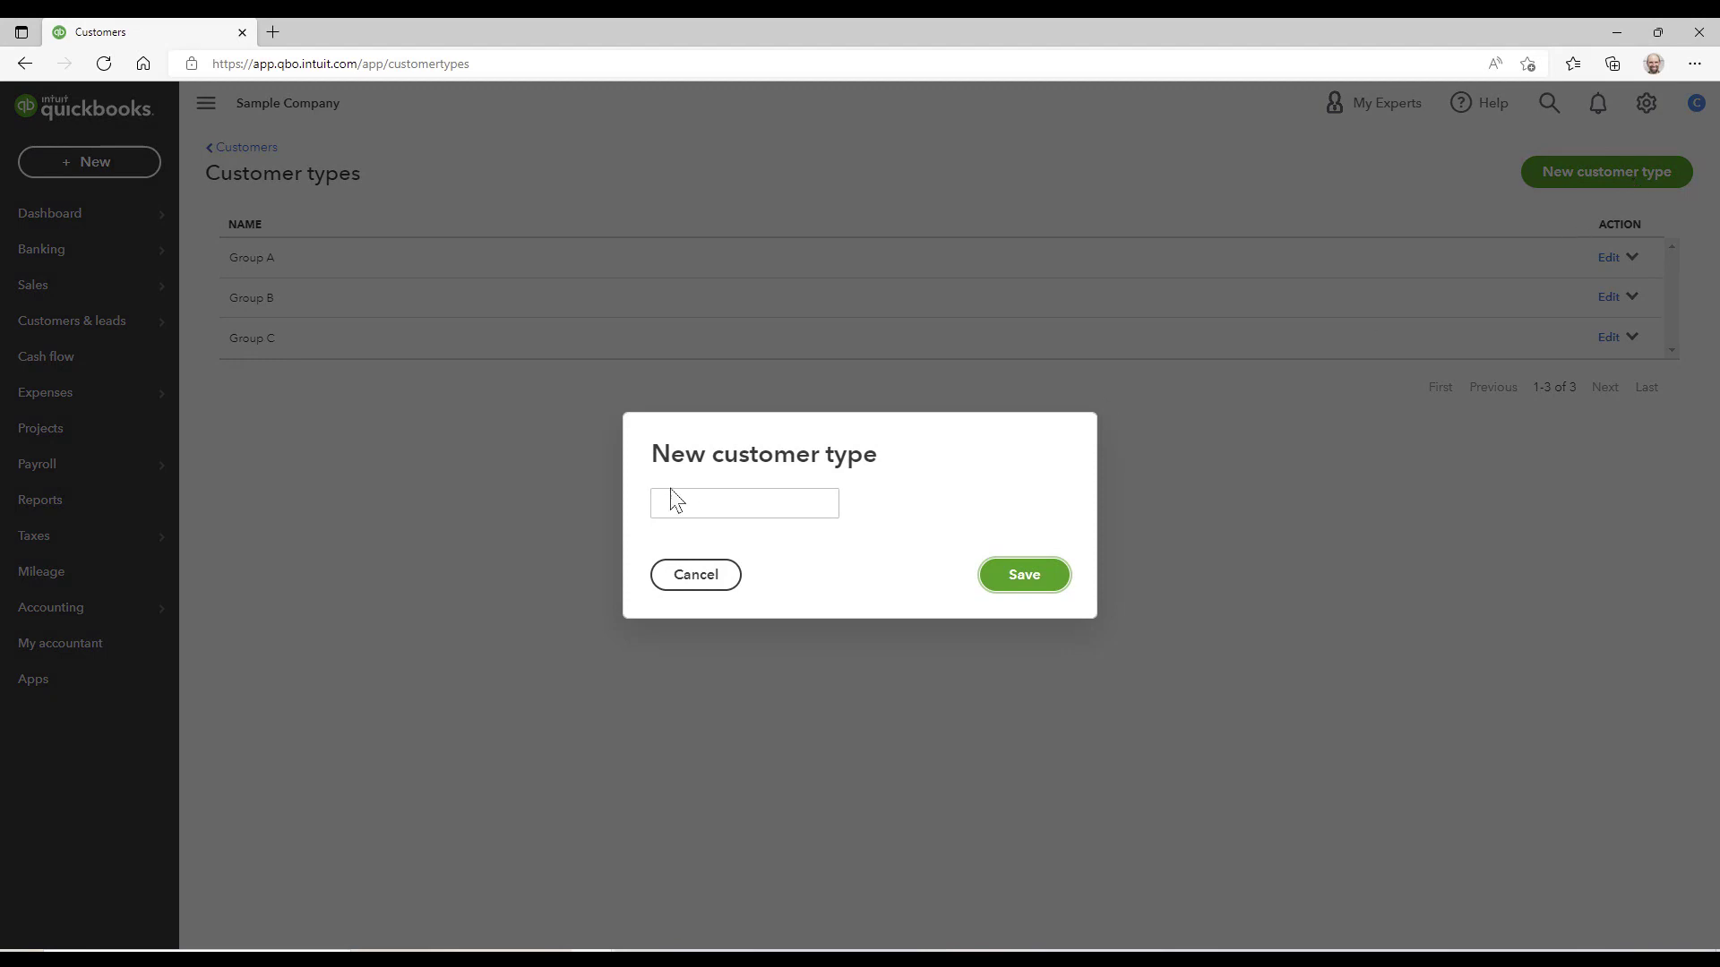
type("G")
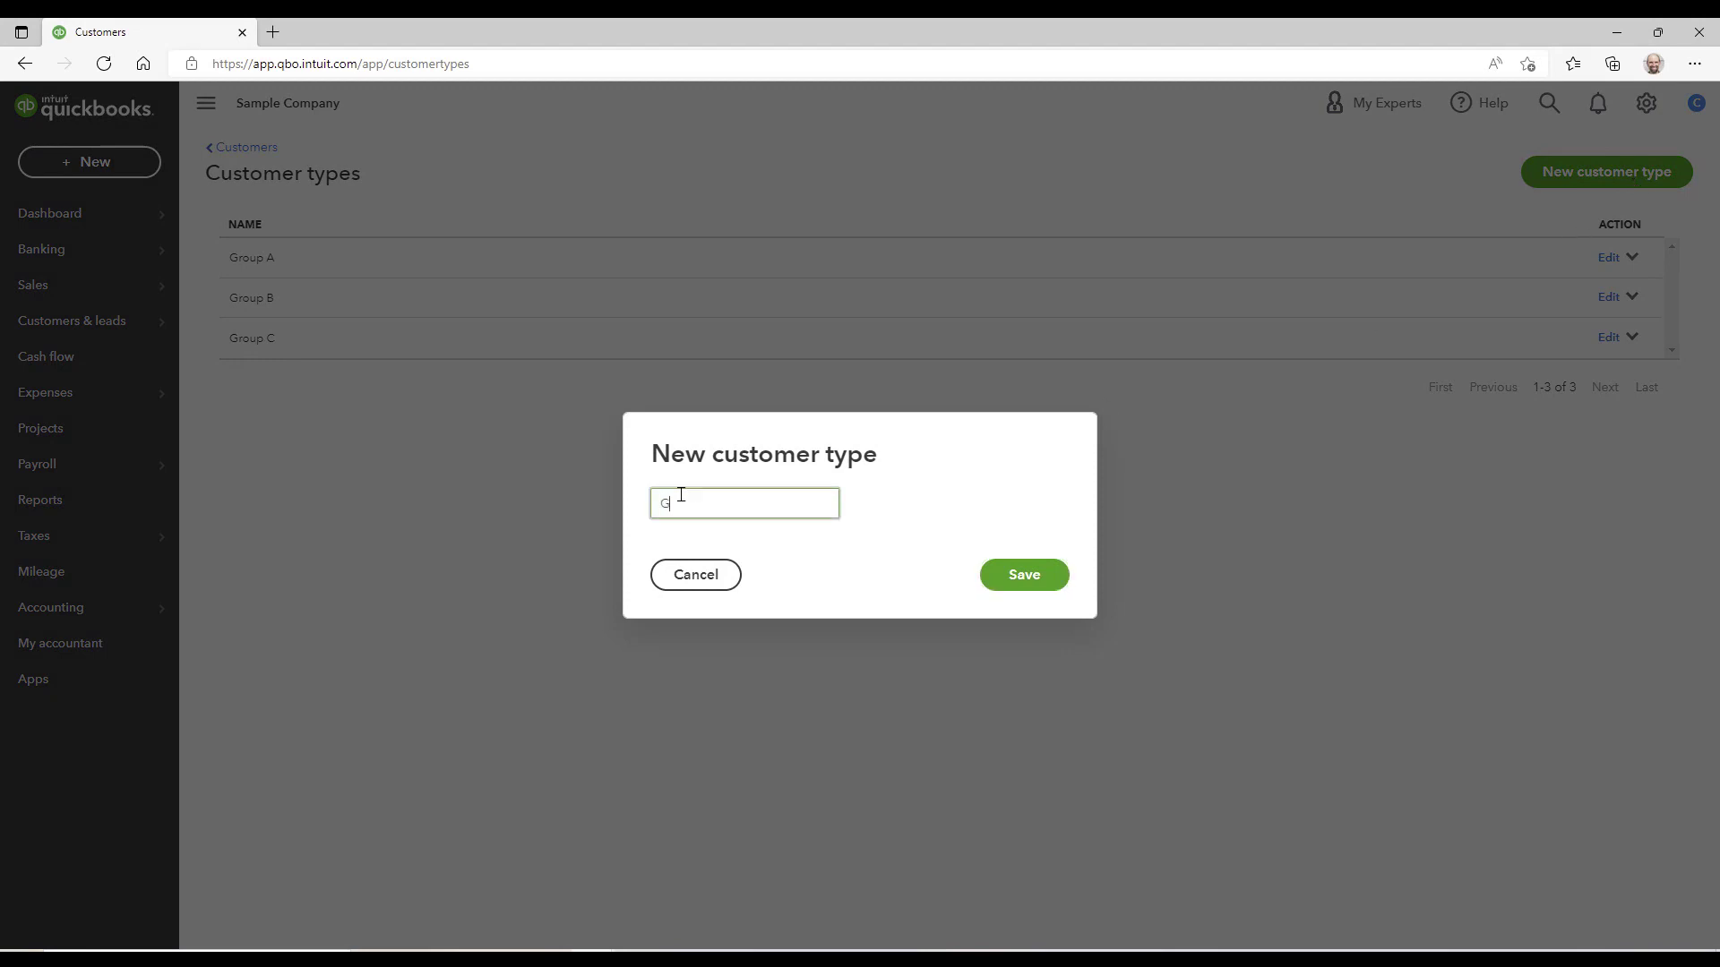
type("roup D")
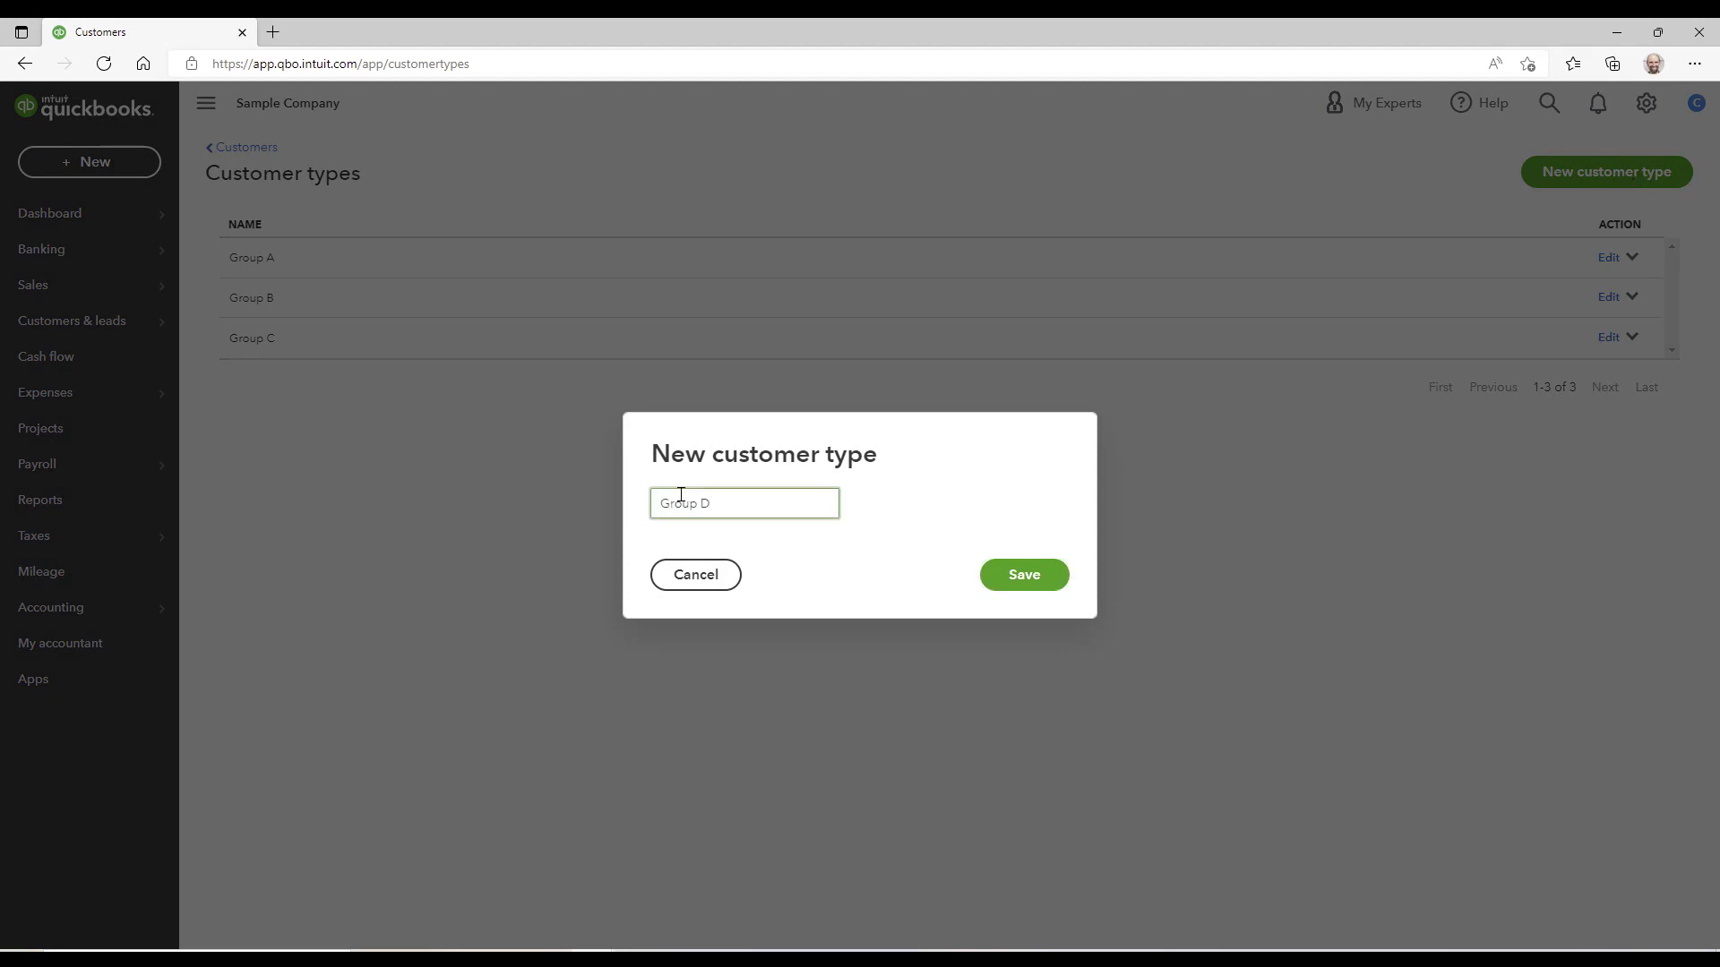
left_click(1021, 573)
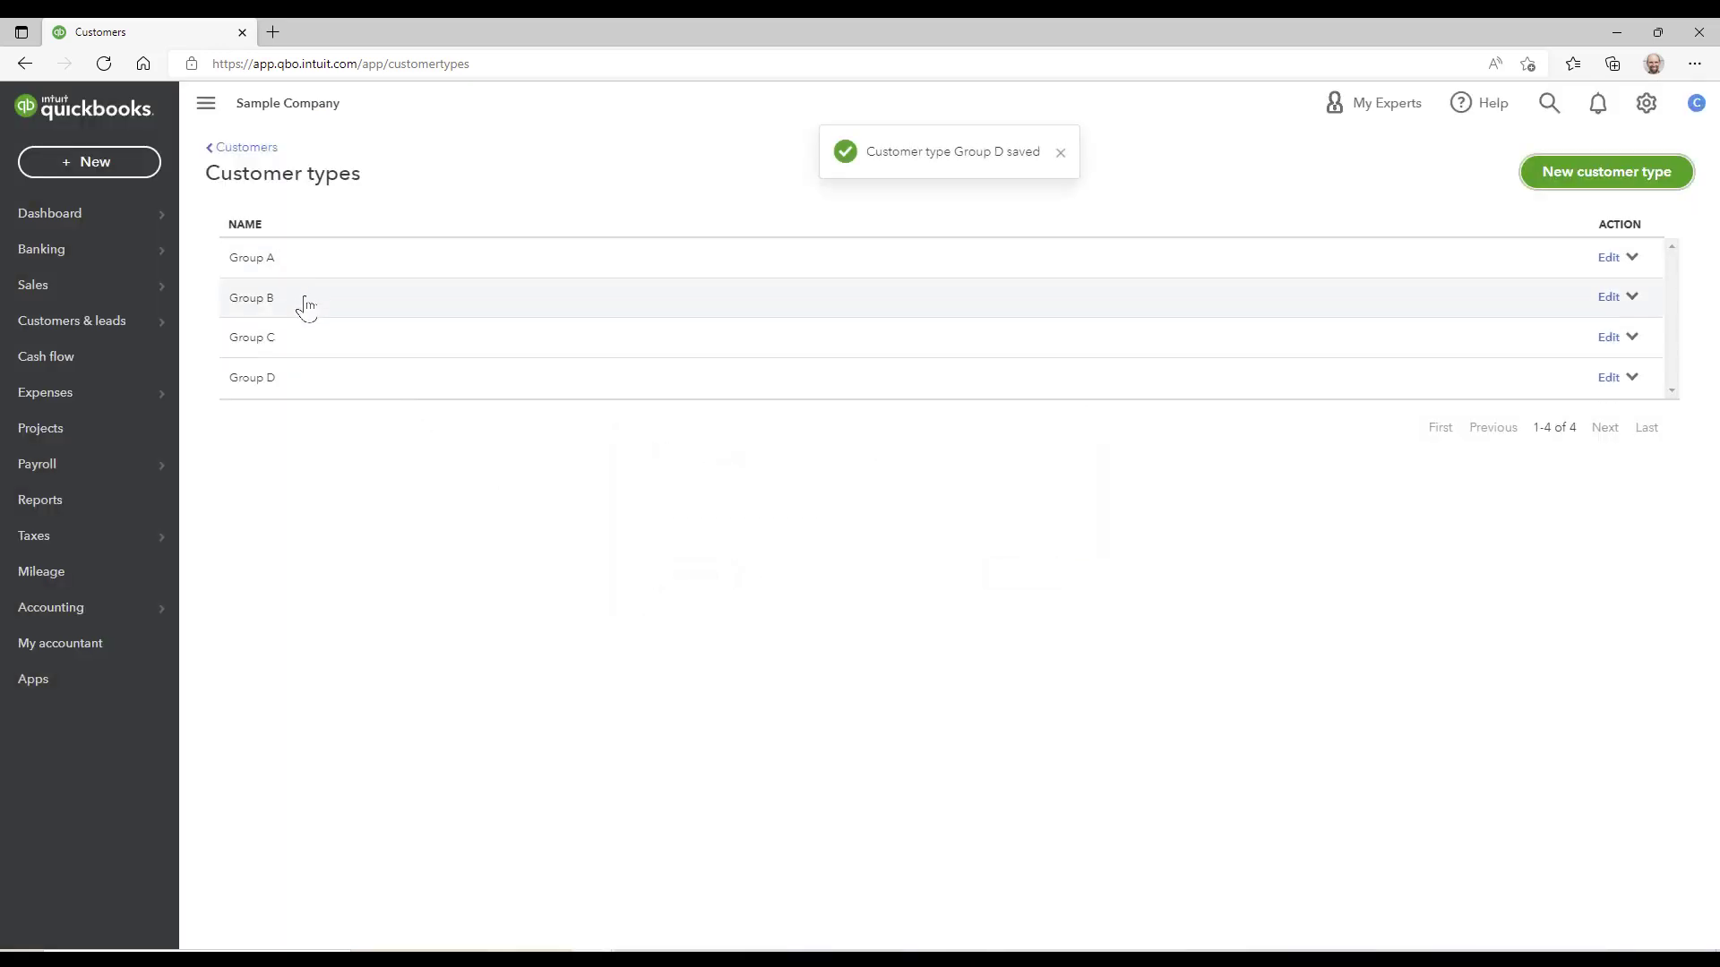
mouse_move(317, 391)
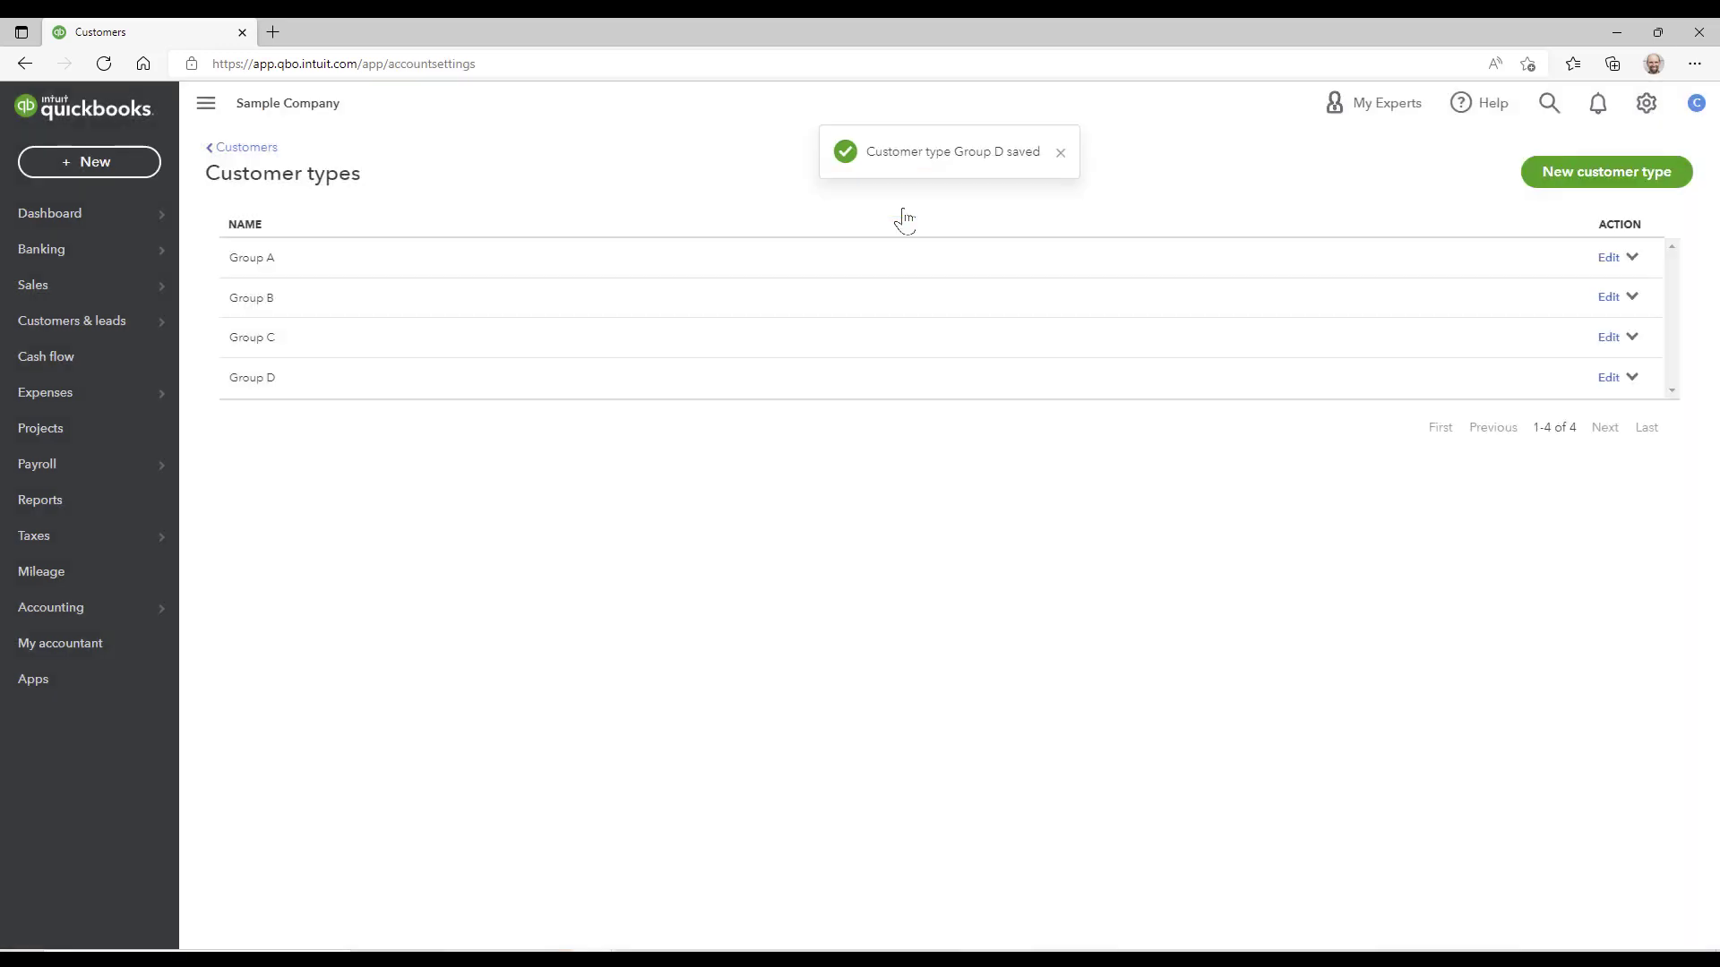
left_click(1645, 103)
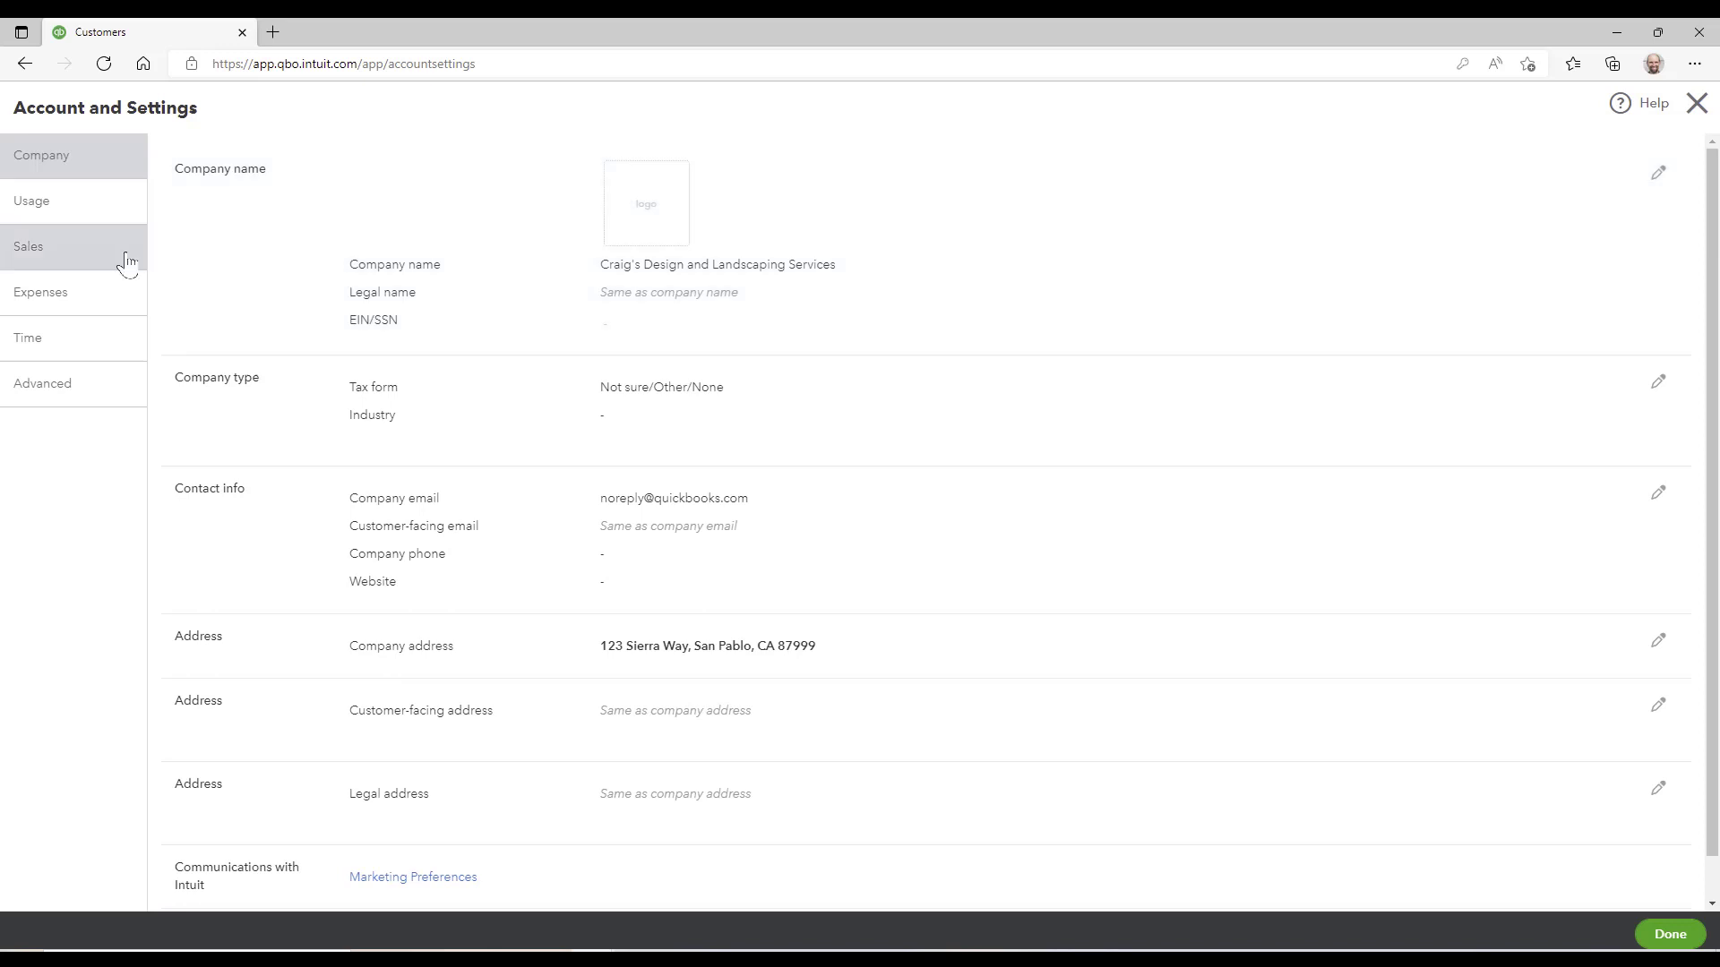
left_click(28, 245)
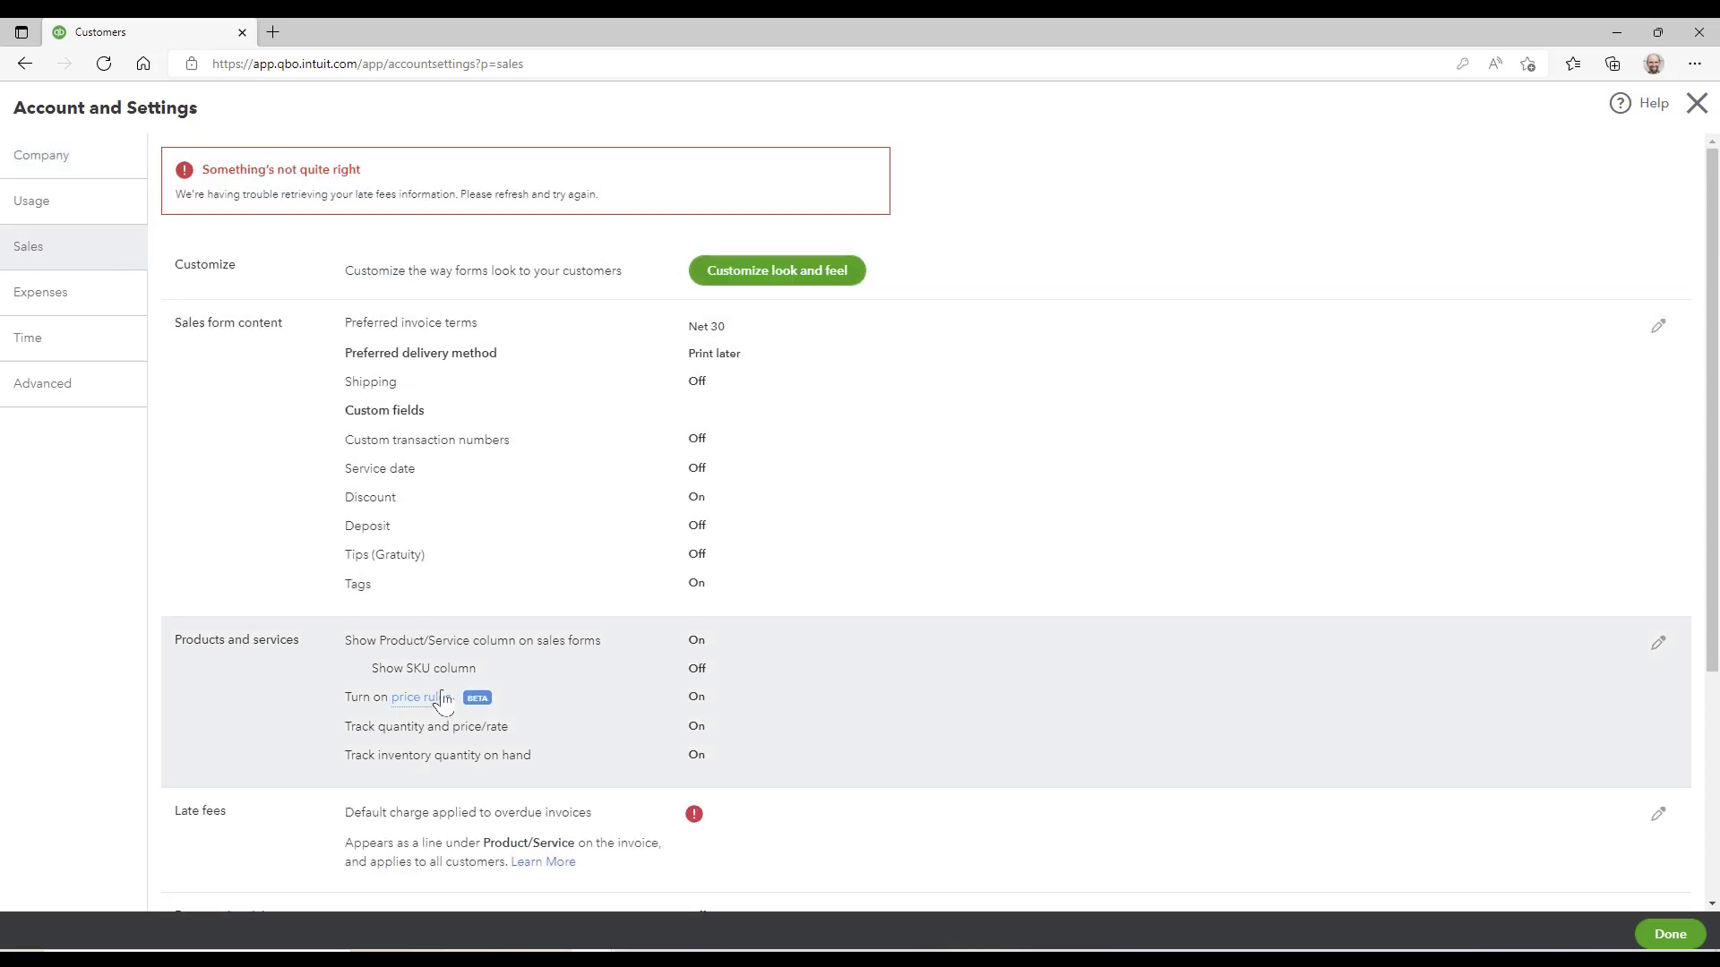
mouse_move(685, 710)
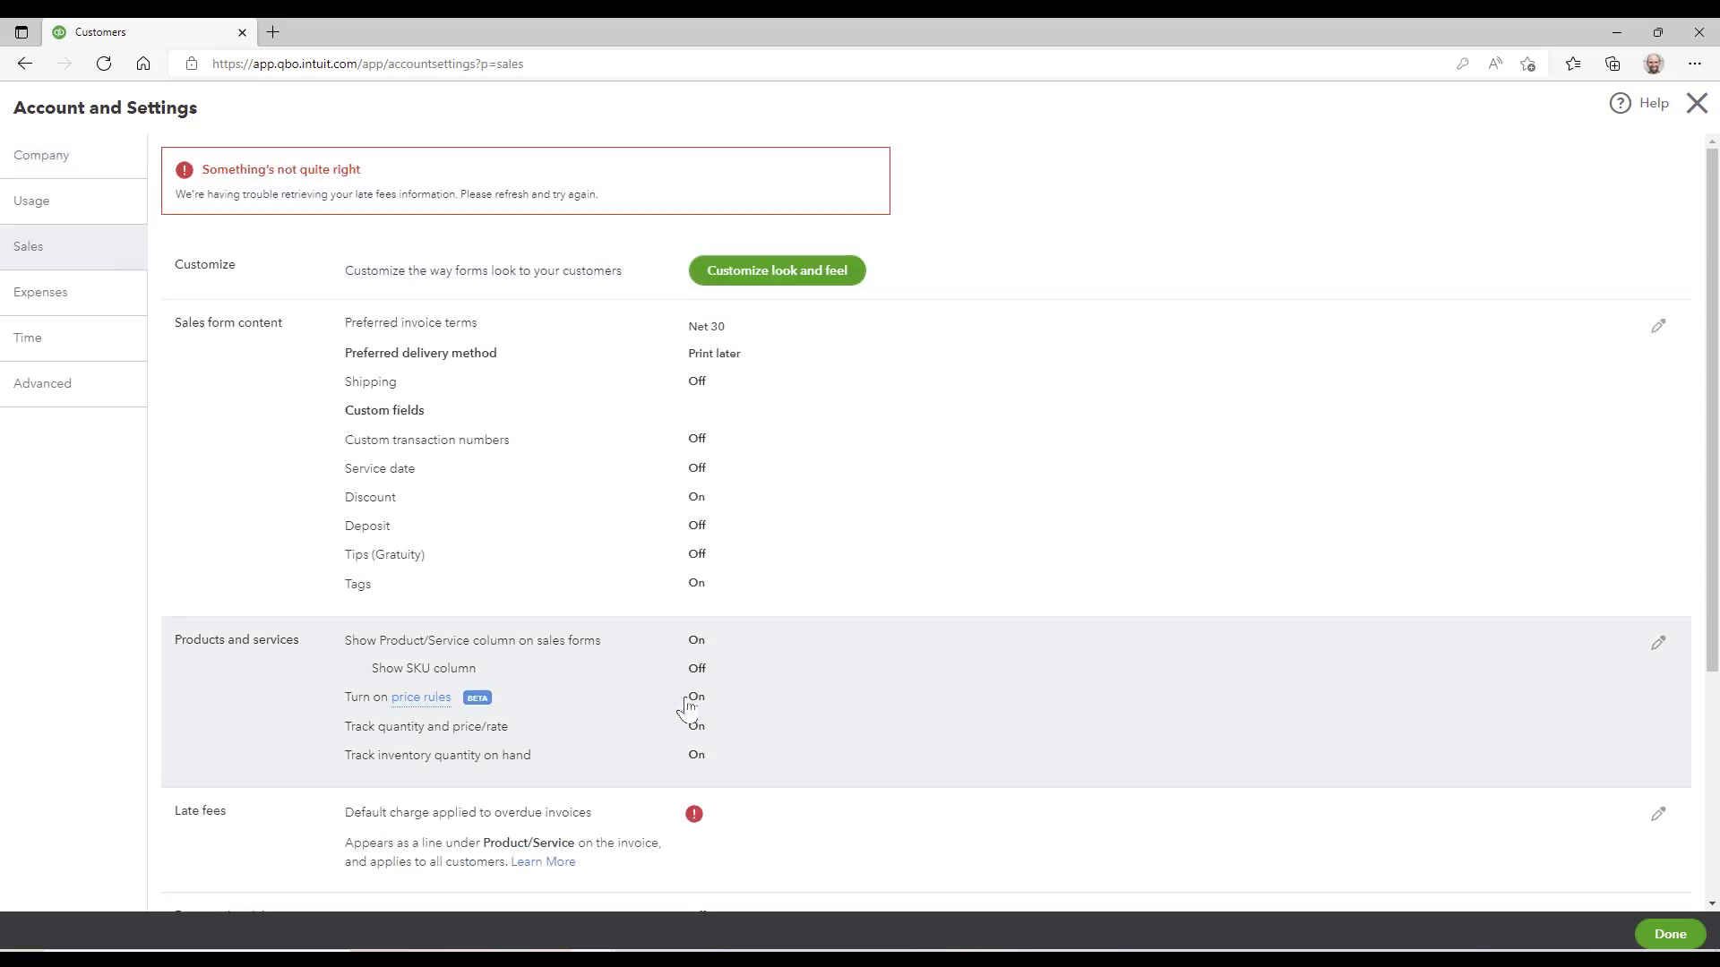
mouse_move(707, 710)
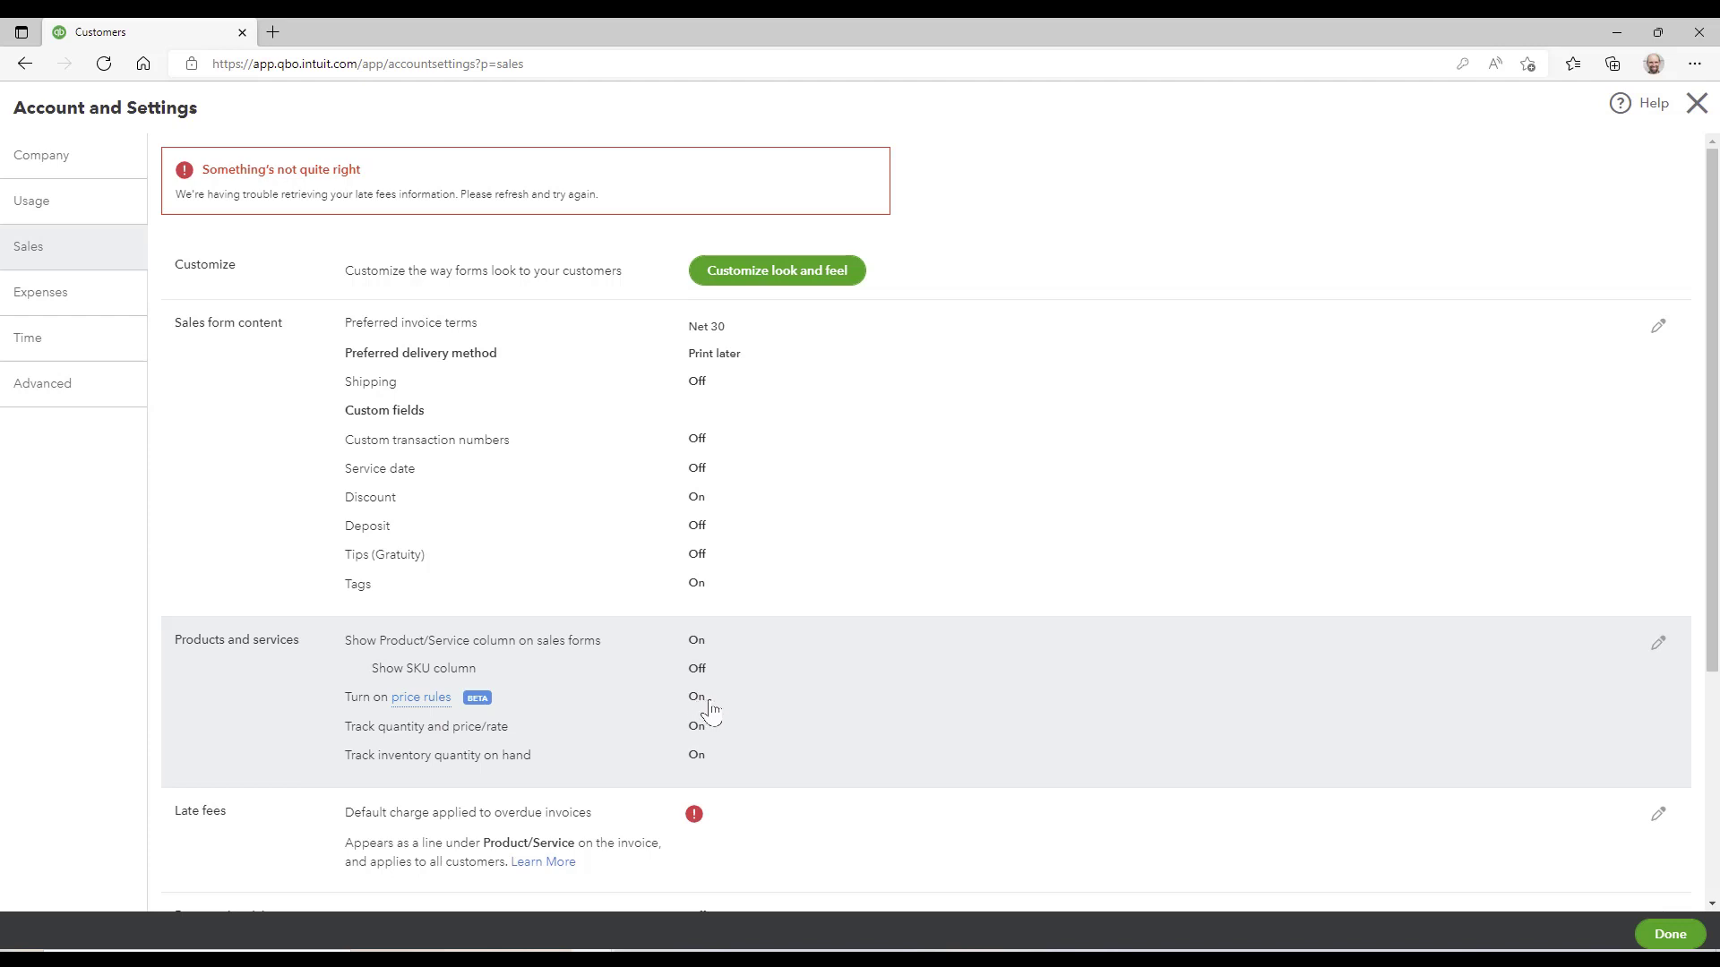
mouse_move(1594, 891)
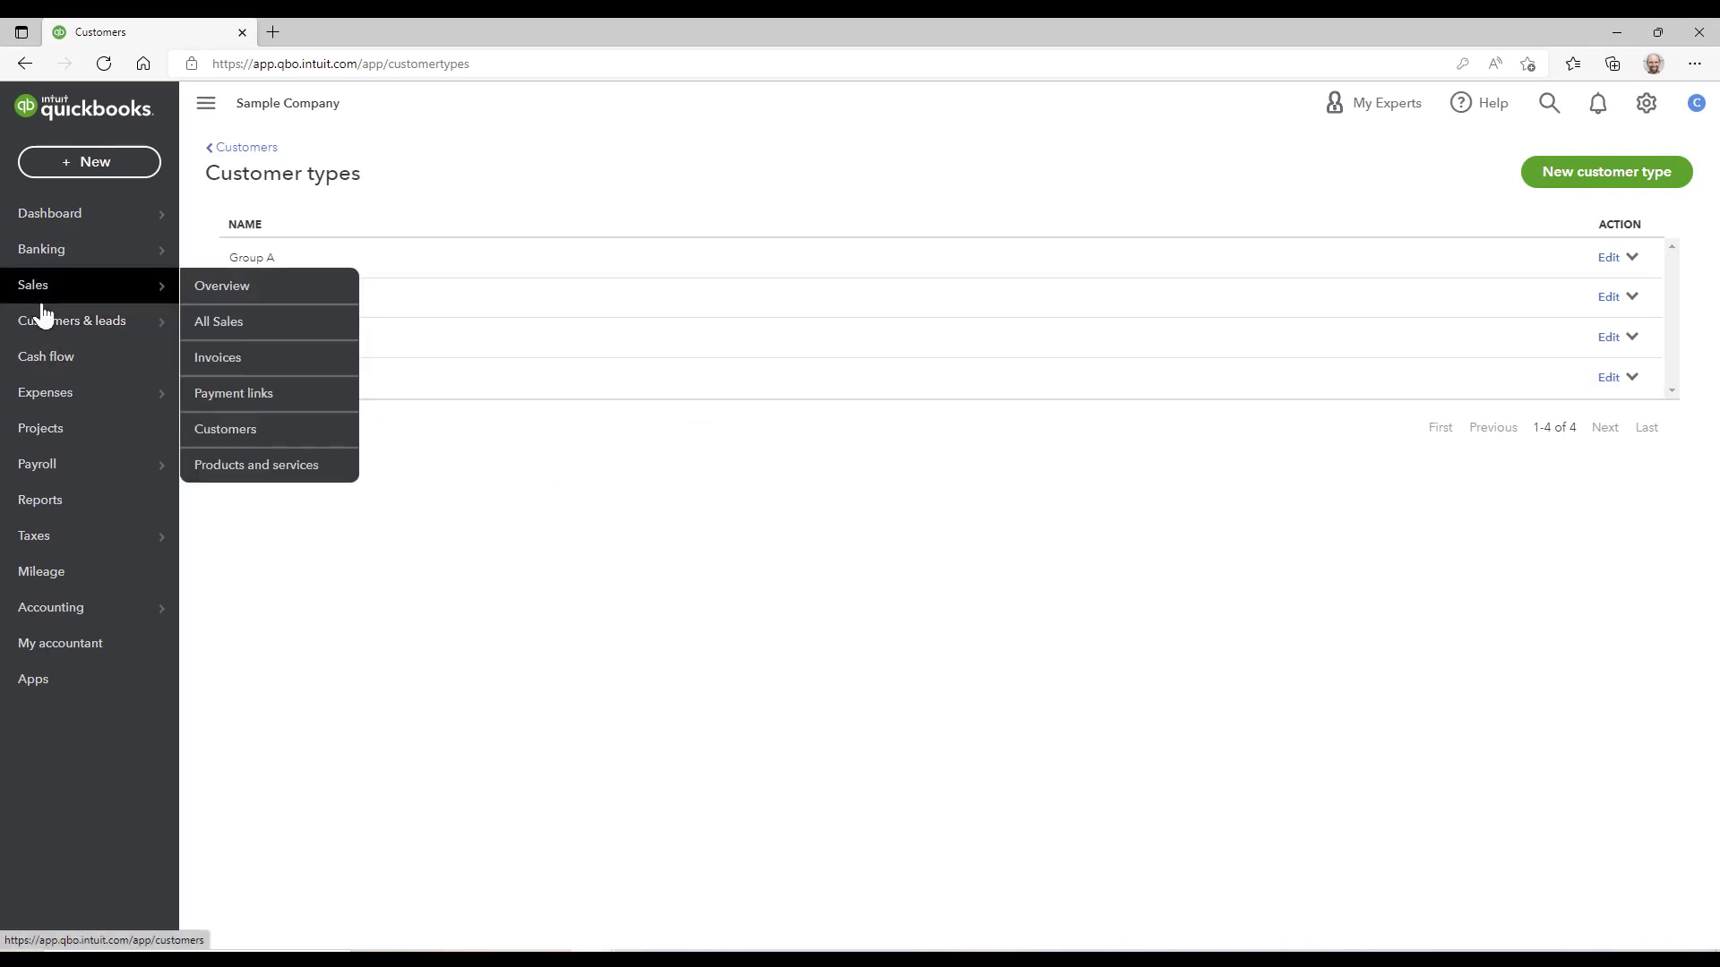
Step: Reopen the customers list, toggle the Customer Type column off and on, and scroll down
left_click(225, 429)
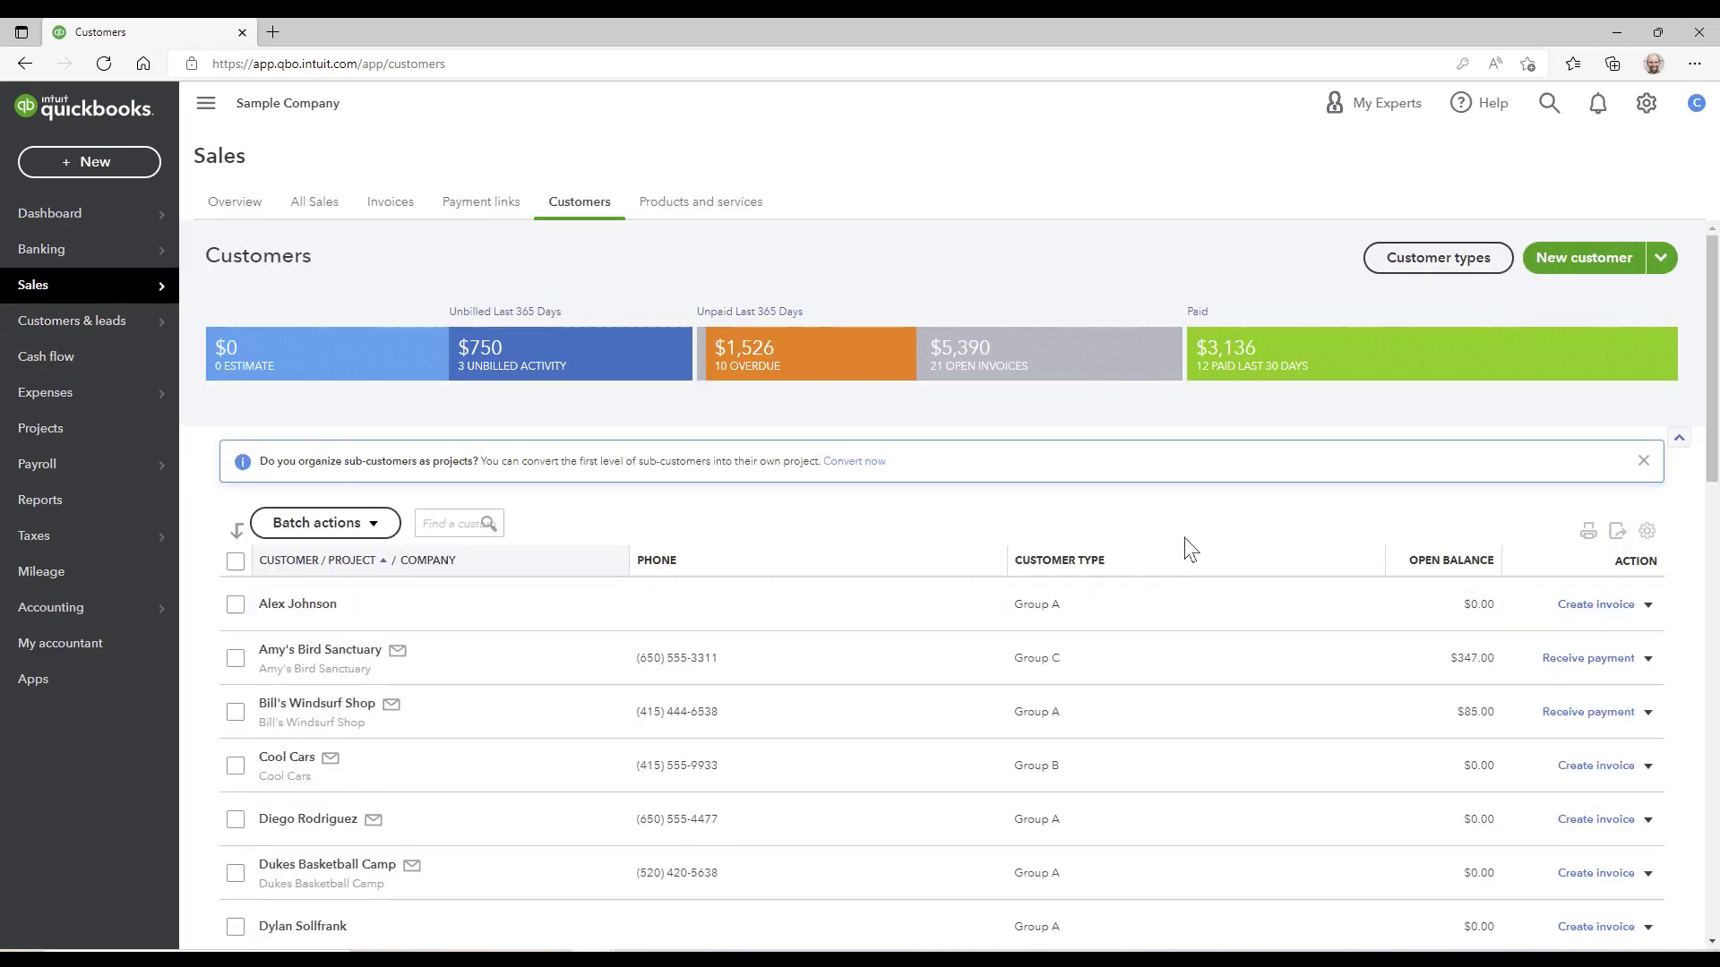
mouse_move(1221, 656)
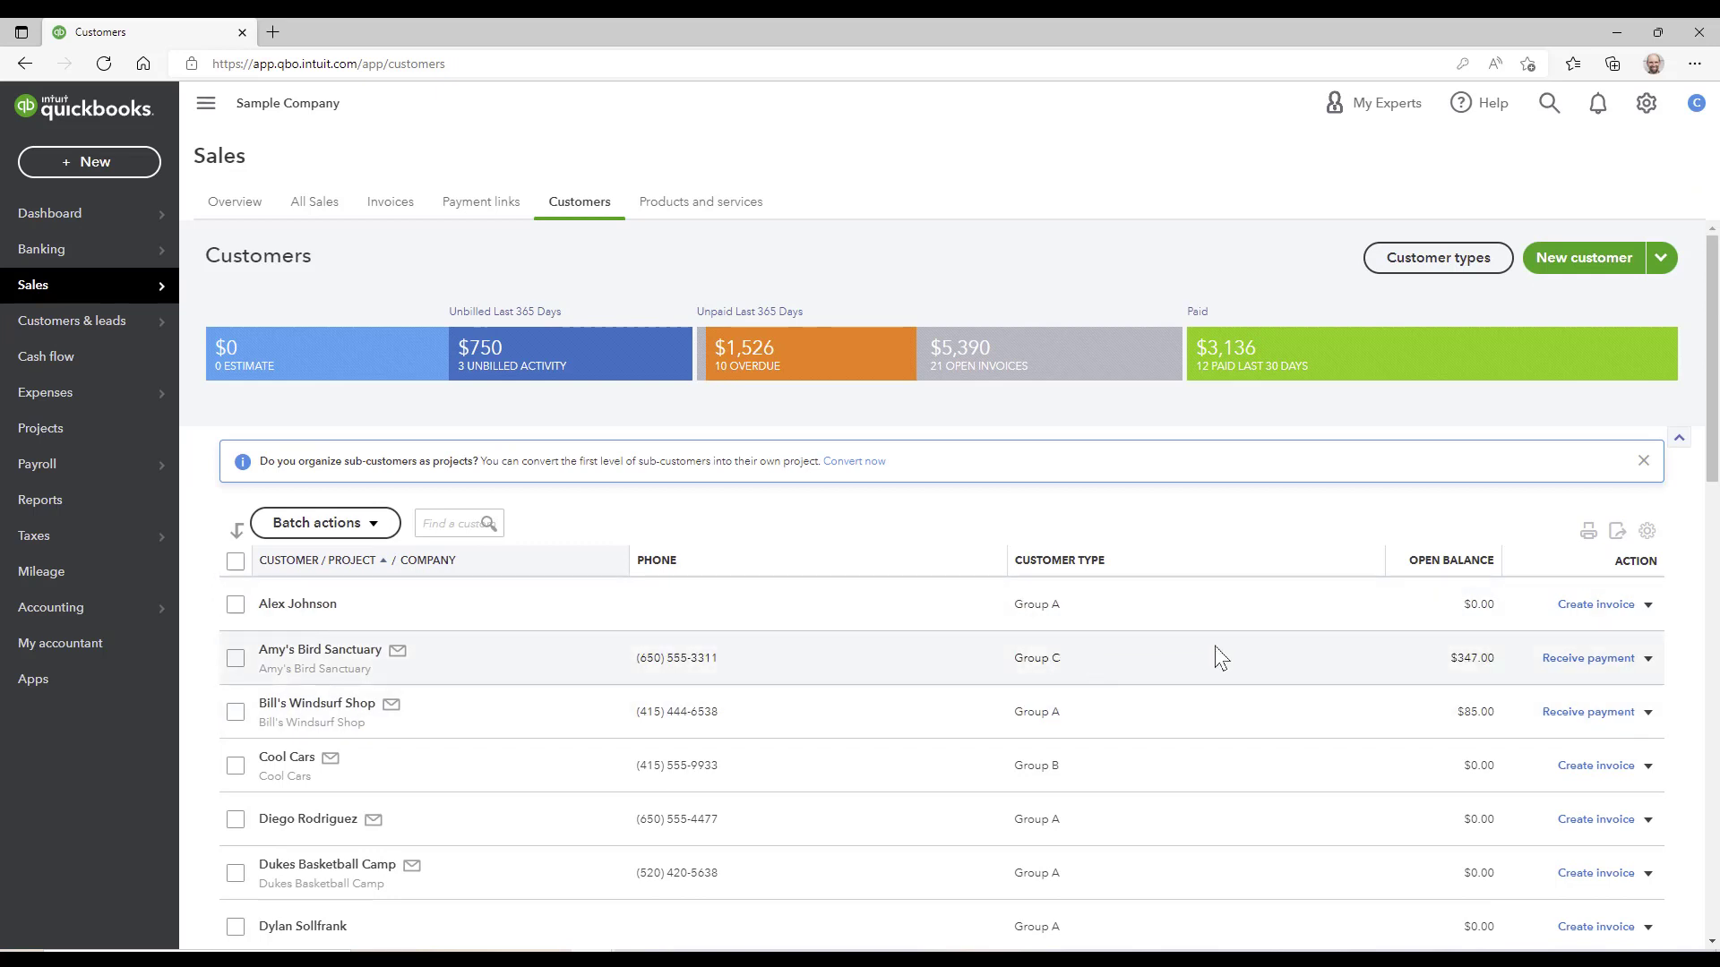
left_click(1646, 533)
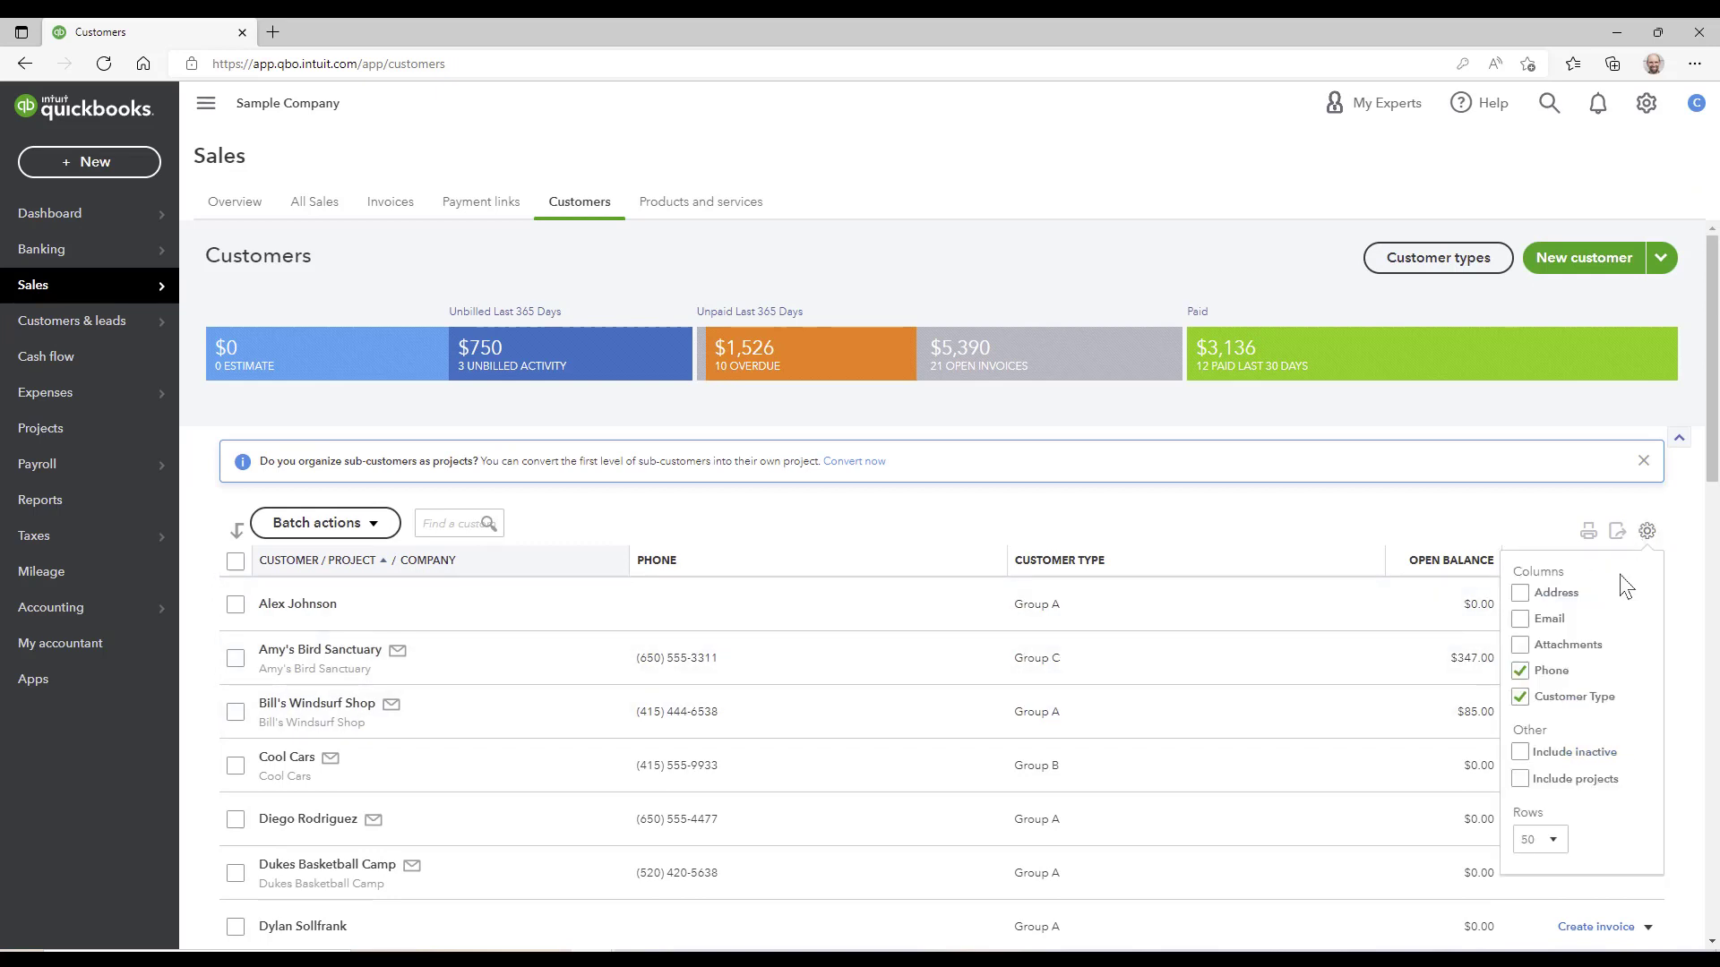
left_click(1520, 697)
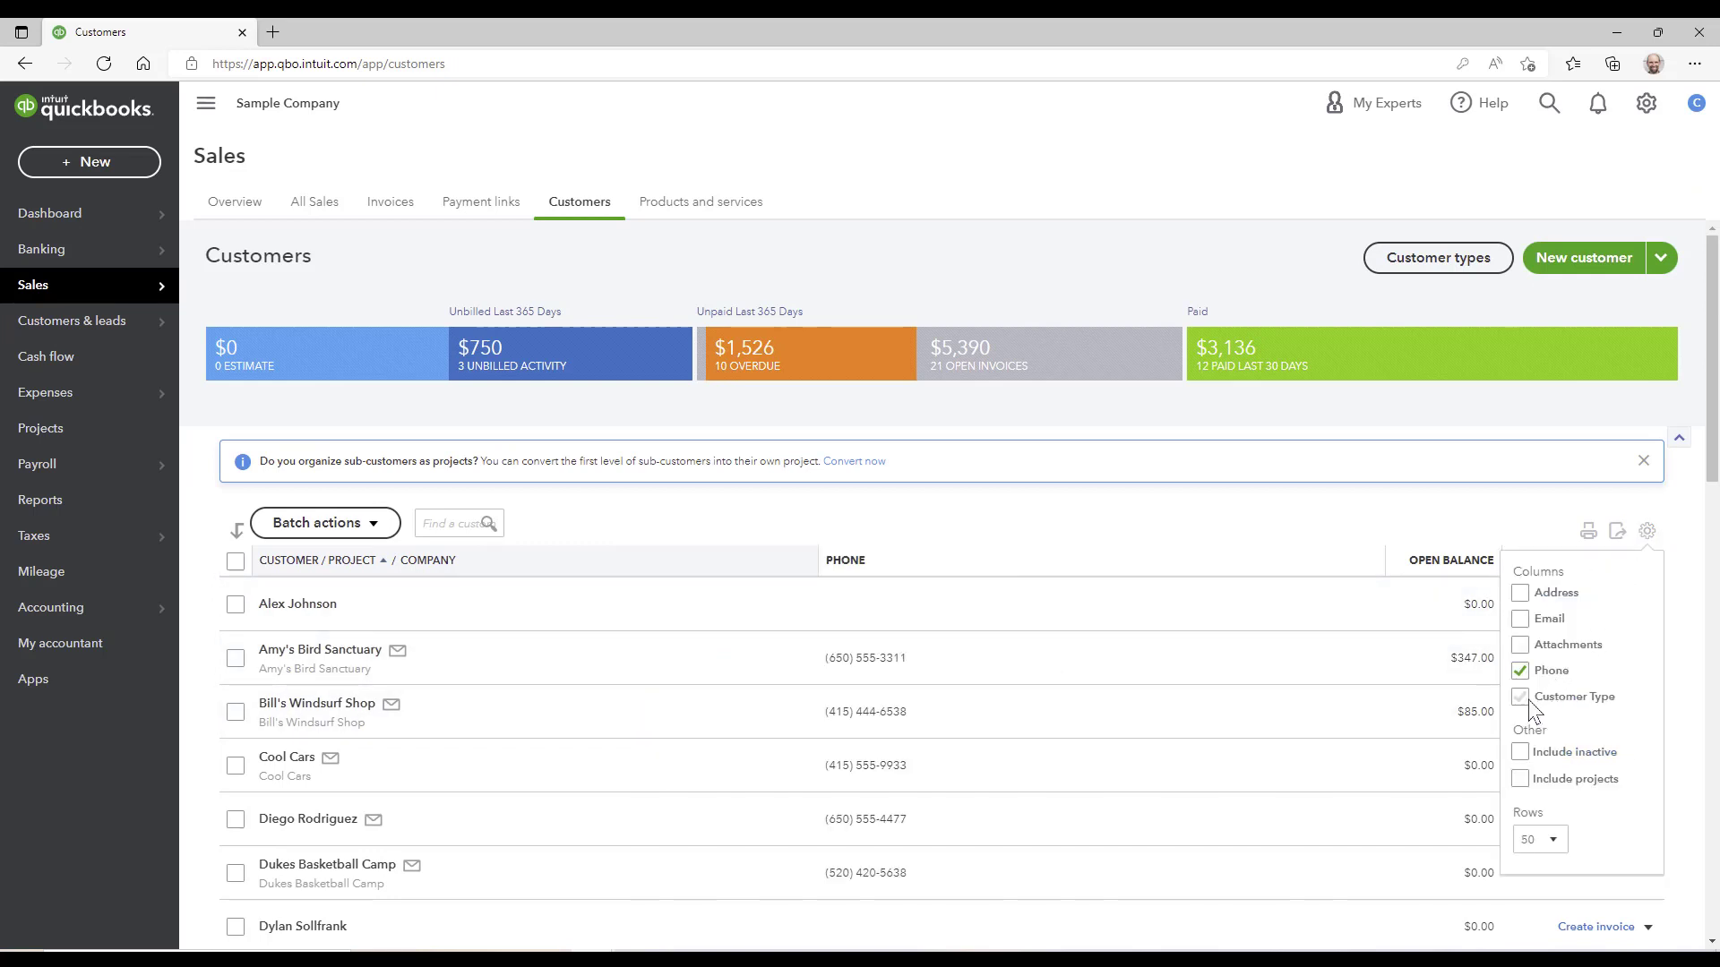
left_click(1522, 697)
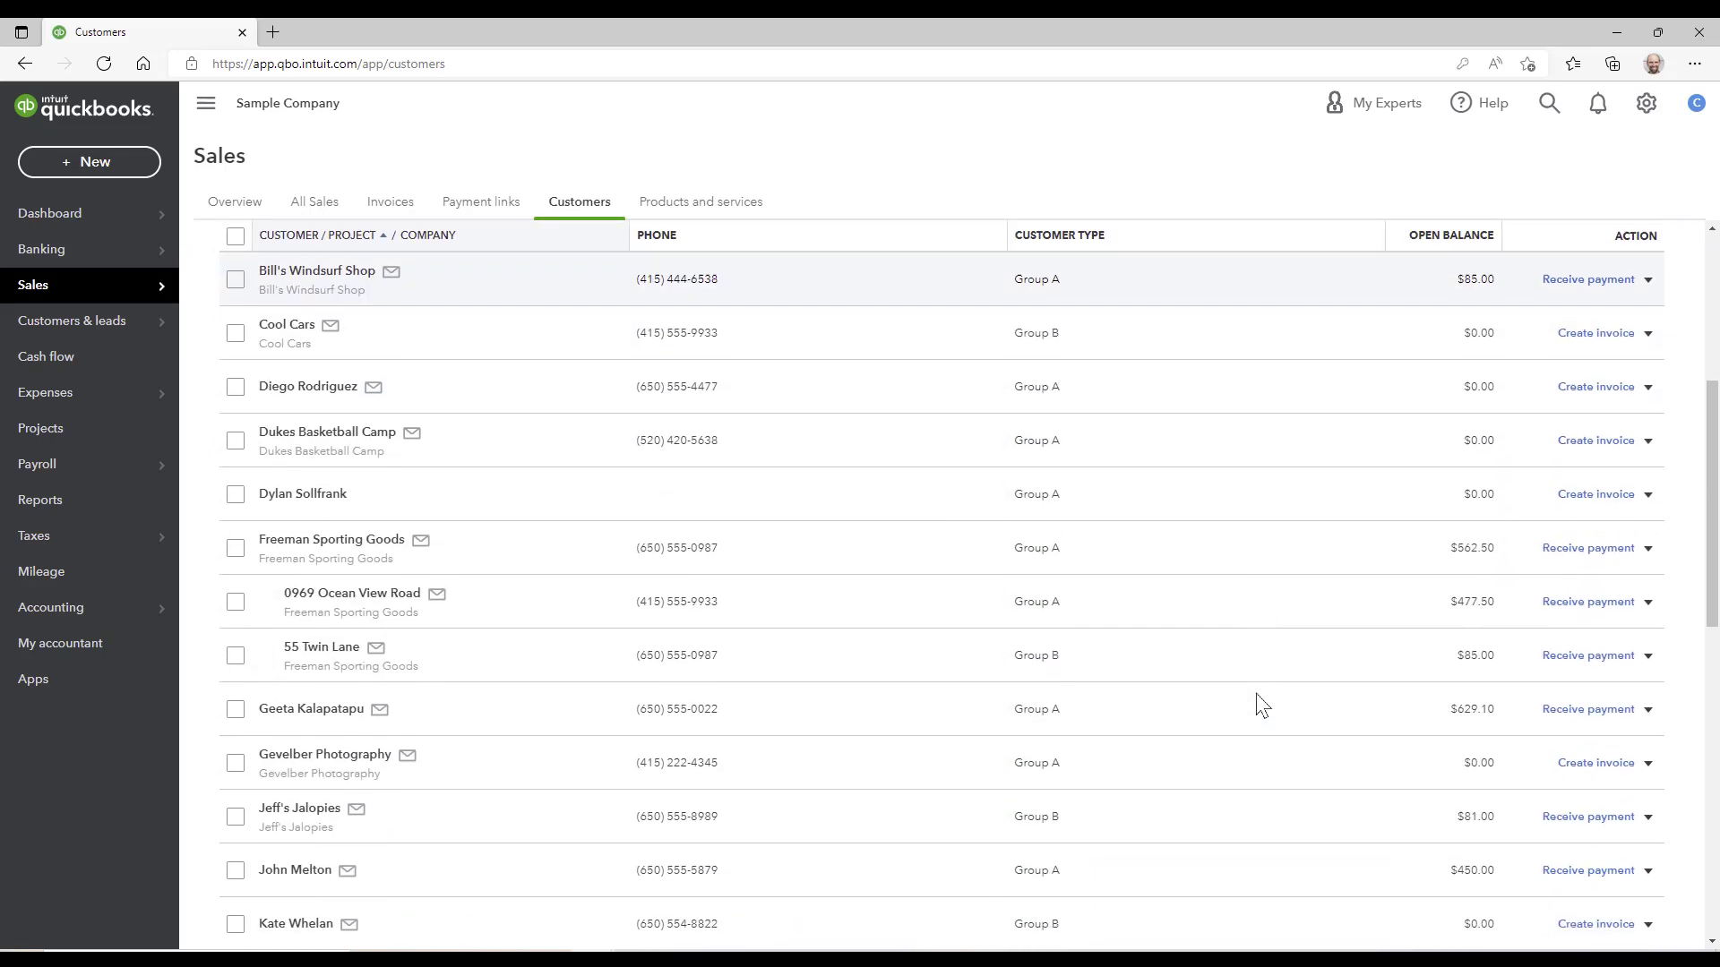
scroll("down", 3)
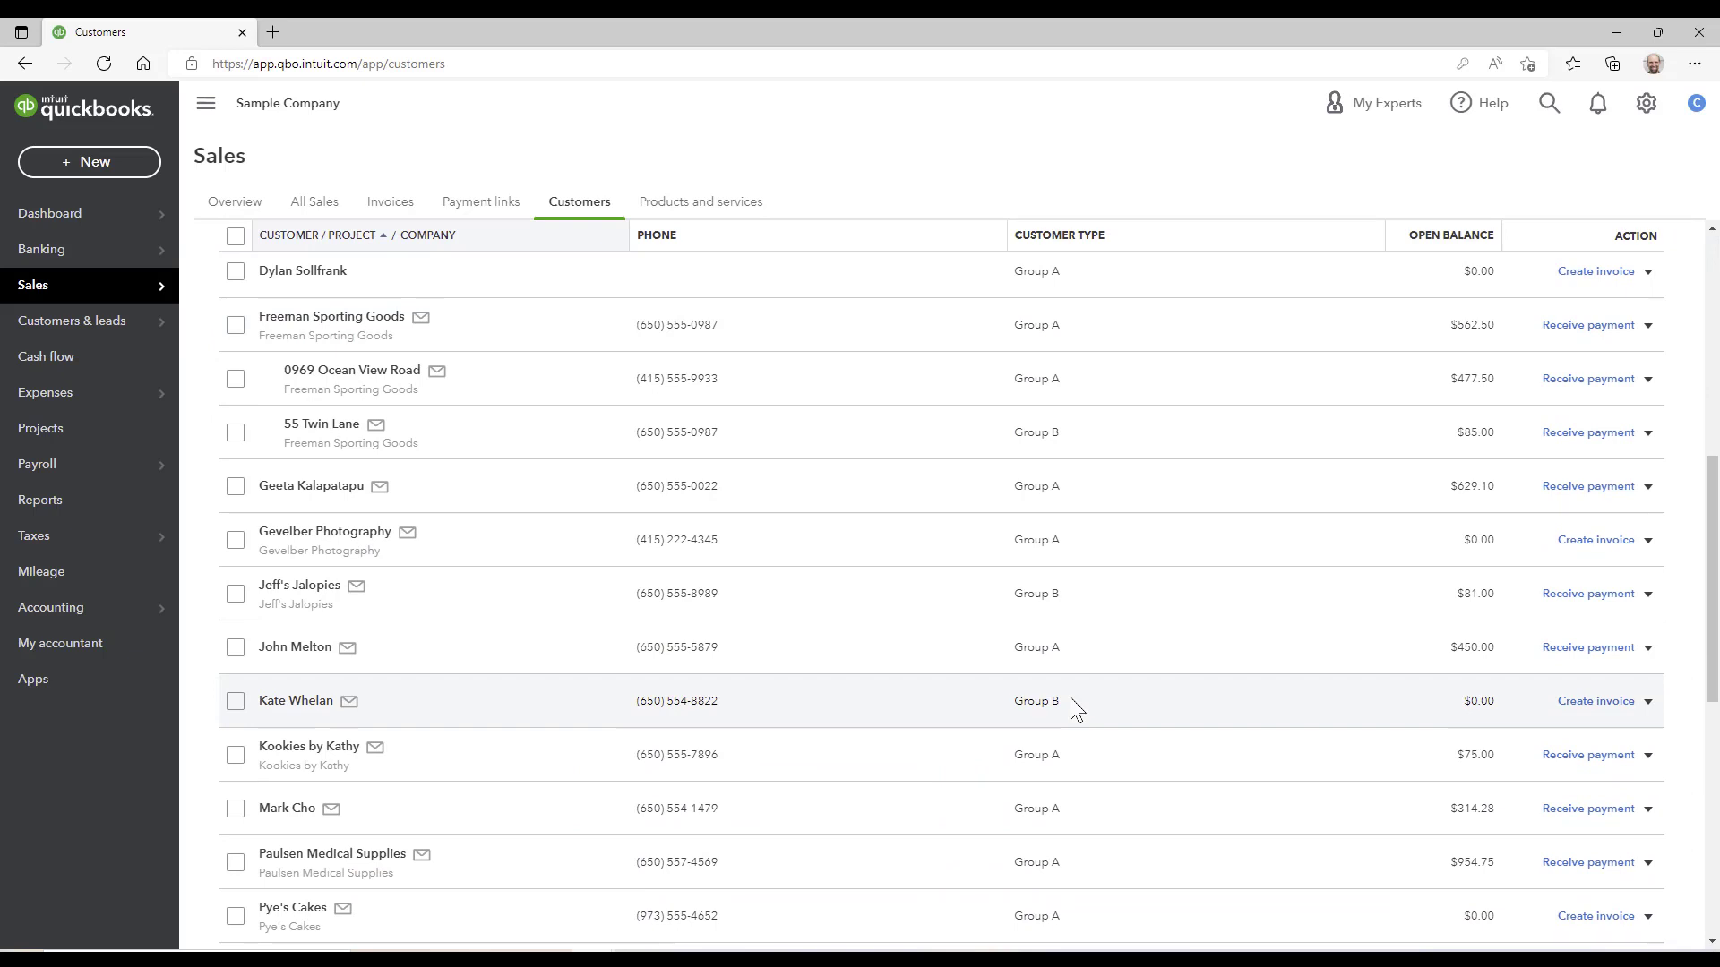
mouse_move(327, 387)
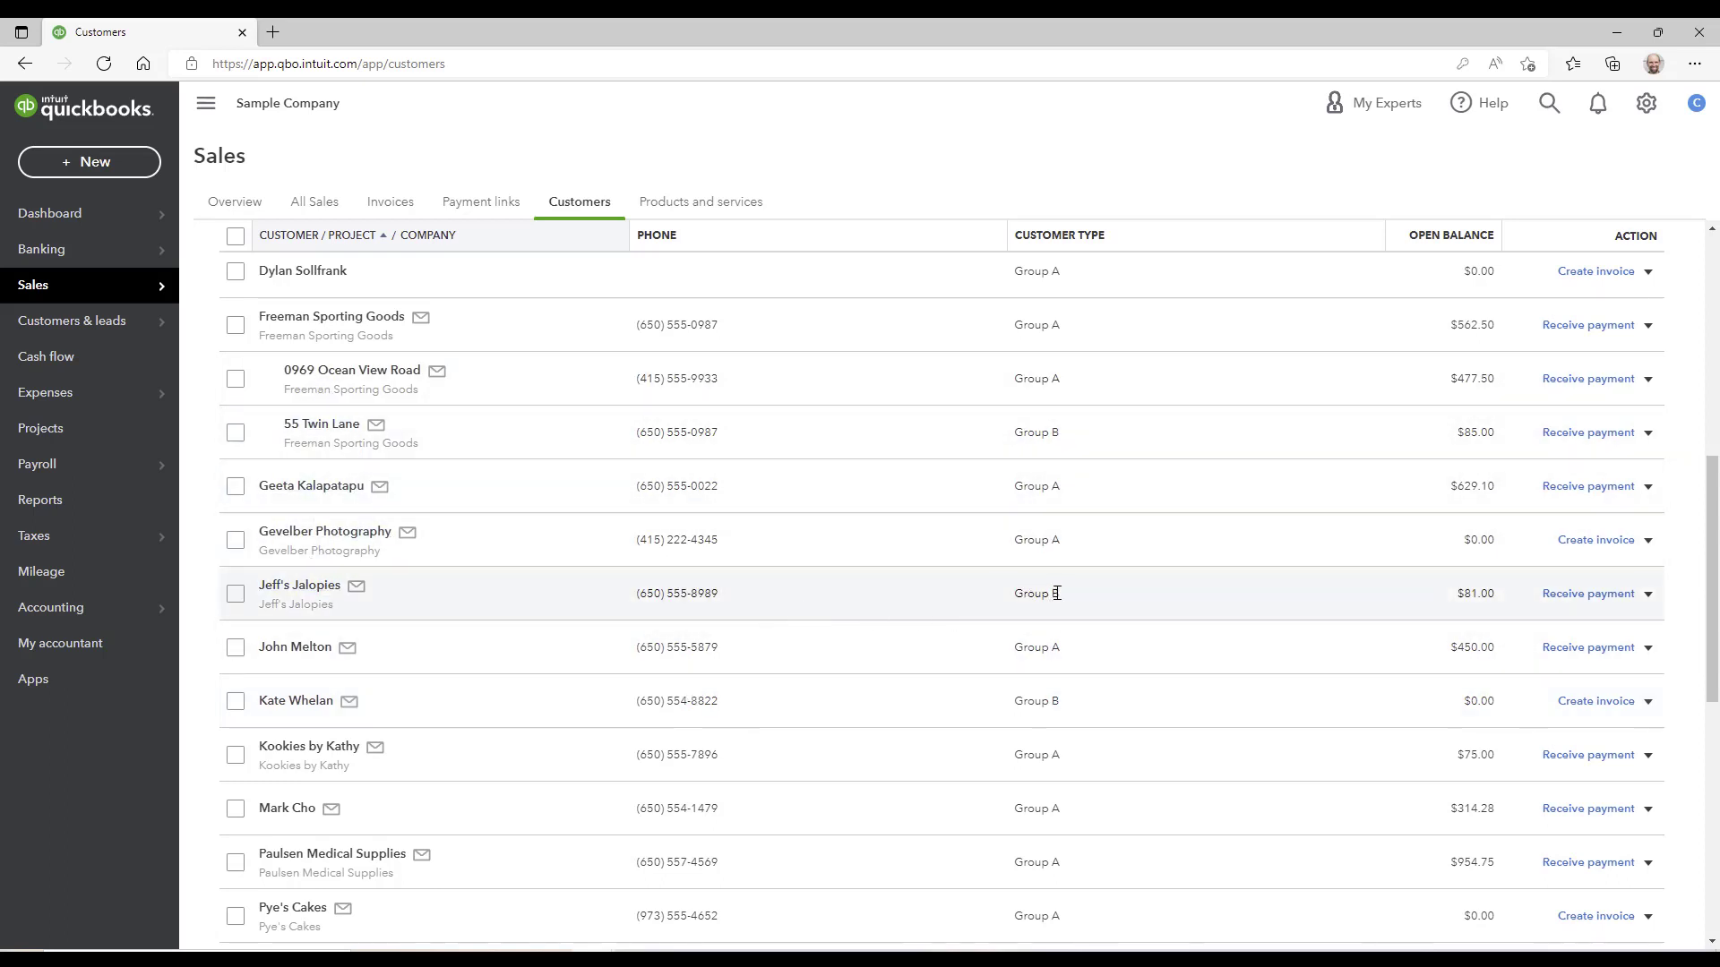
mouse_move(1058, 322)
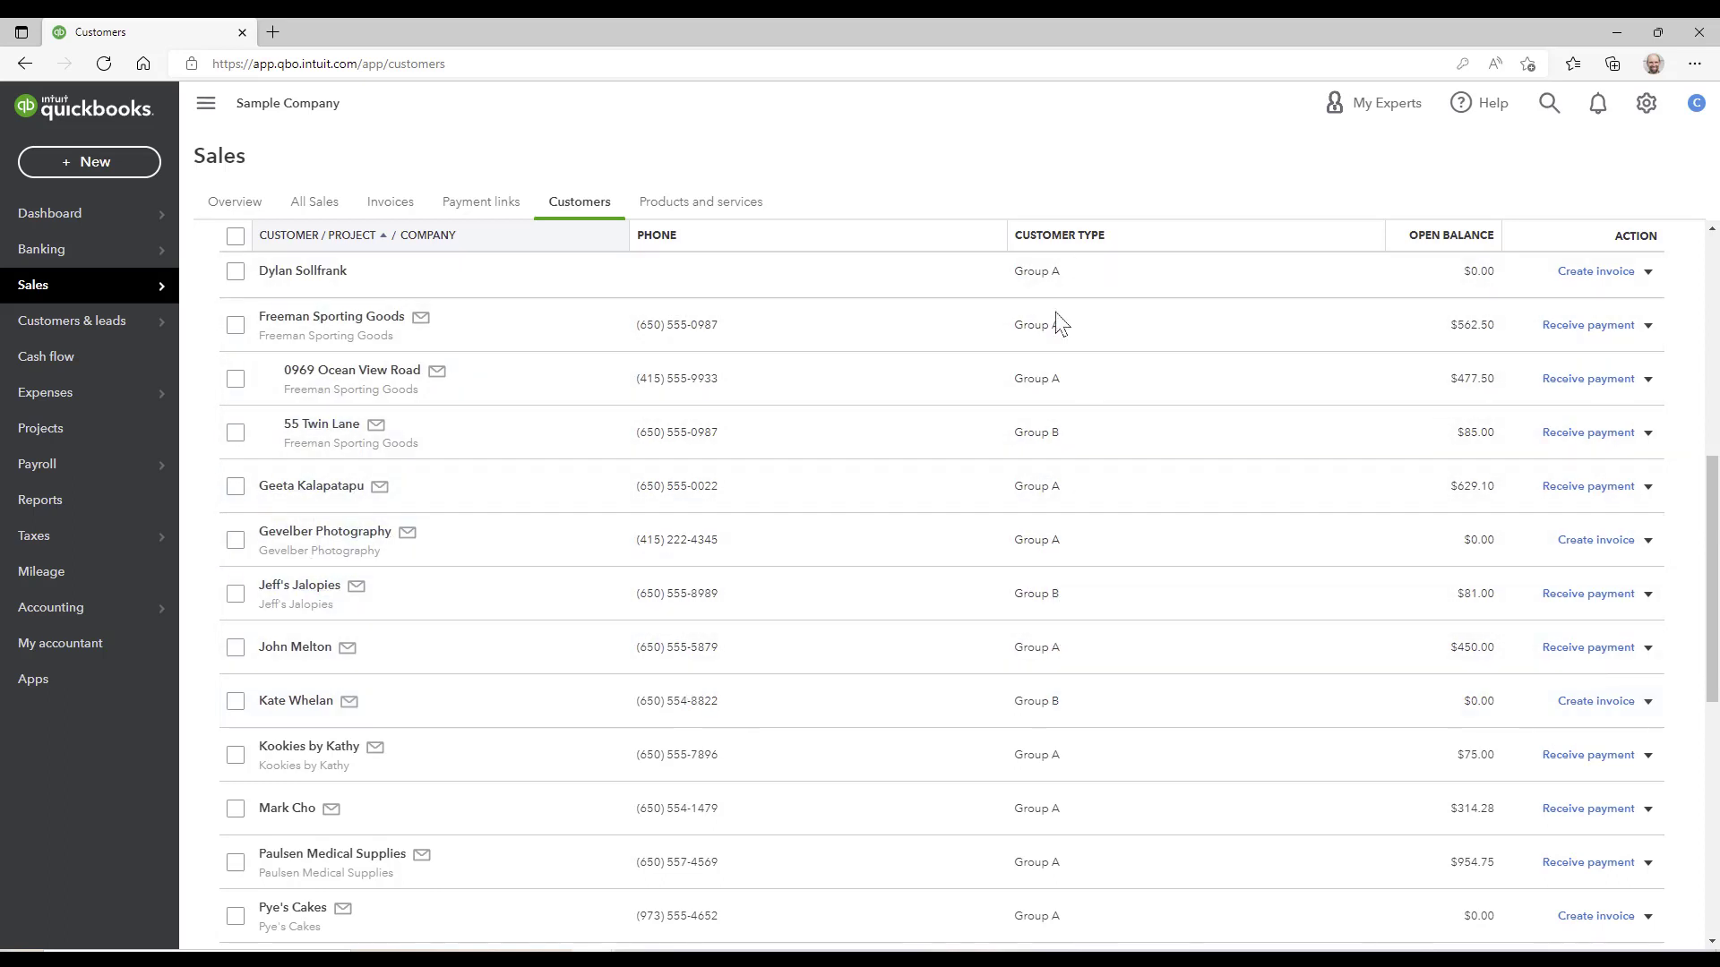
mouse_move(1069, 723)
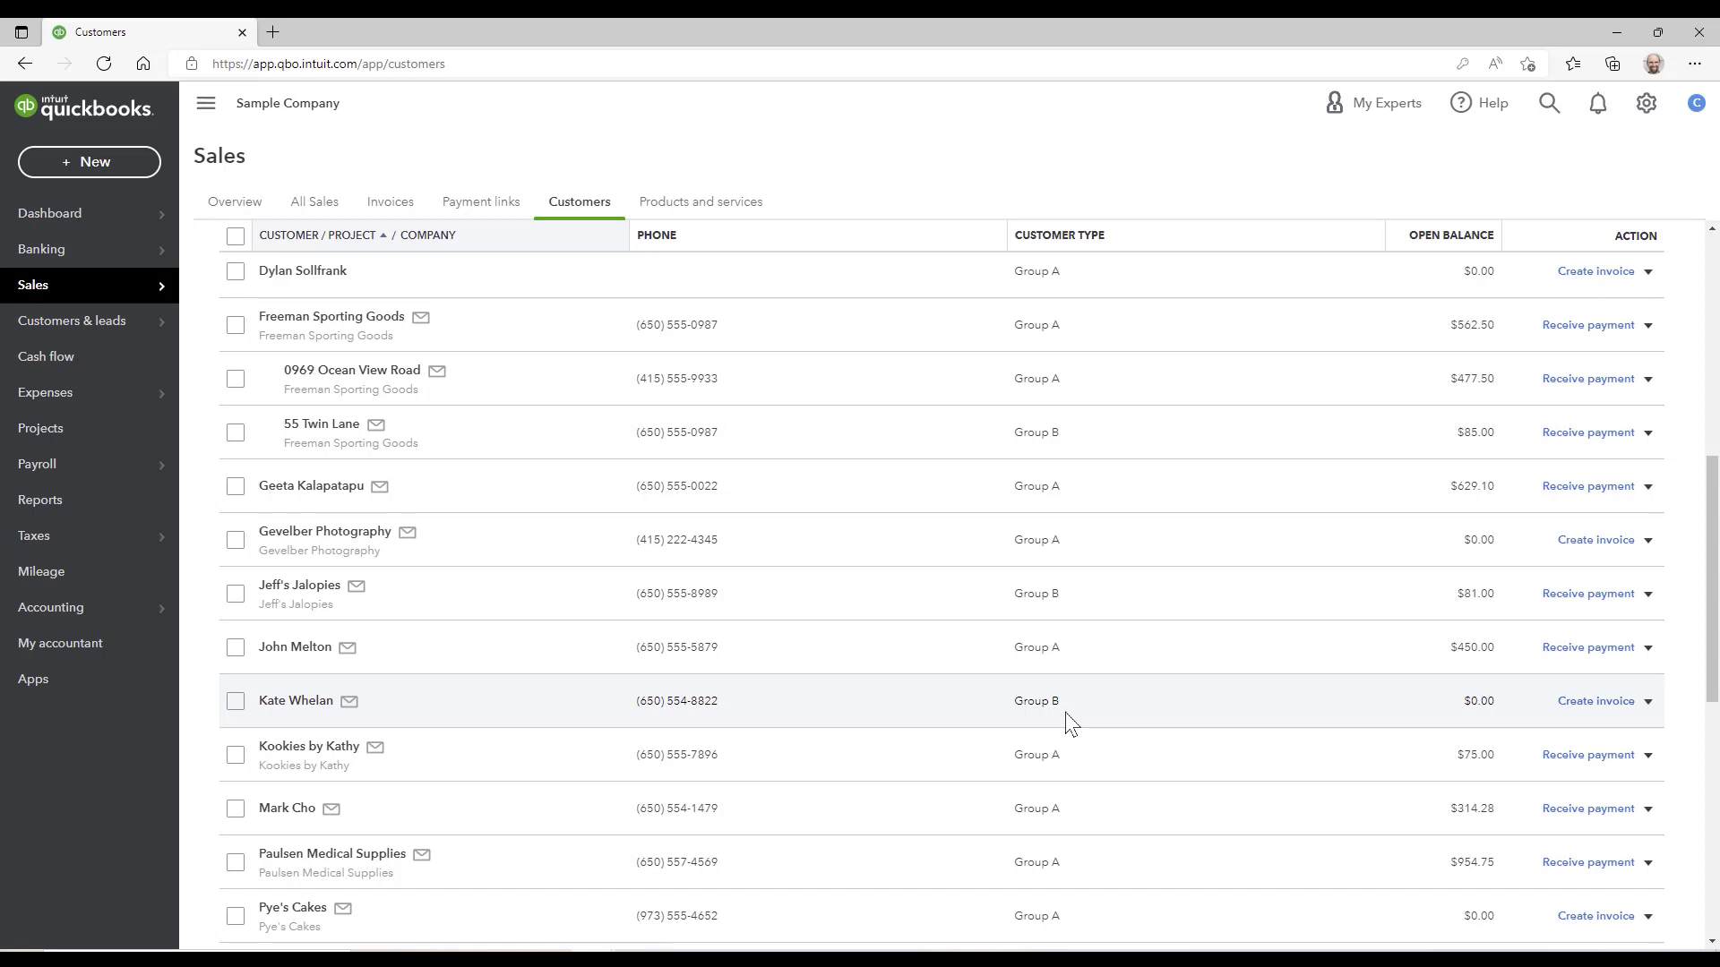
Step: Open All Lists from the gear menu
left_click(1645, 103)
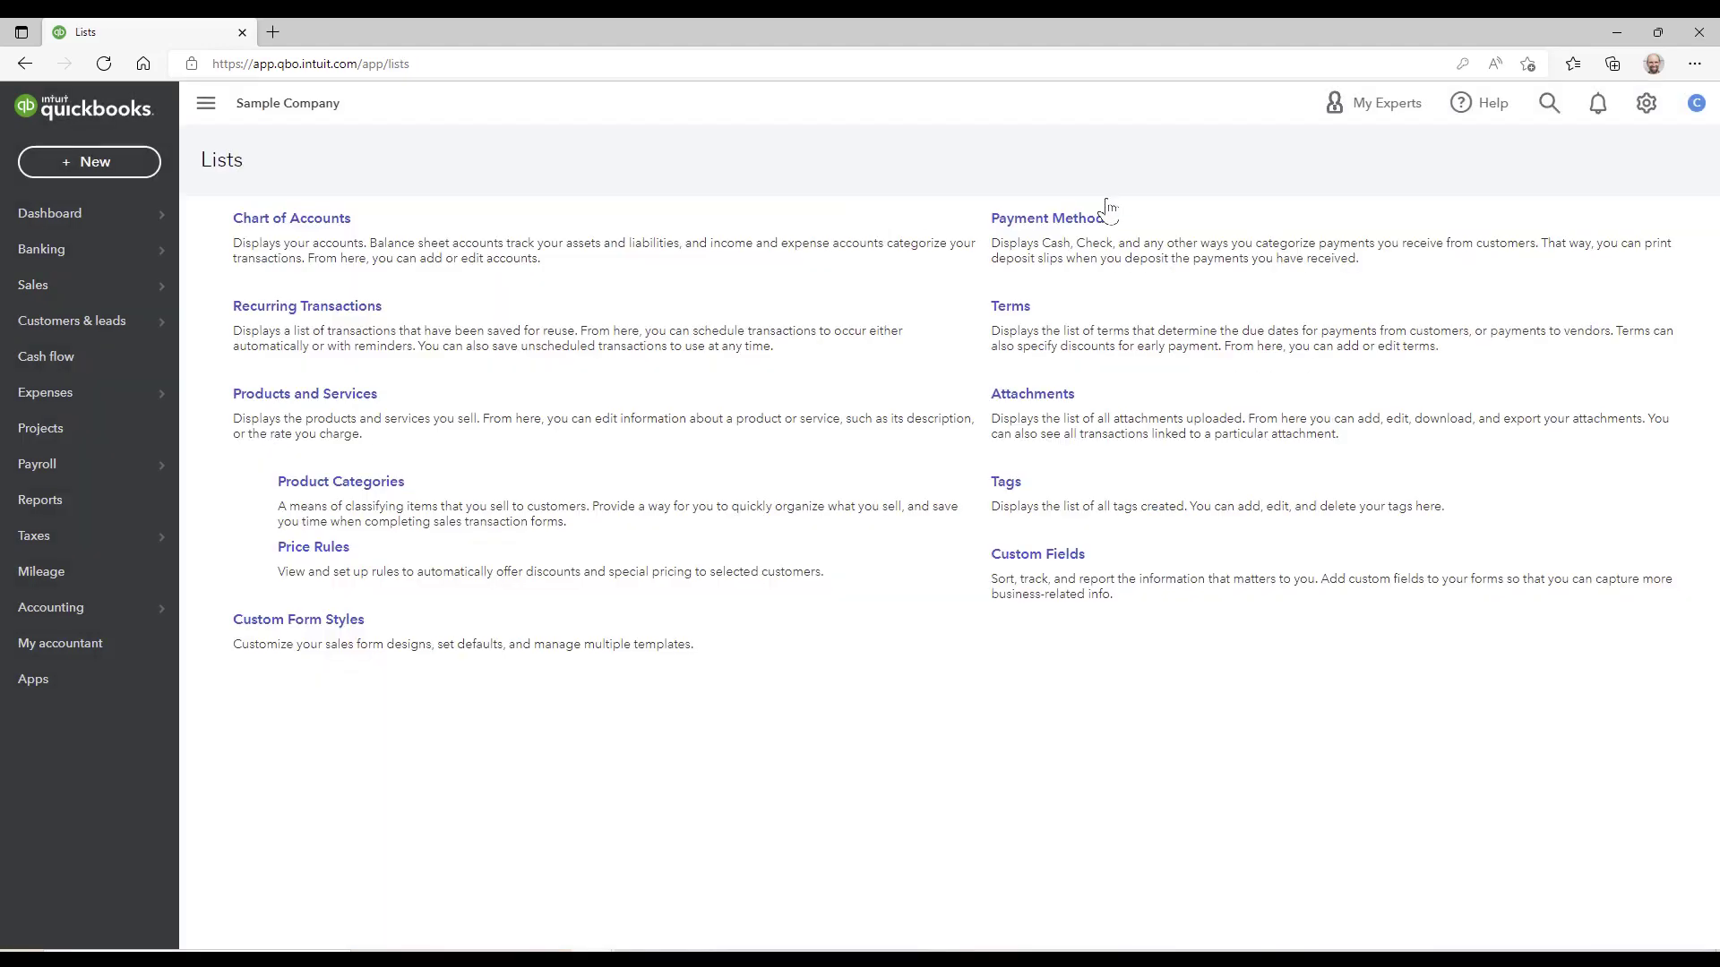
mouse_move(311, 507)
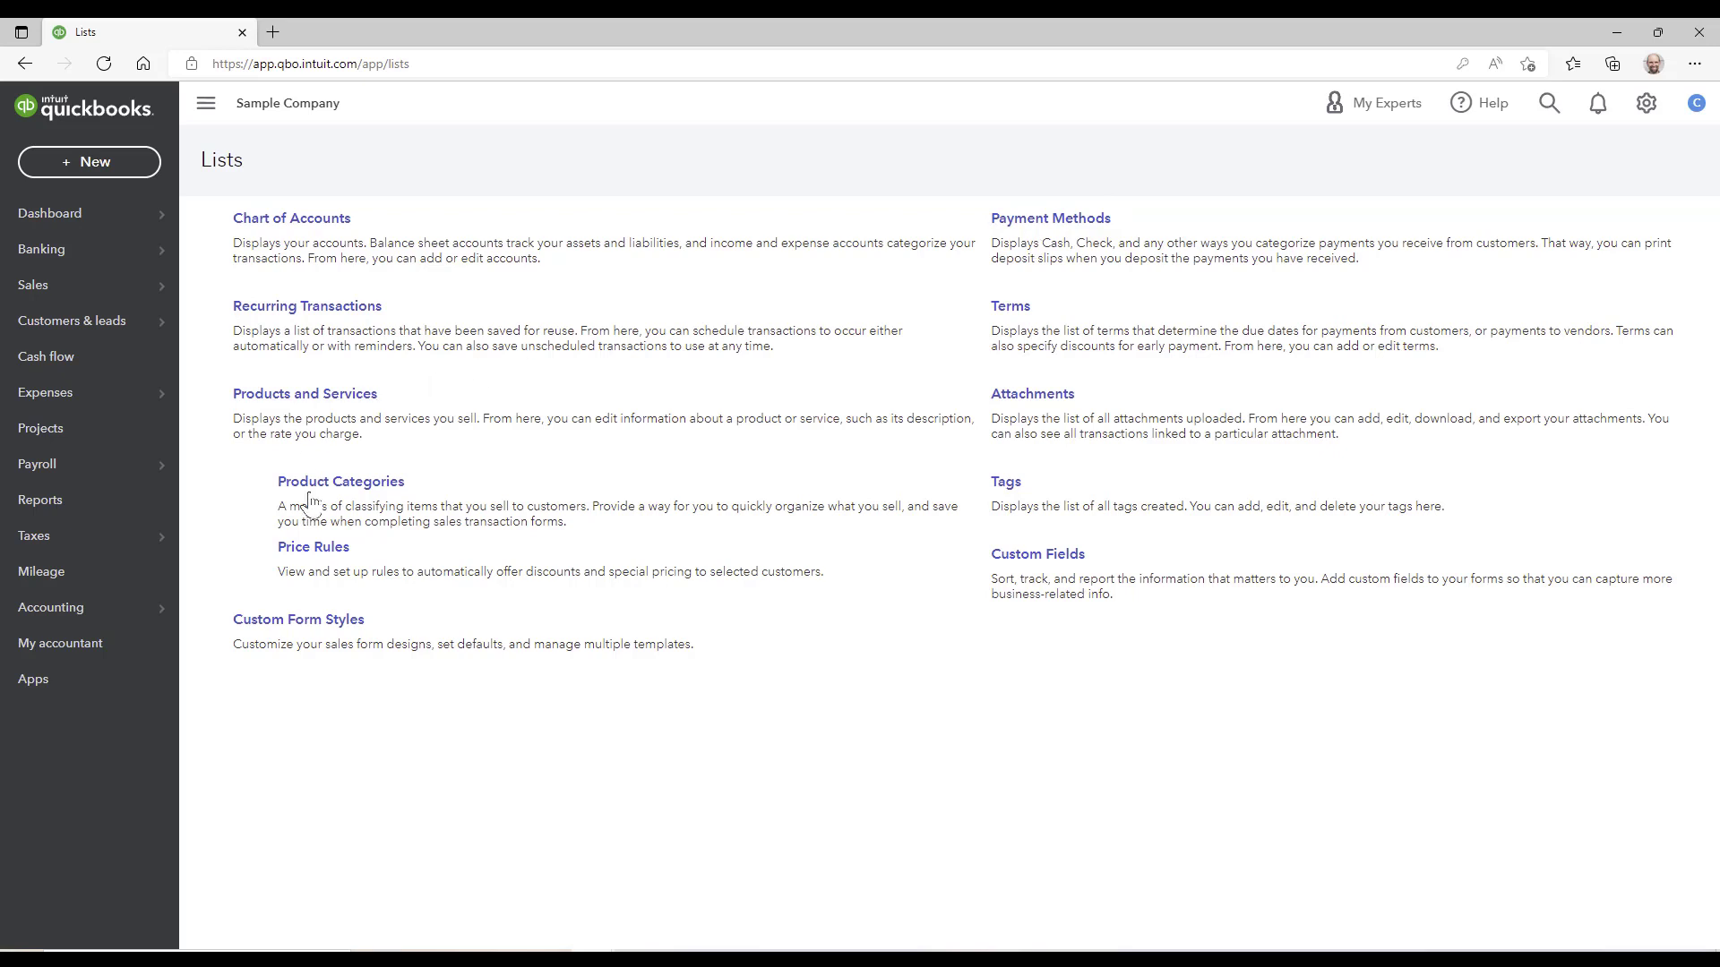
mouse_move(312, 548)
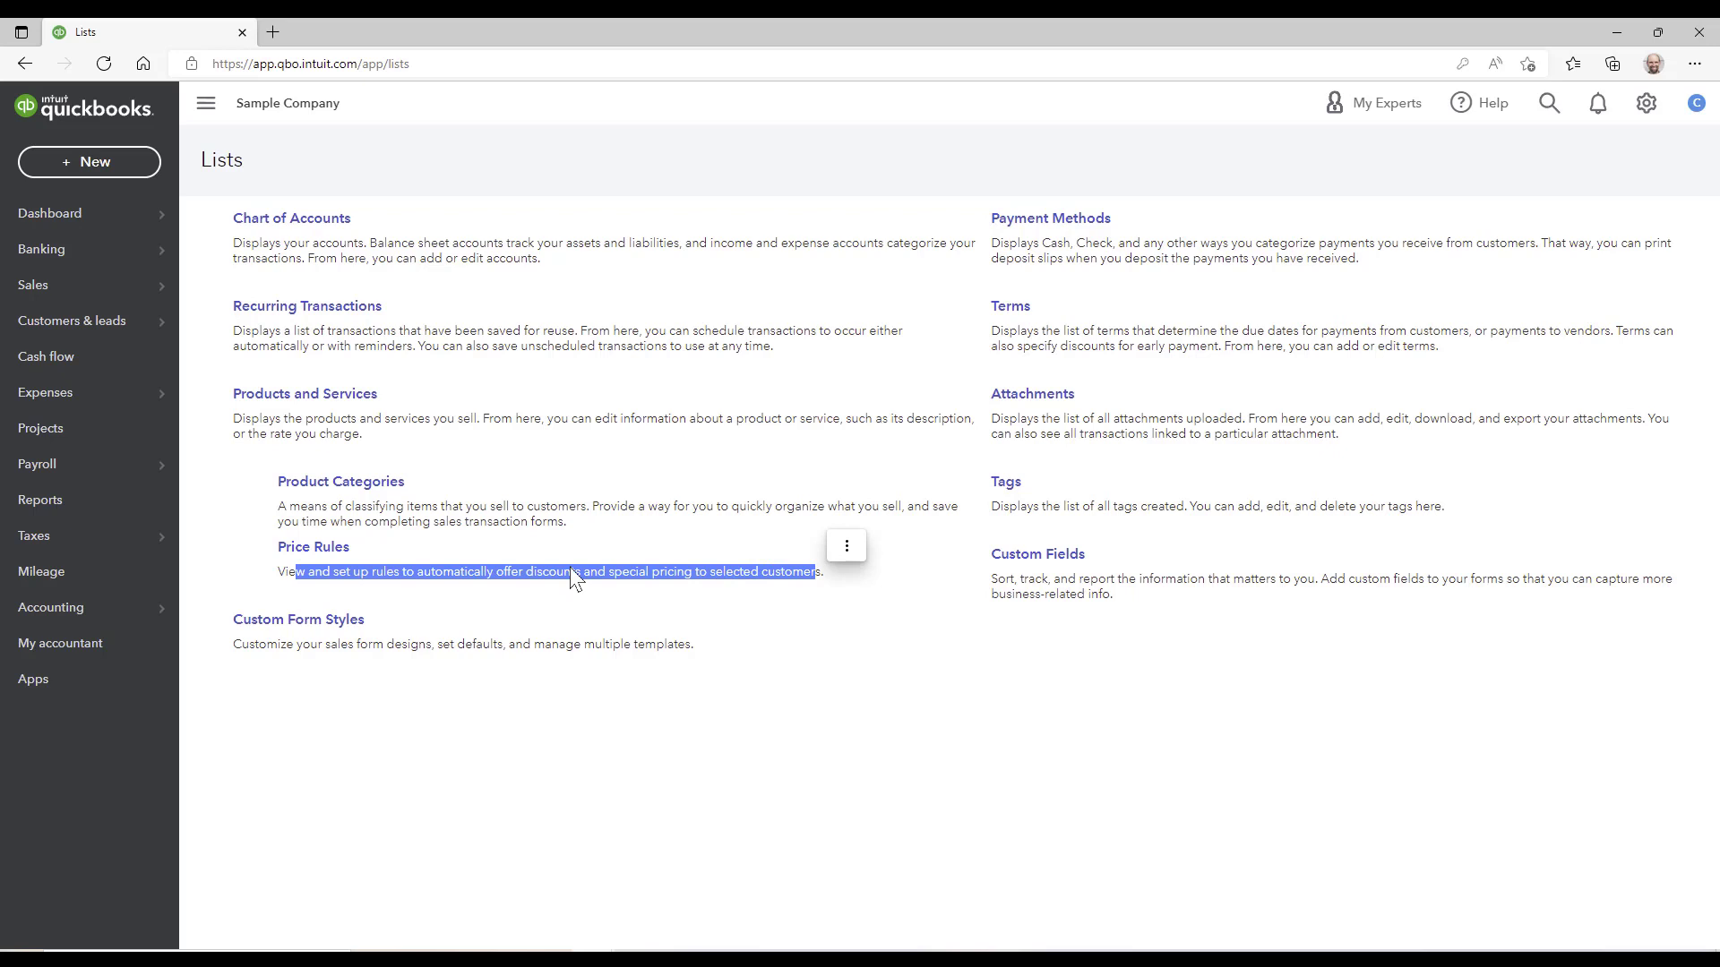
Step: Open Price Rules, showing Group A at -20%, and start a new price rule
left_click(312, 546)
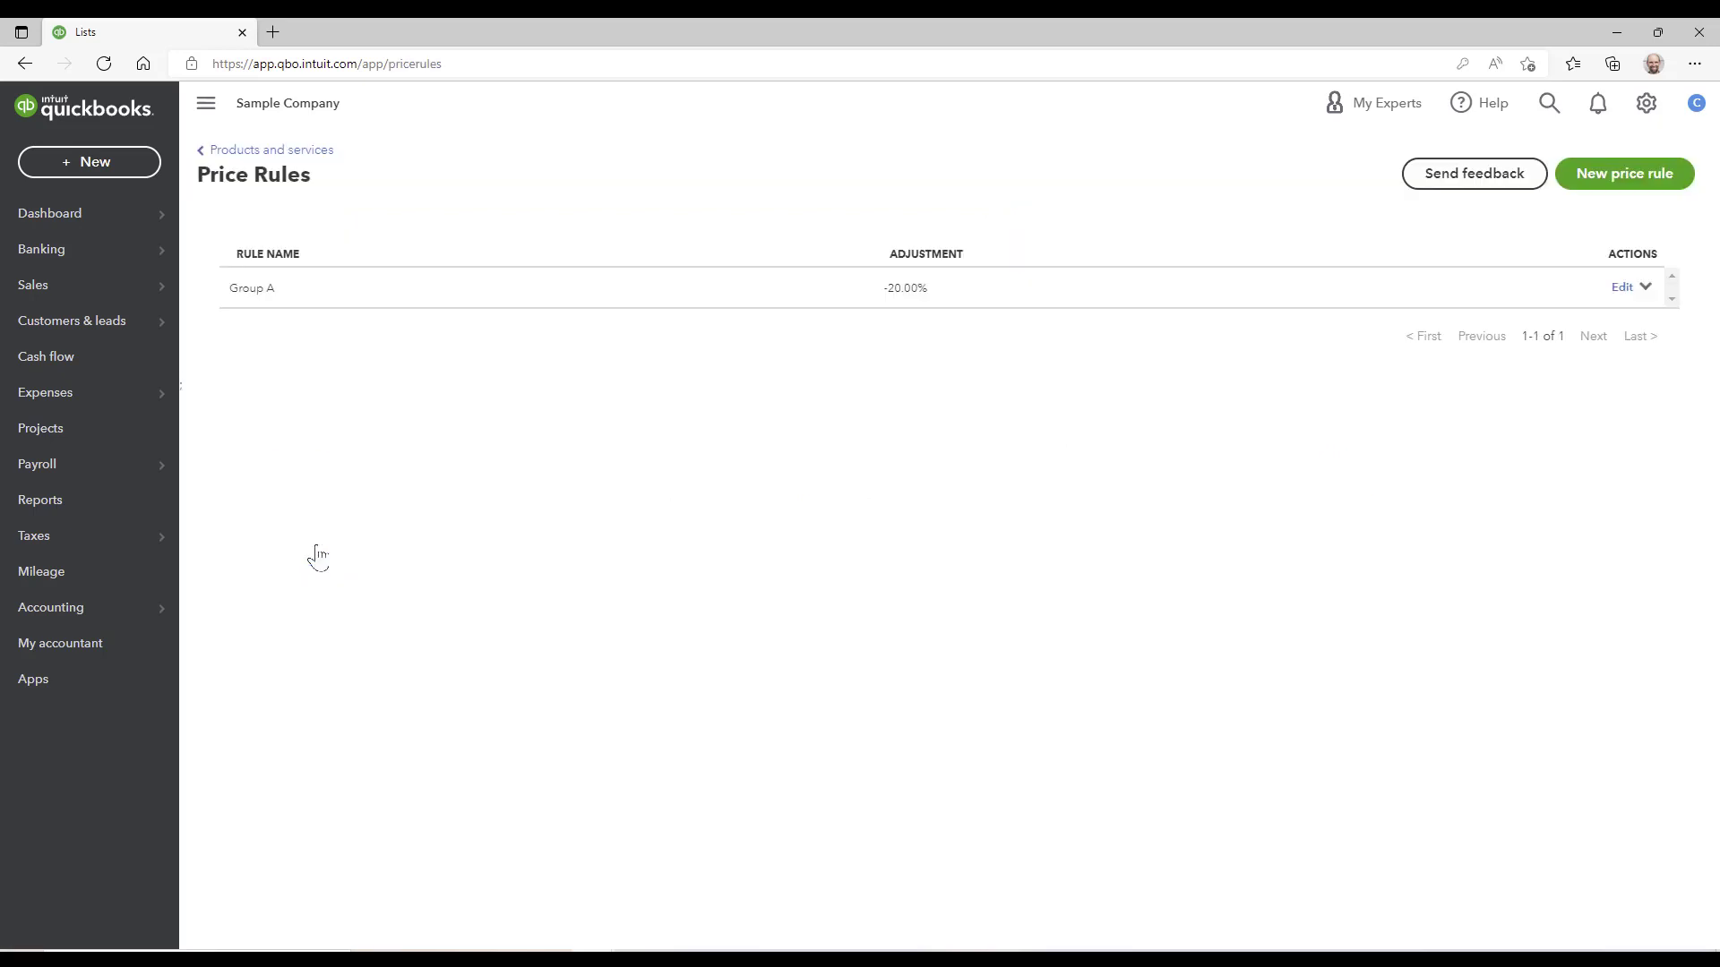
mouse_move(894, 302)
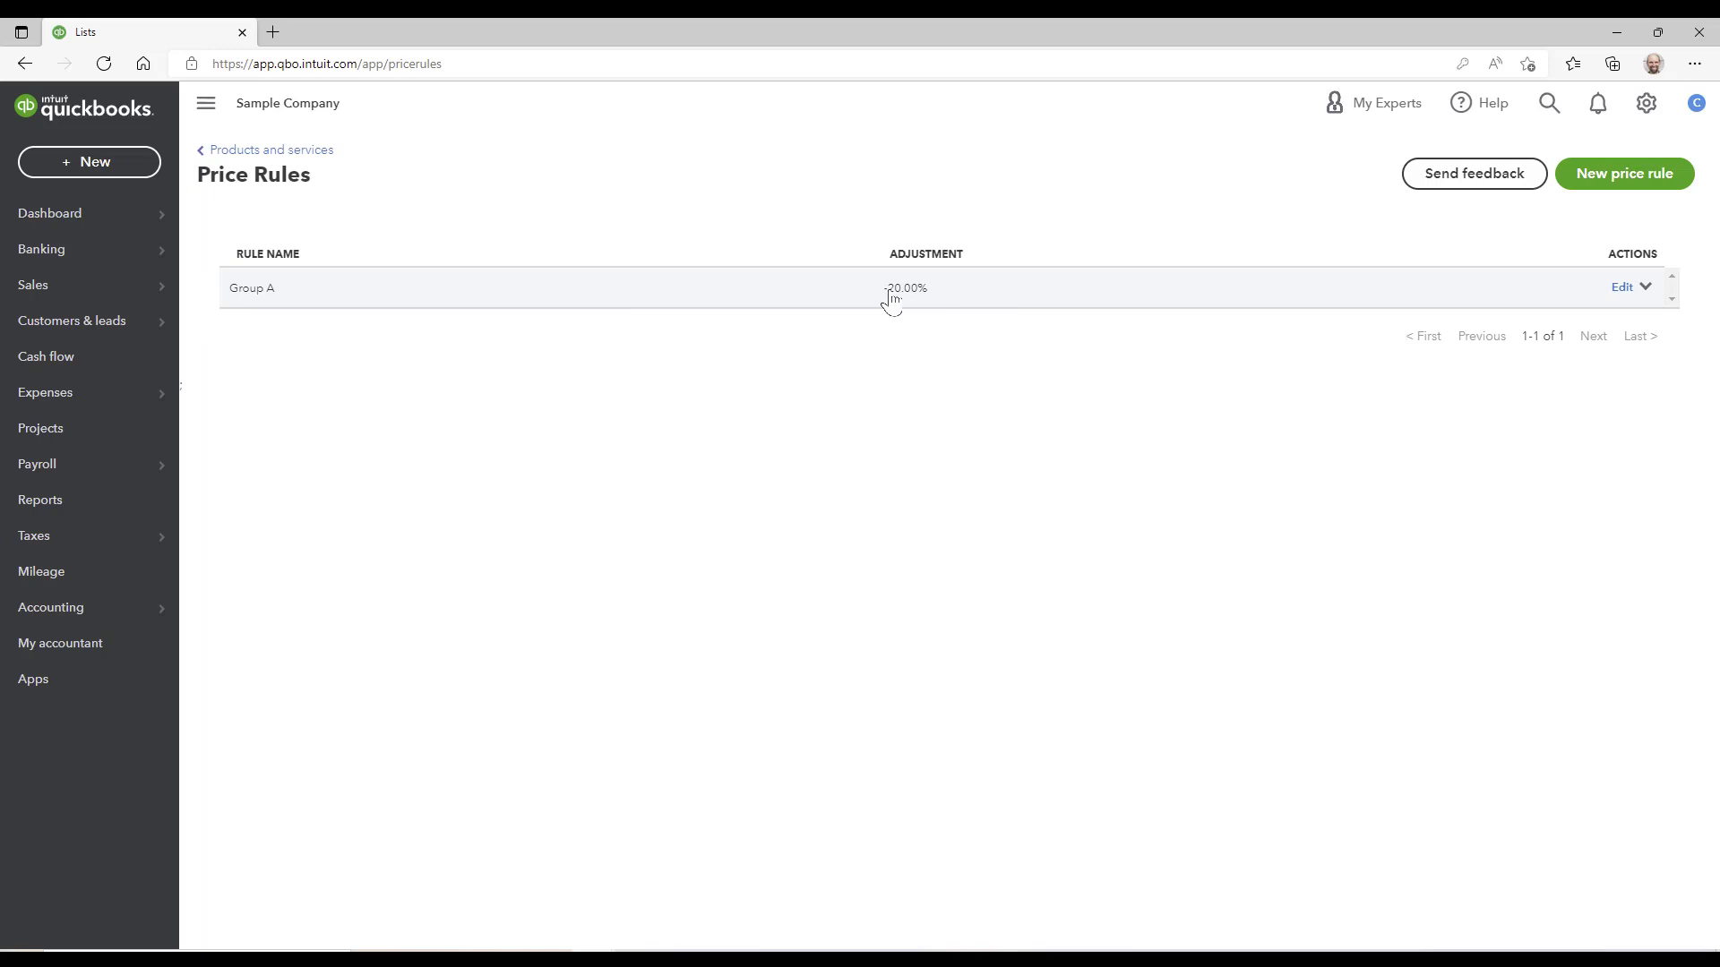
mouse_move(913, 303)
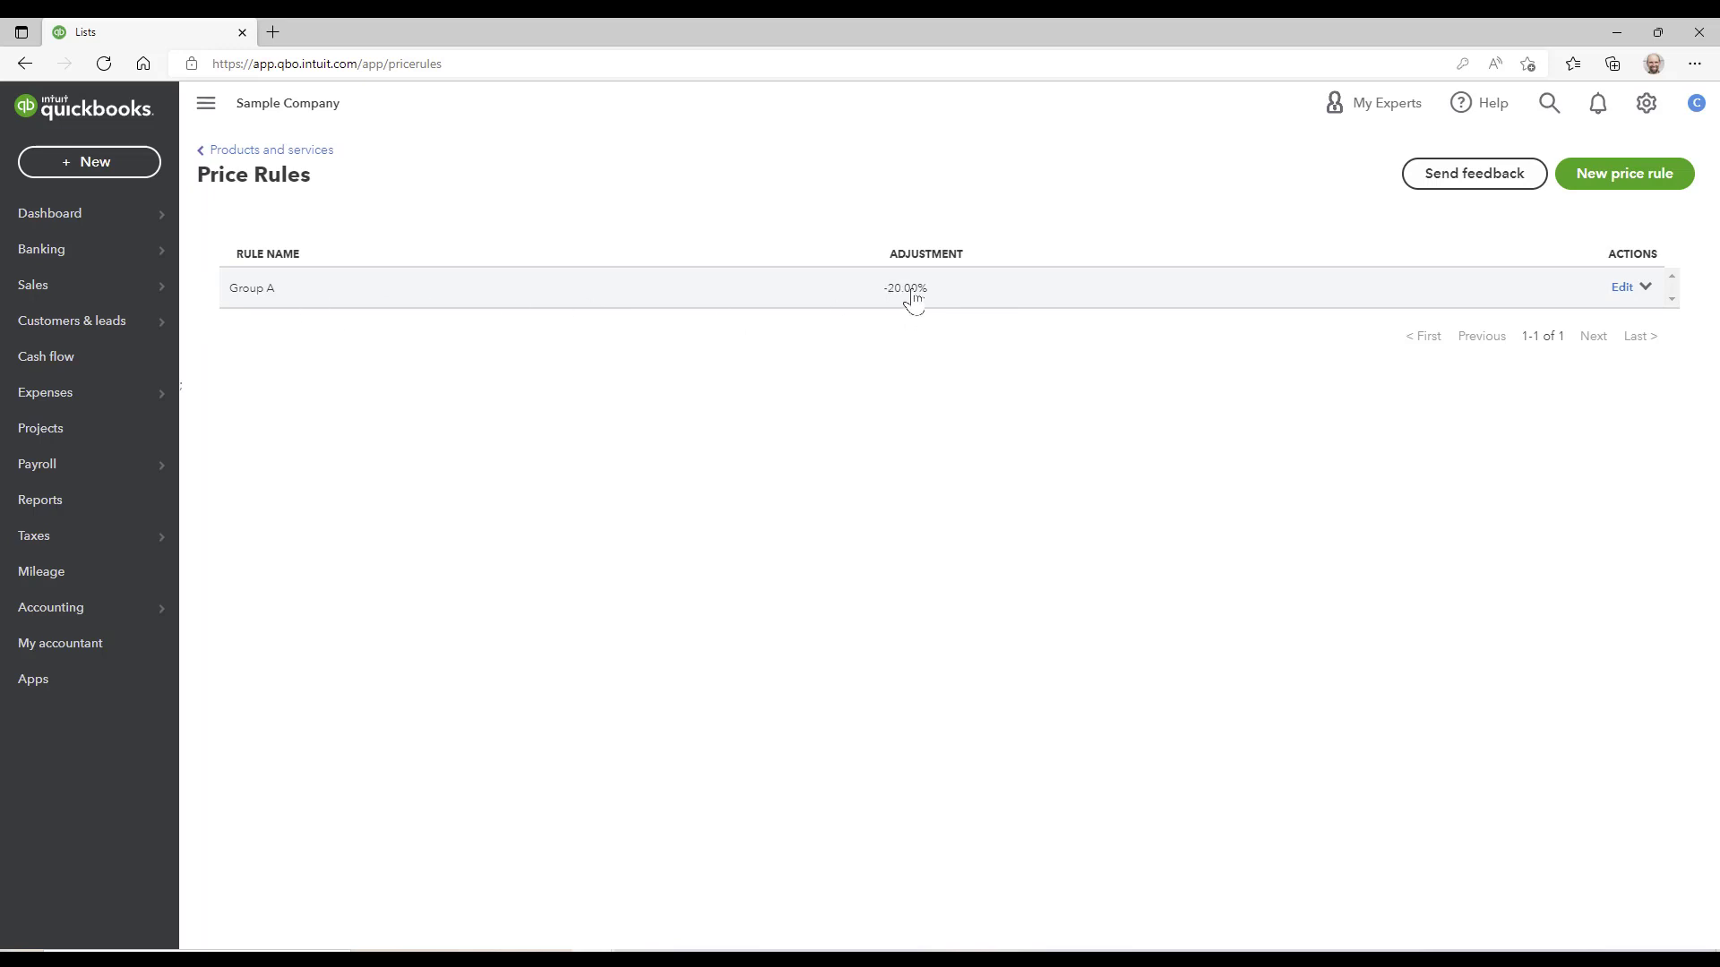
mouse_move(1517, 270)
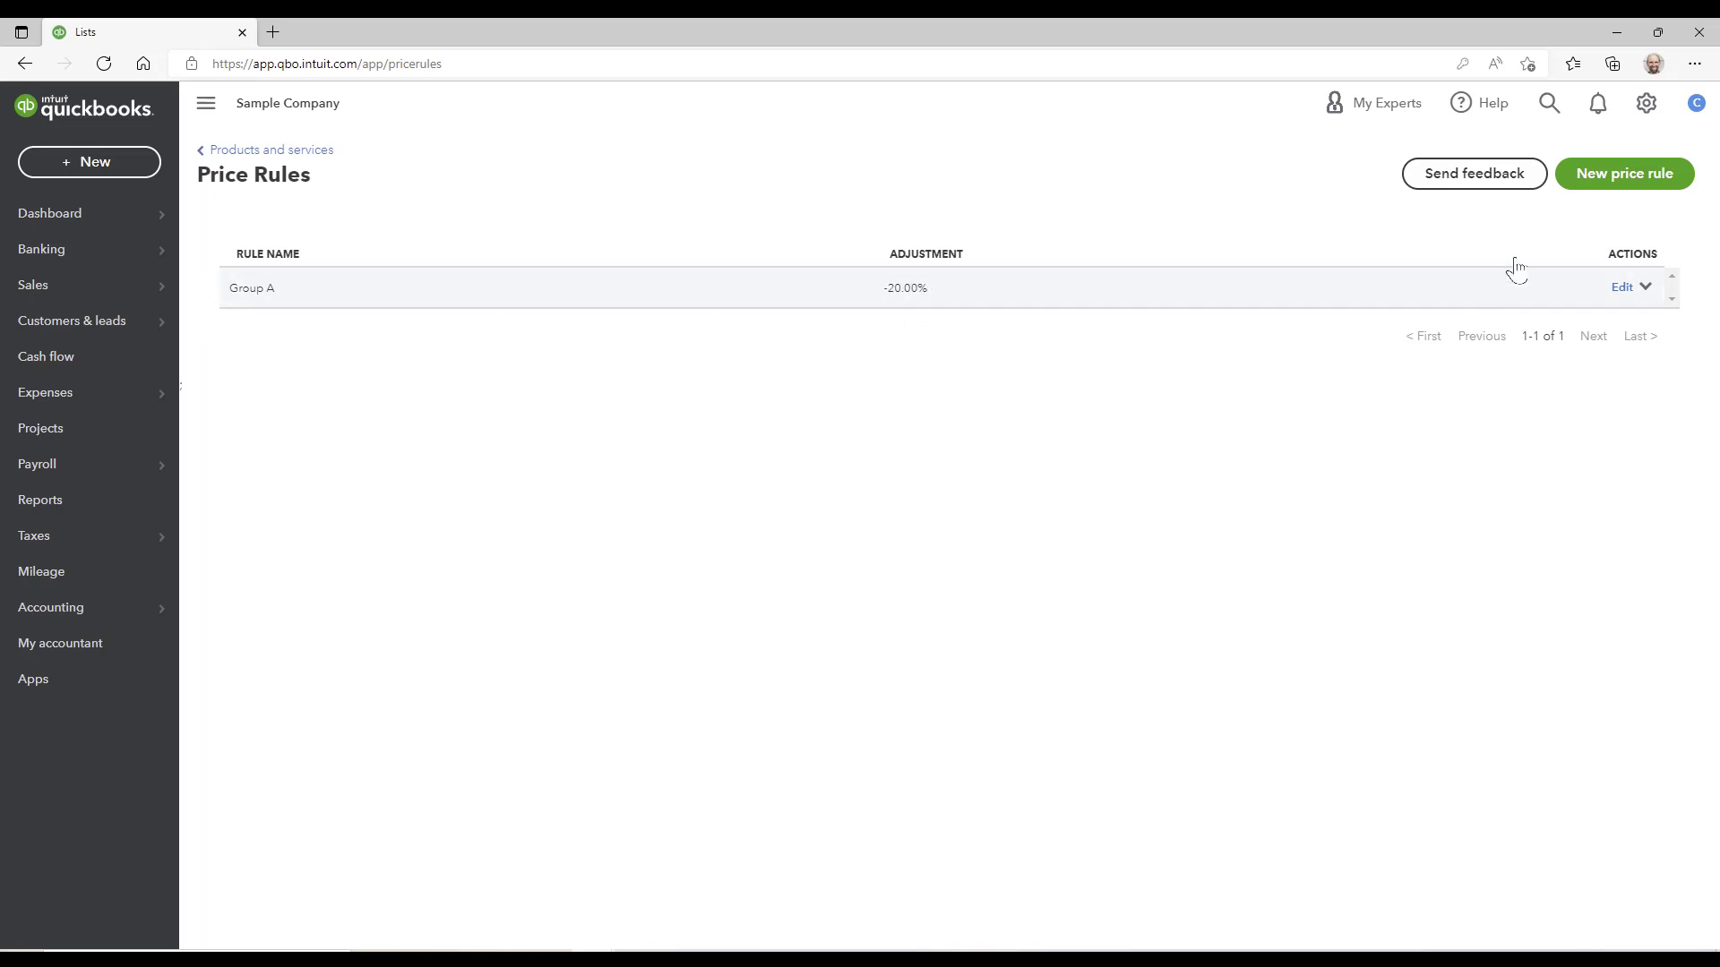
mouse_move(1613, 186)
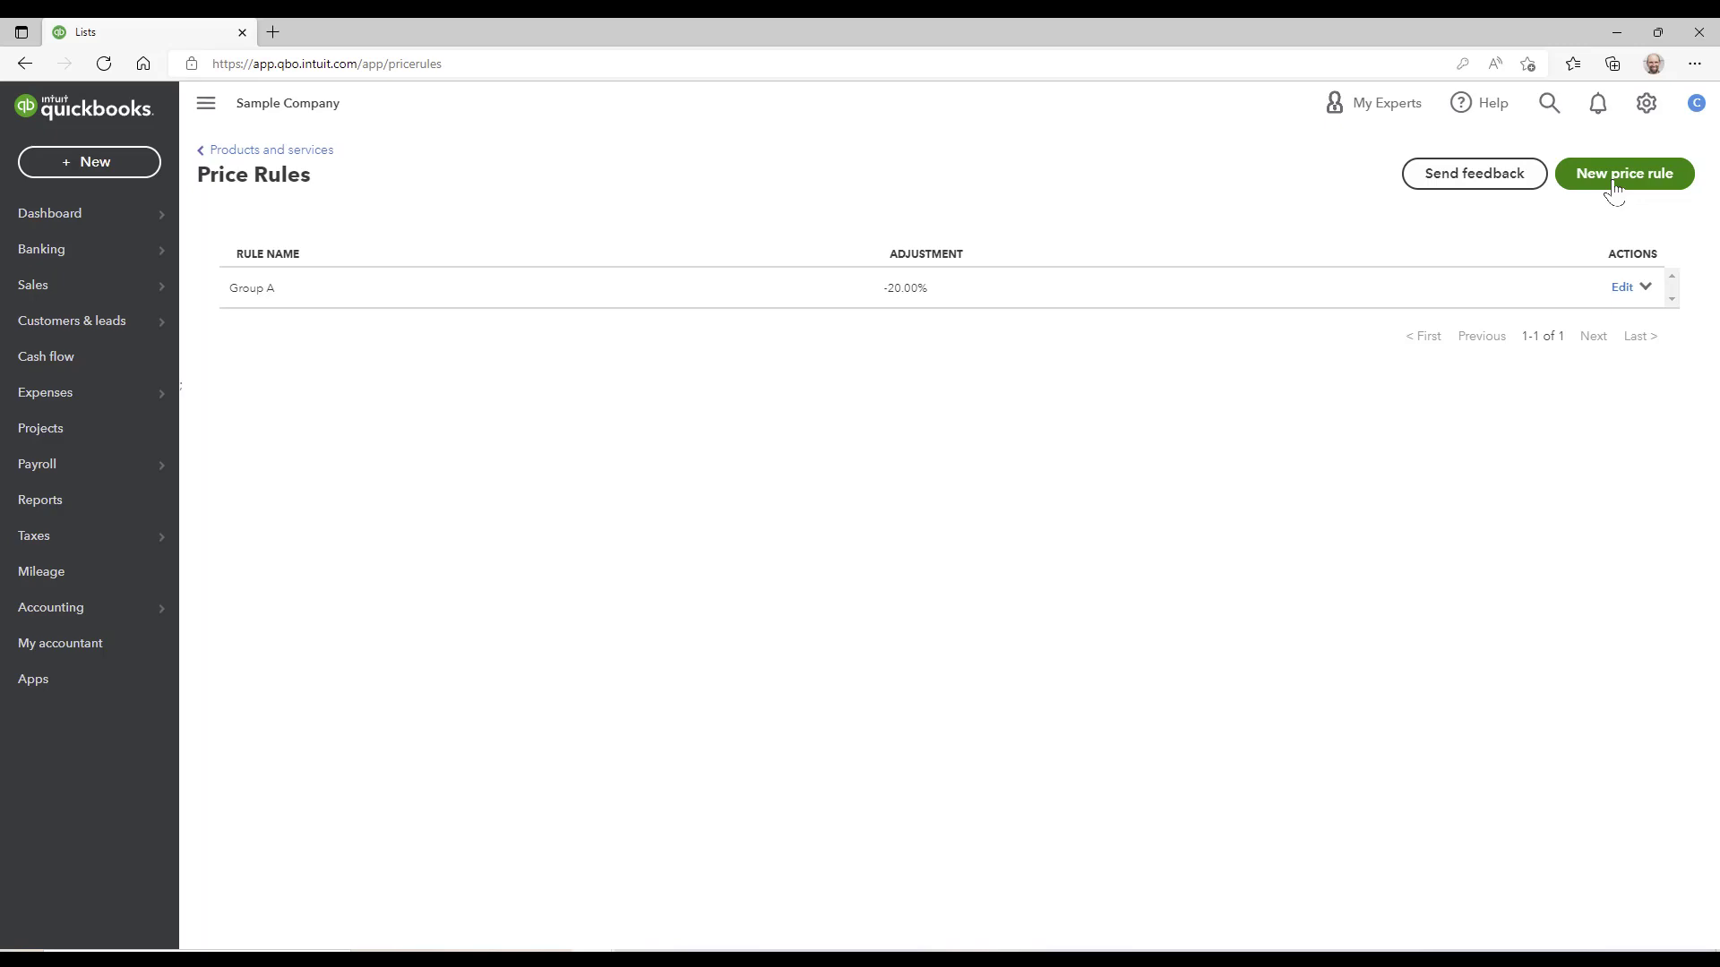
mouse_move(1629, 177)
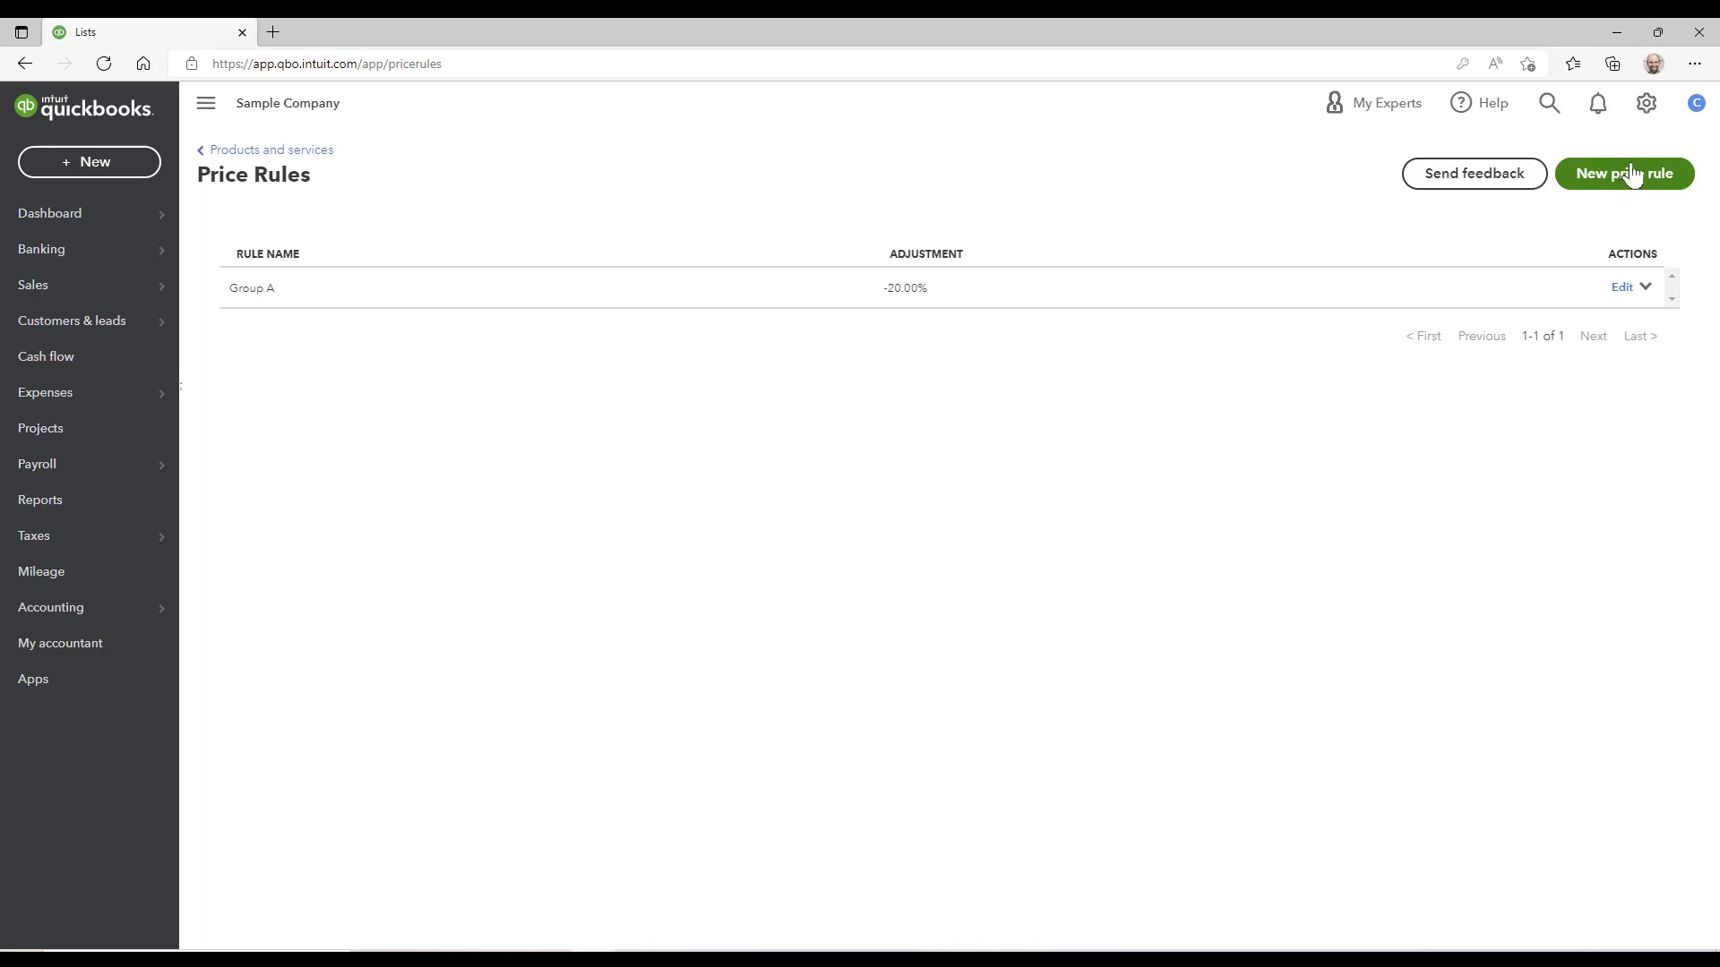
left_click(1624, 173)
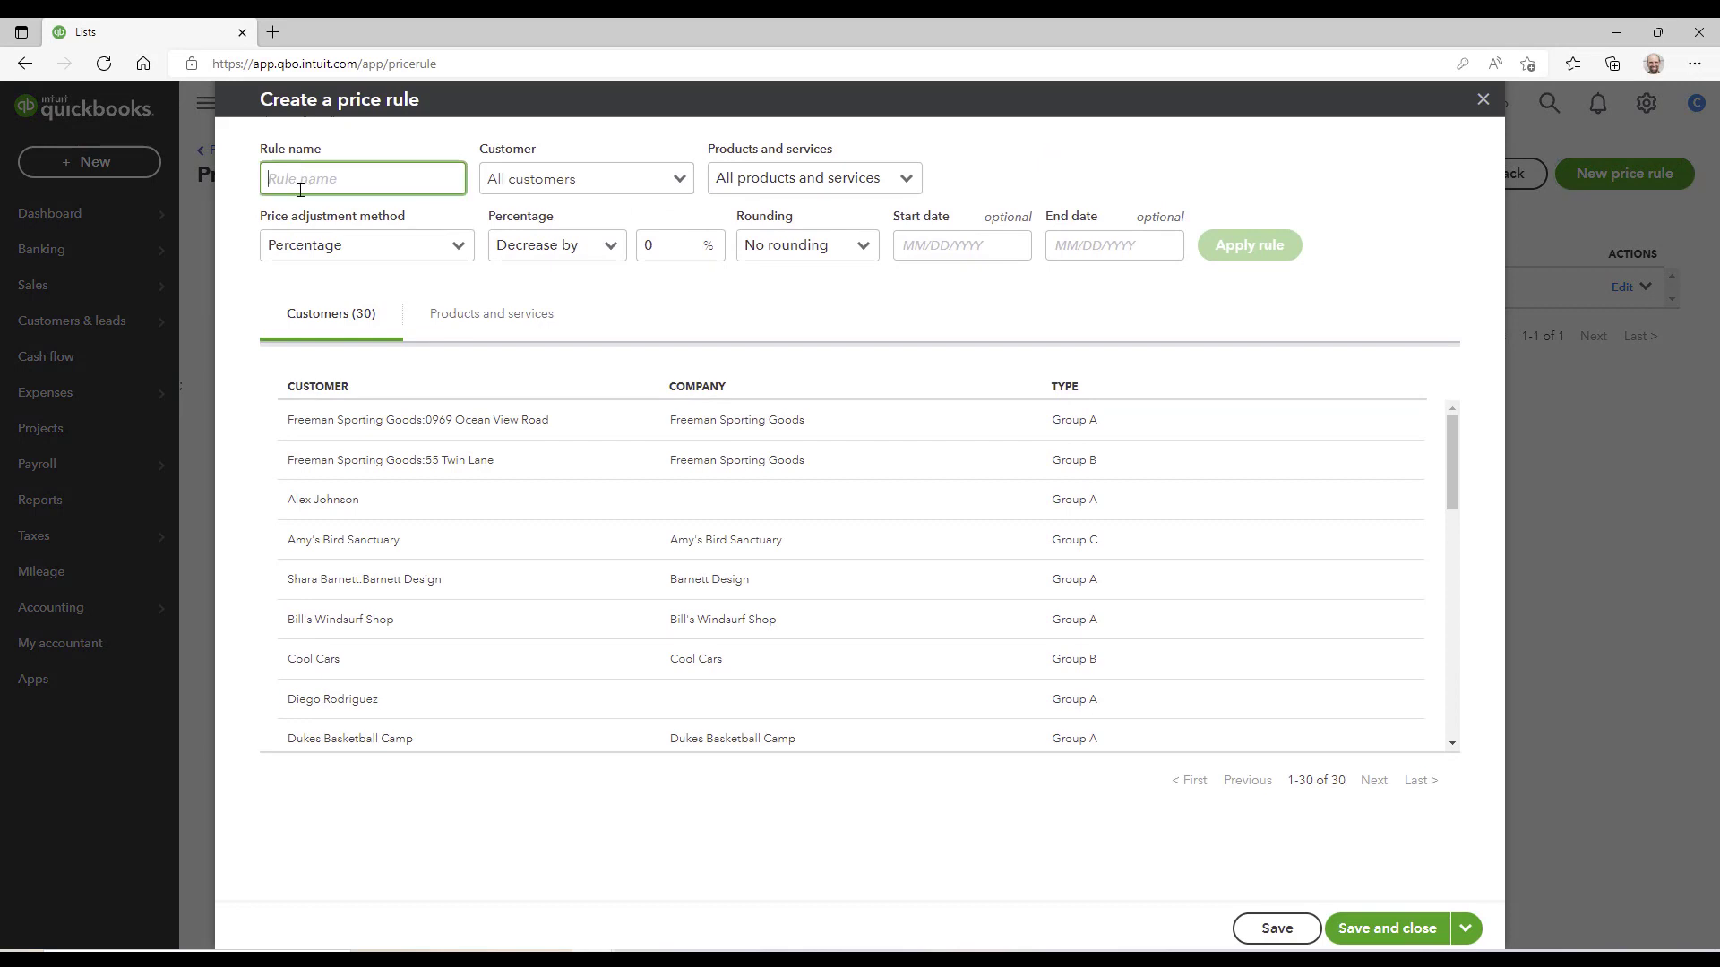
Step: Enter 'Group B Discount 10 percent' as the rule name
type("Group B")
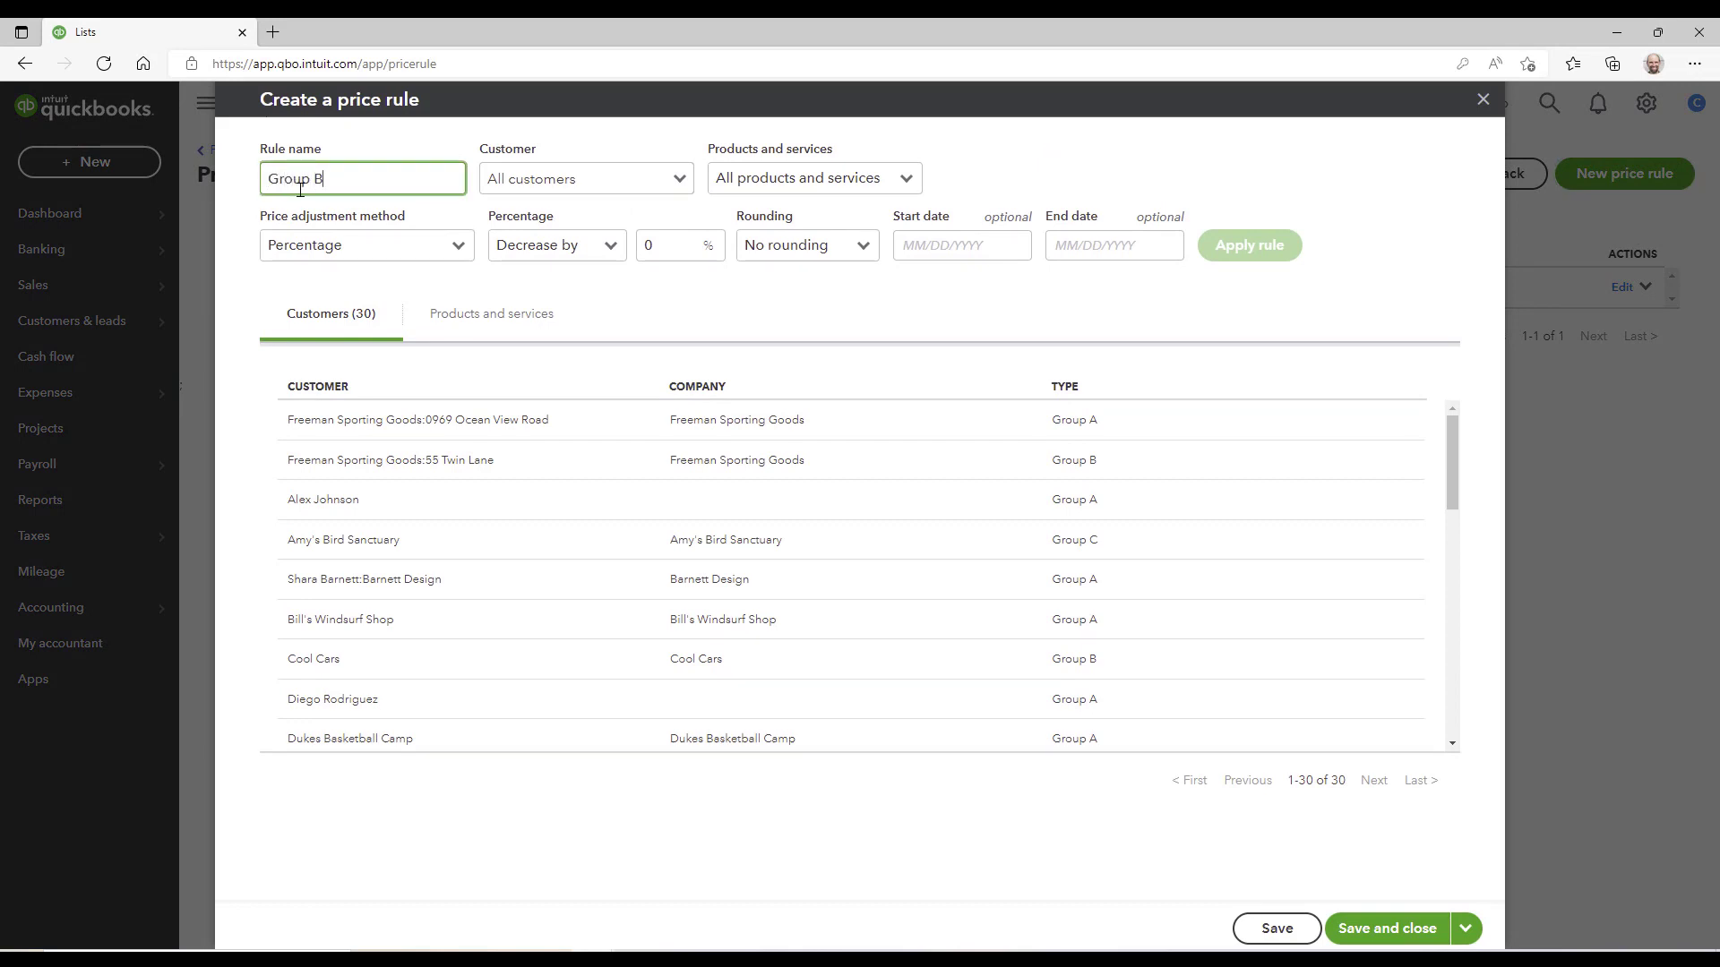
type("Discount")
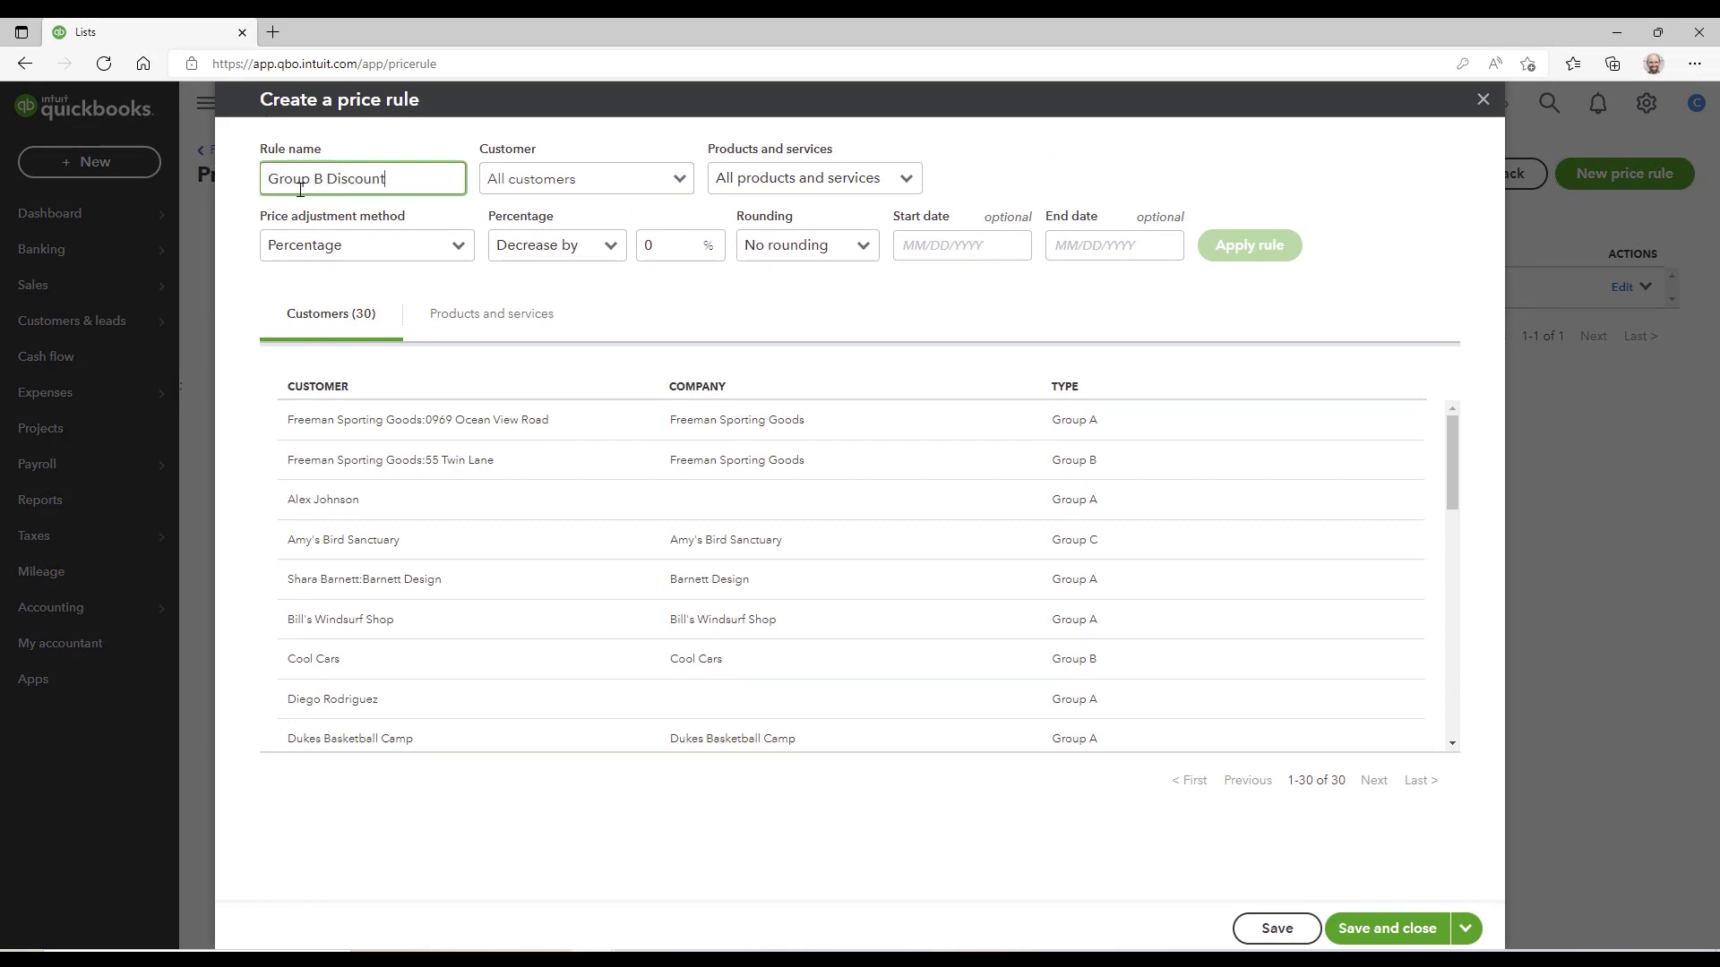
type("10")
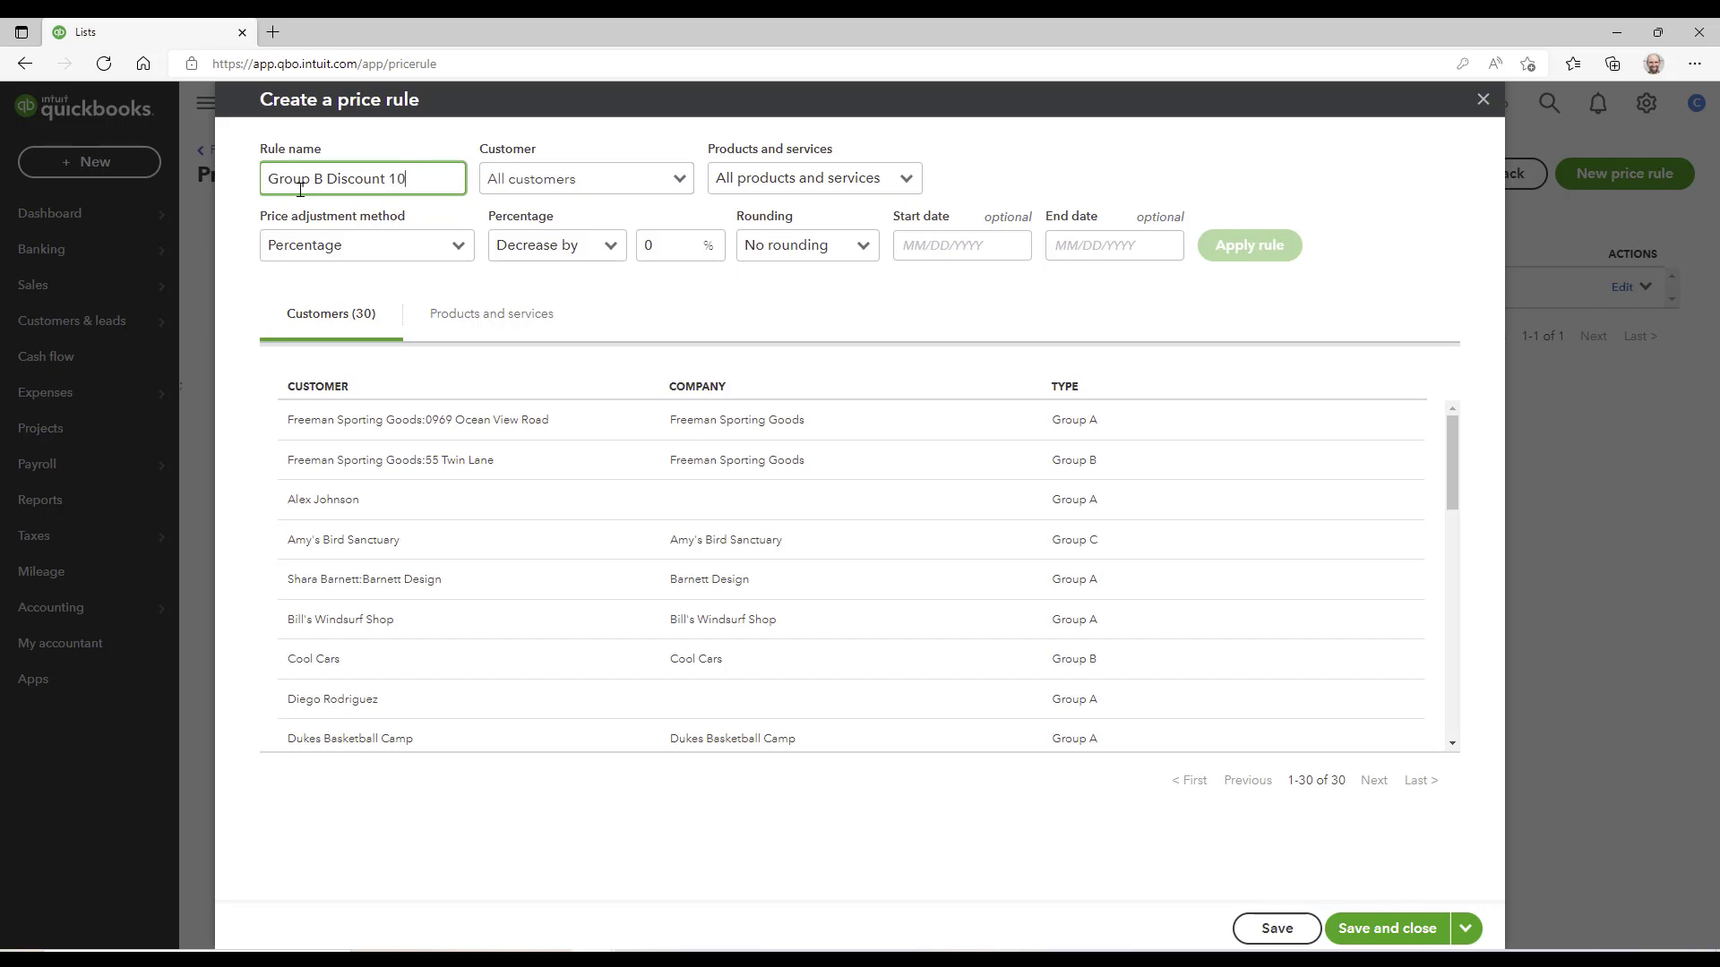
type("percent")
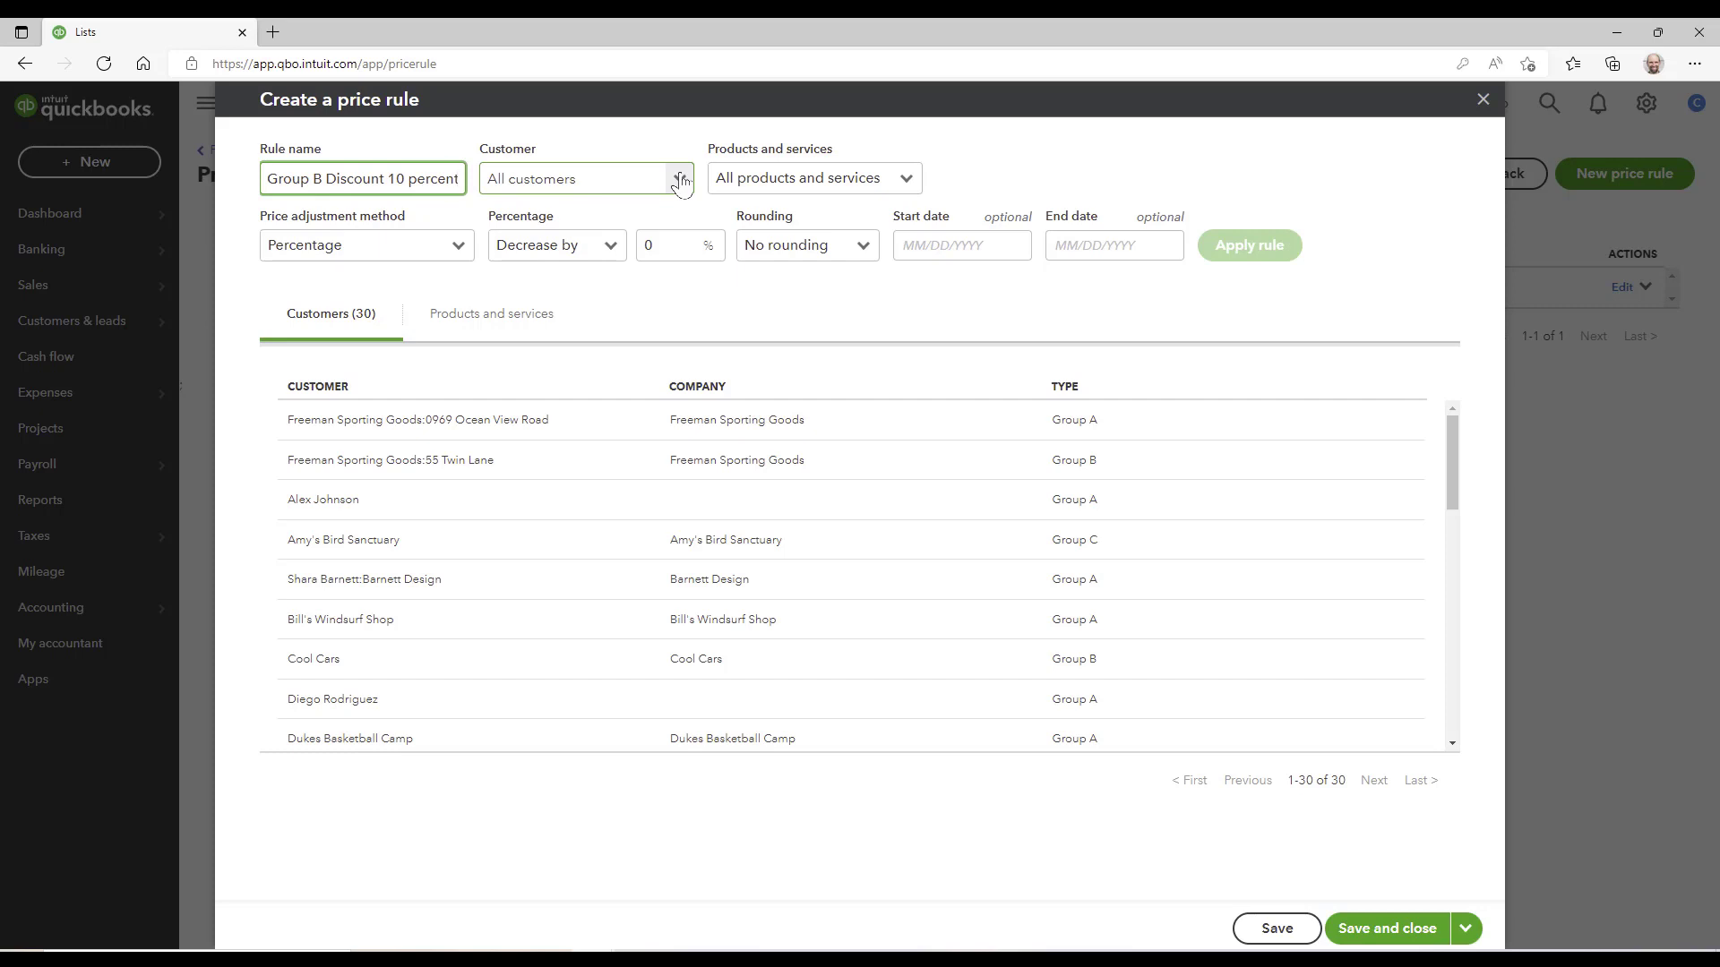
Step: Set the rule's customer group to Group B, narrowing to four accounts
left_click(679, 177)
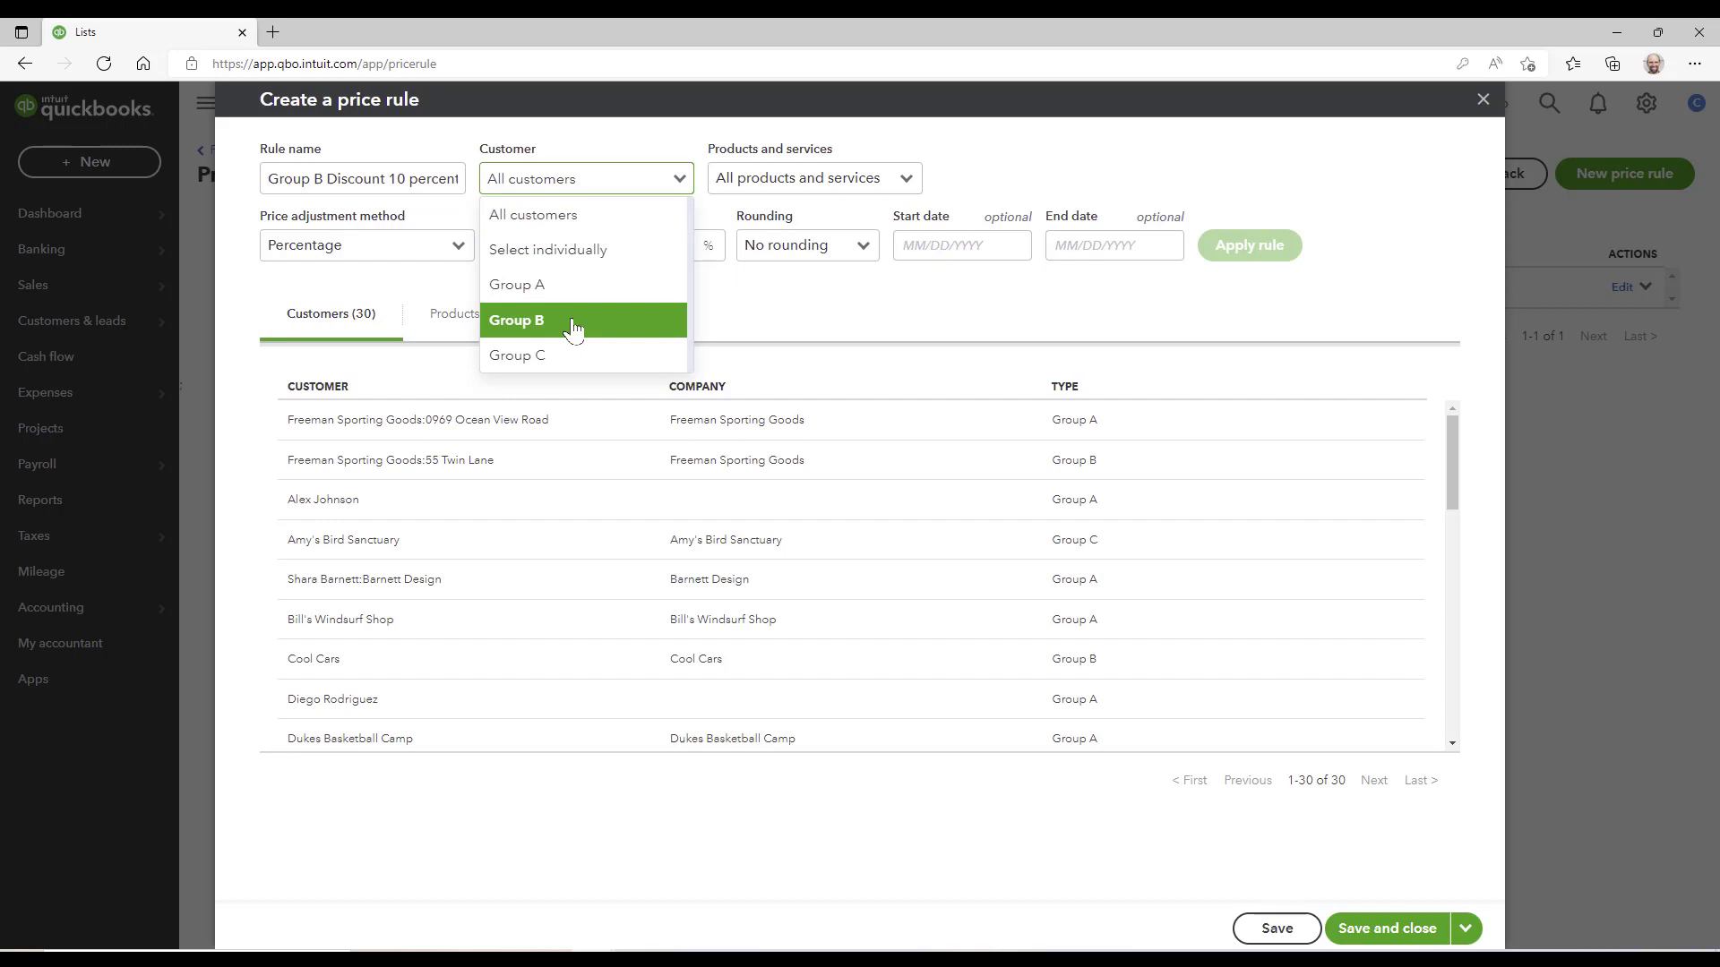
left_click(517, 321)
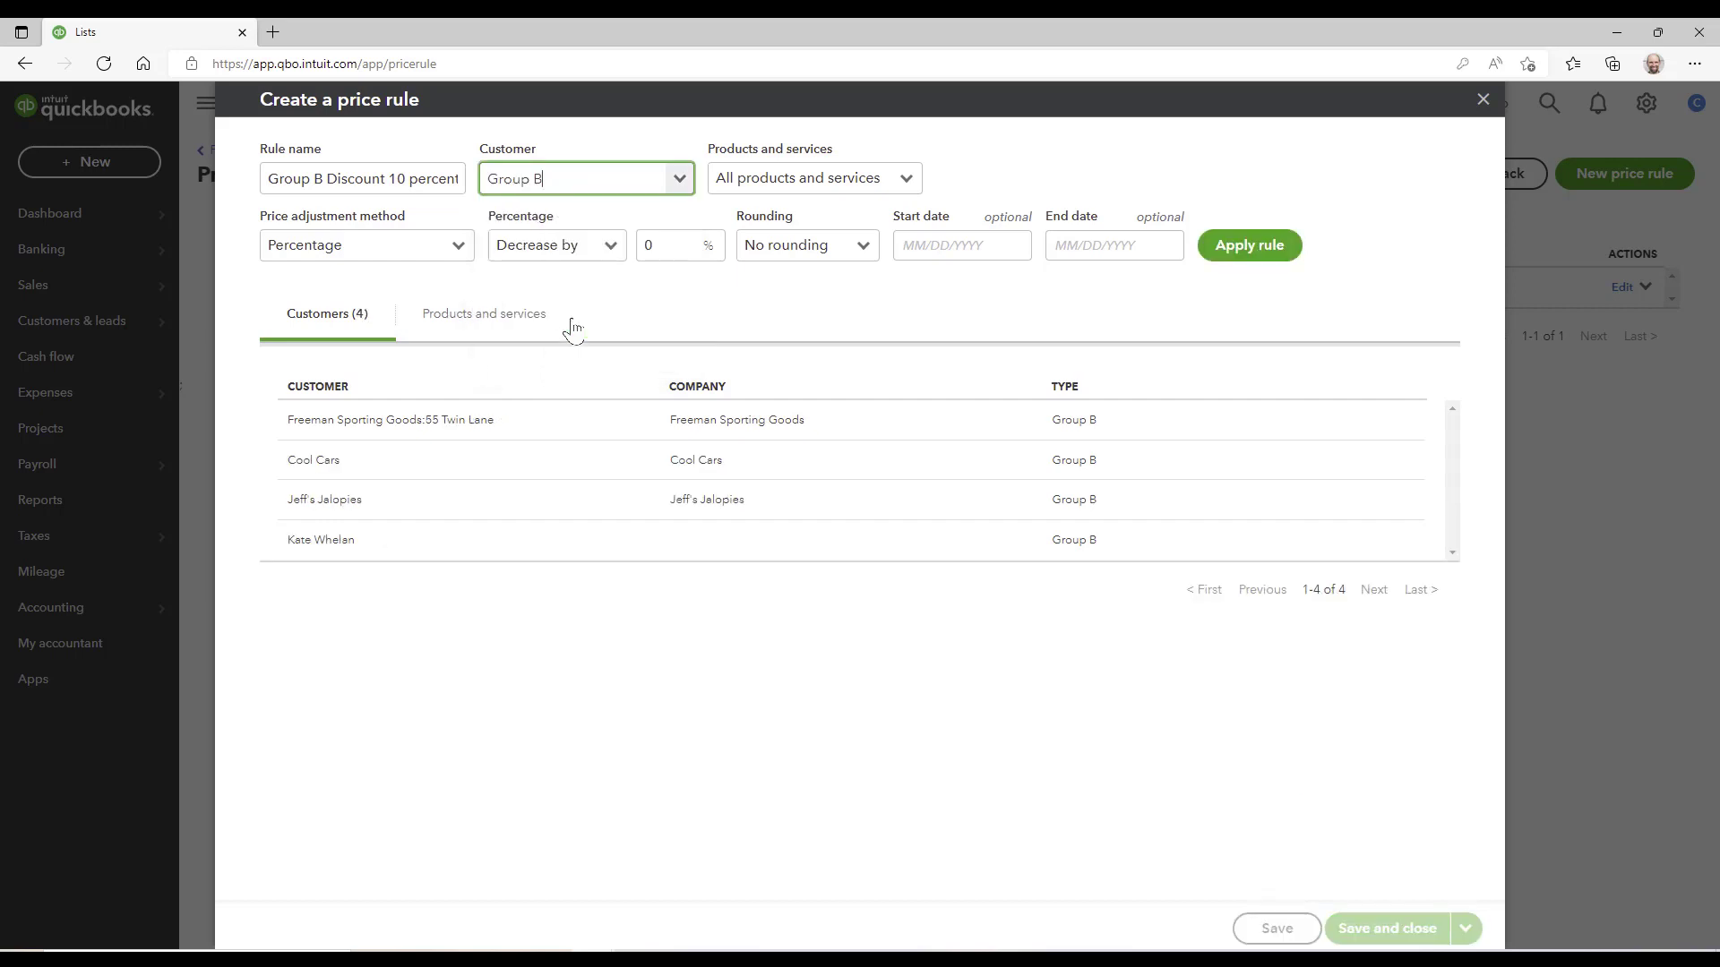
mouse_move(420, 581)
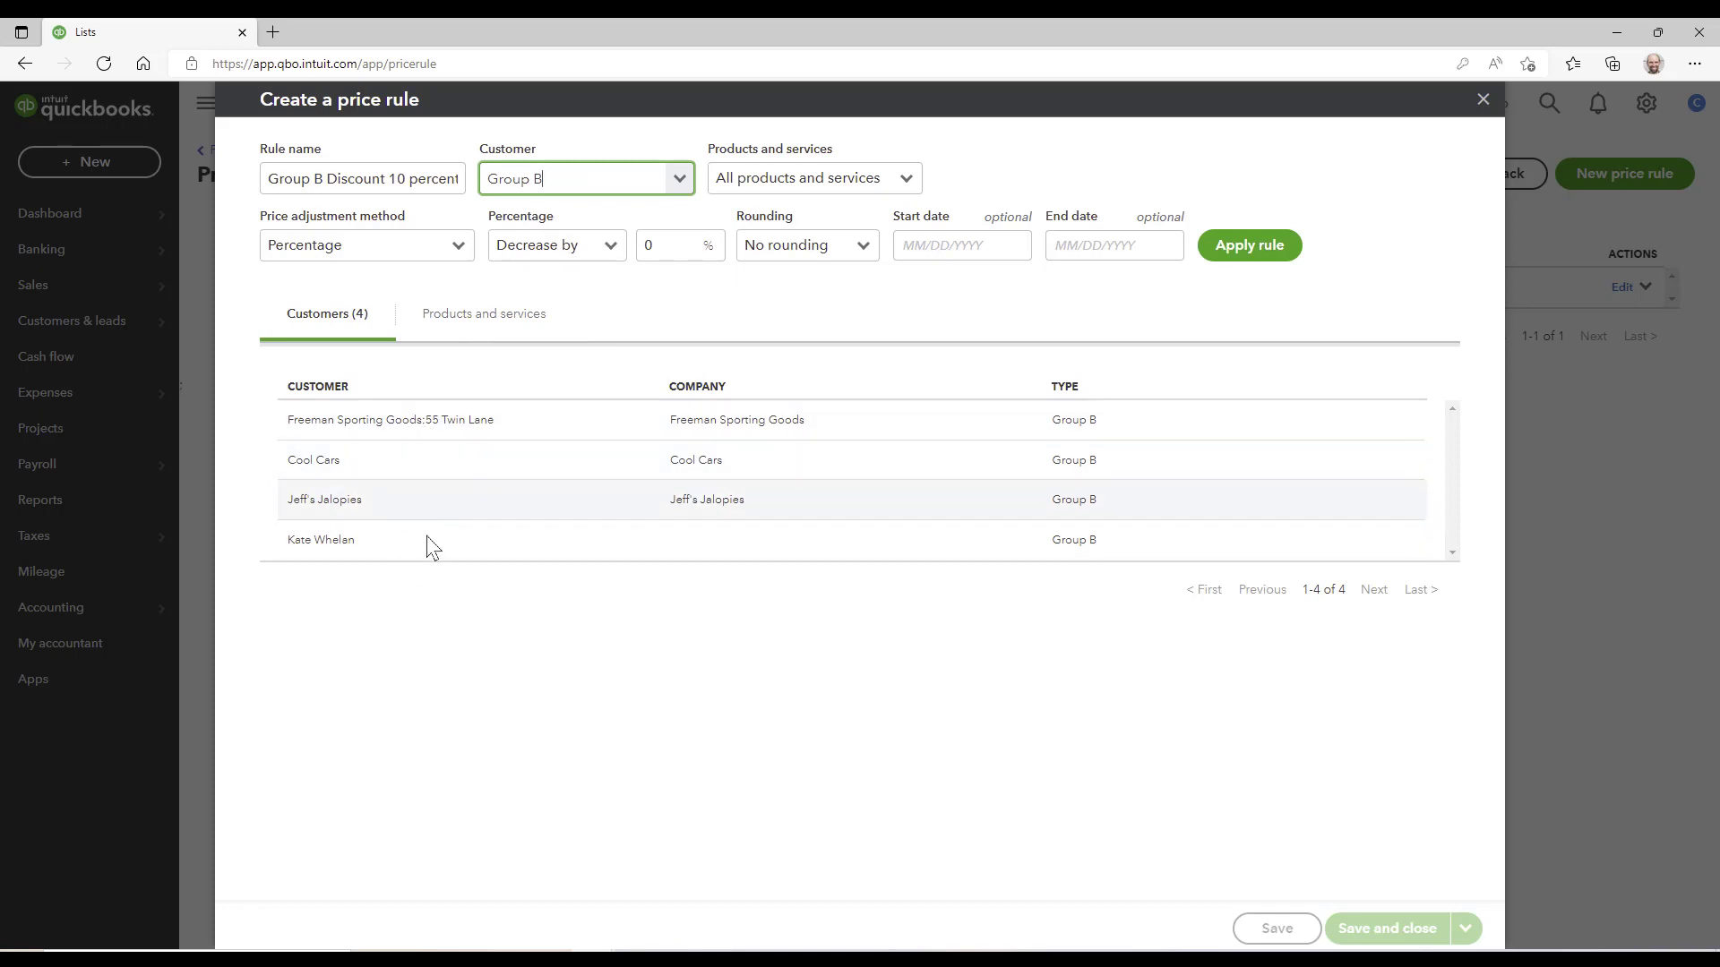
mouse_move(436, 465)
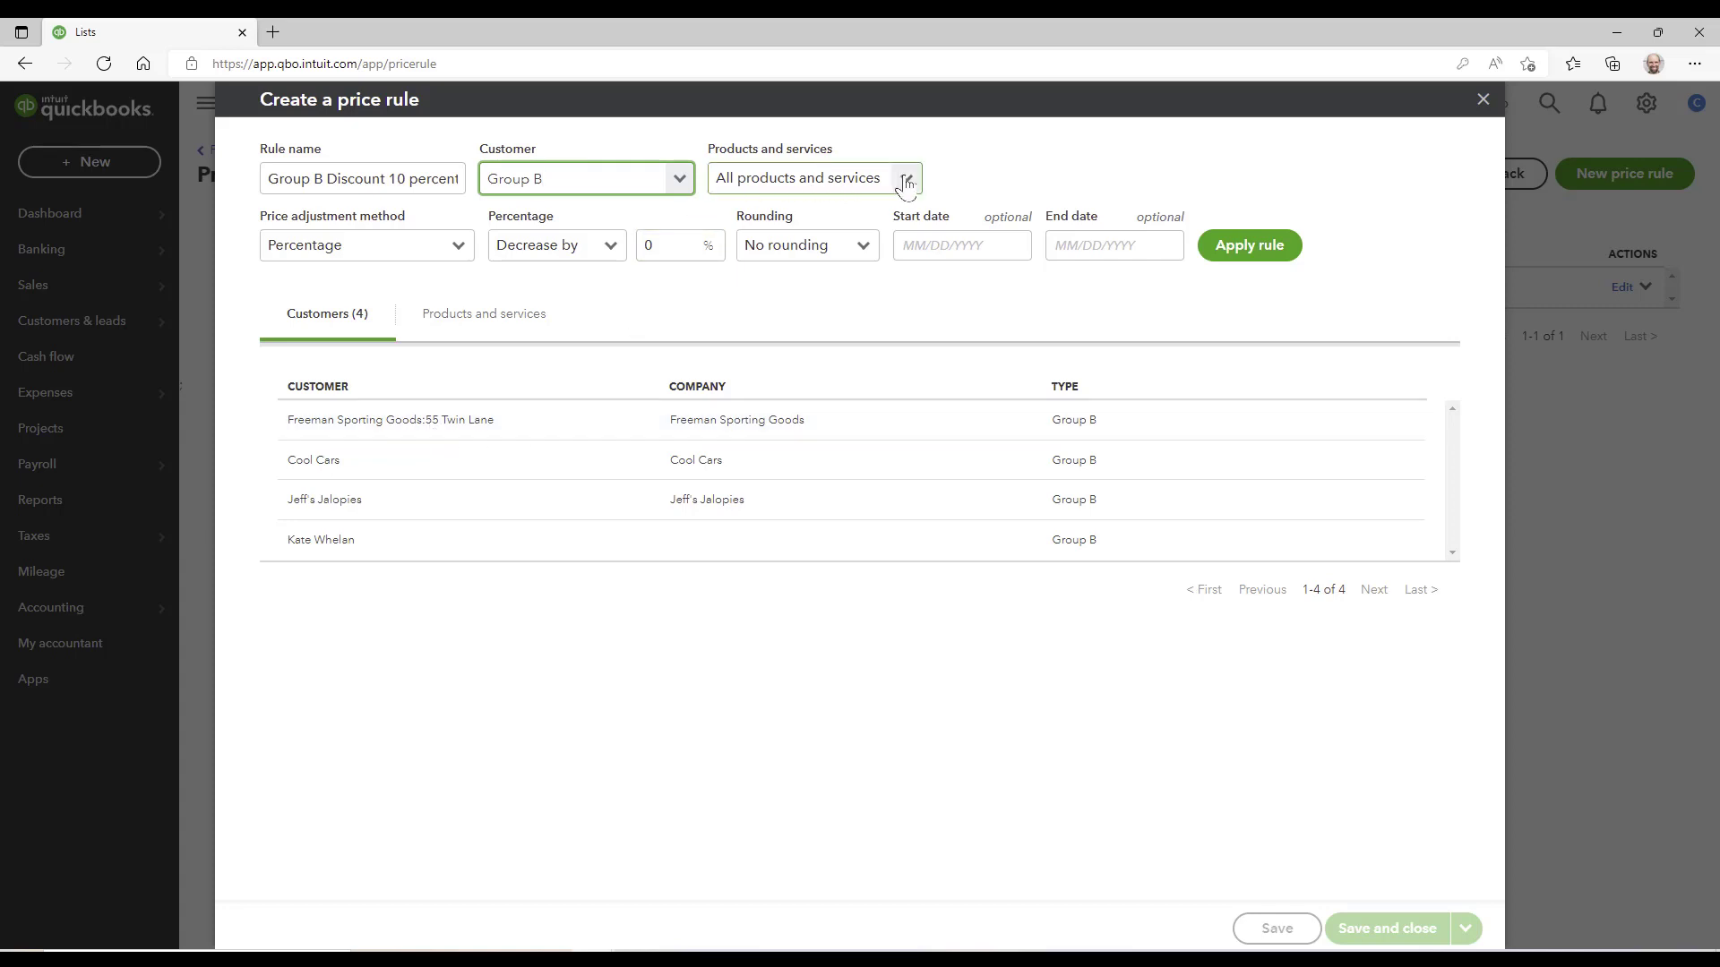
Step: Select products individually, add Design at 75.00, and enter a 10 percent discount
left_click(906, 177)
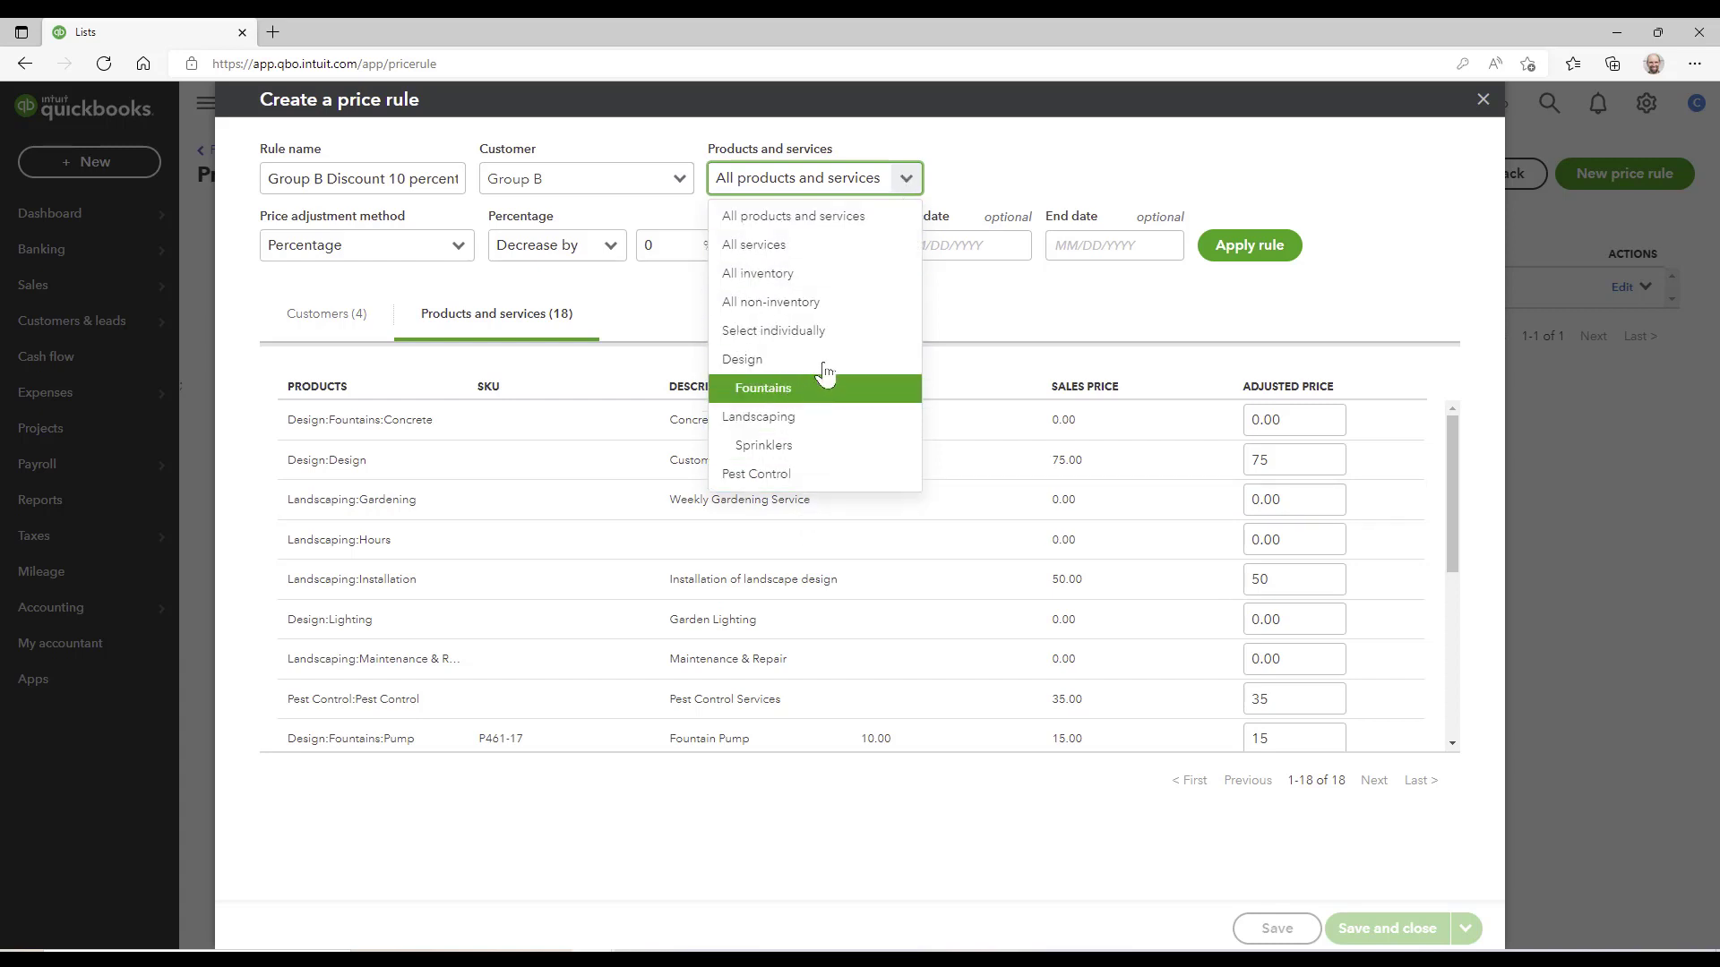
mouse_move(771, 302)
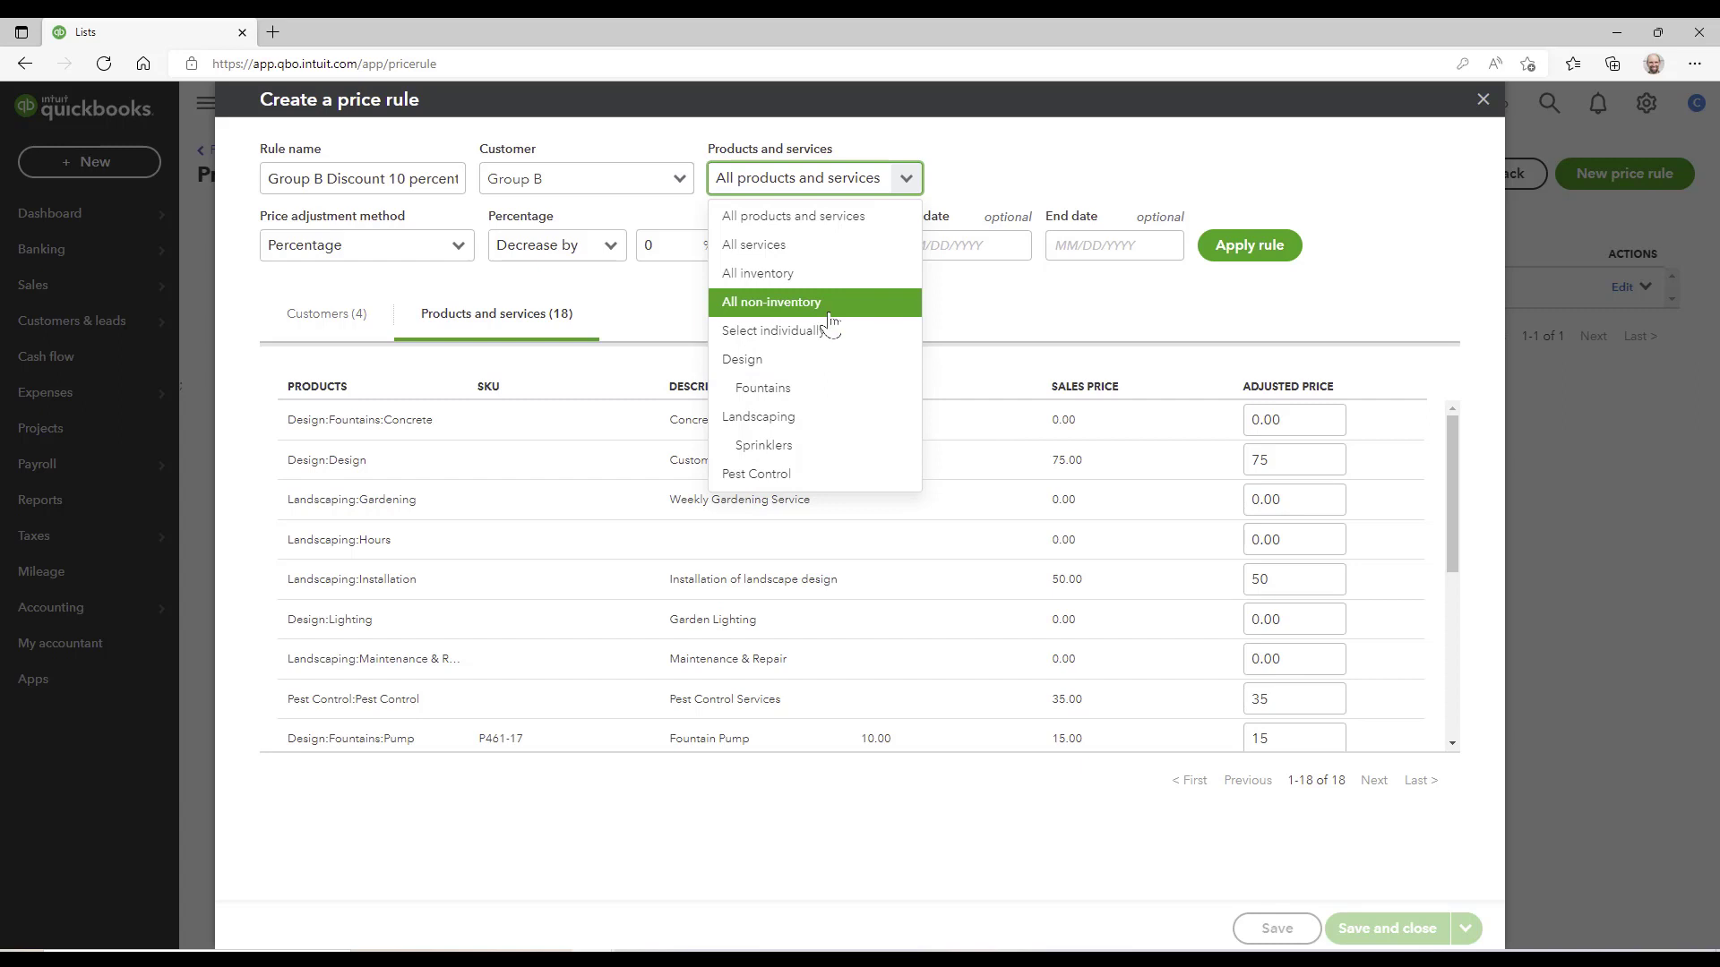
left_click(771, 331)
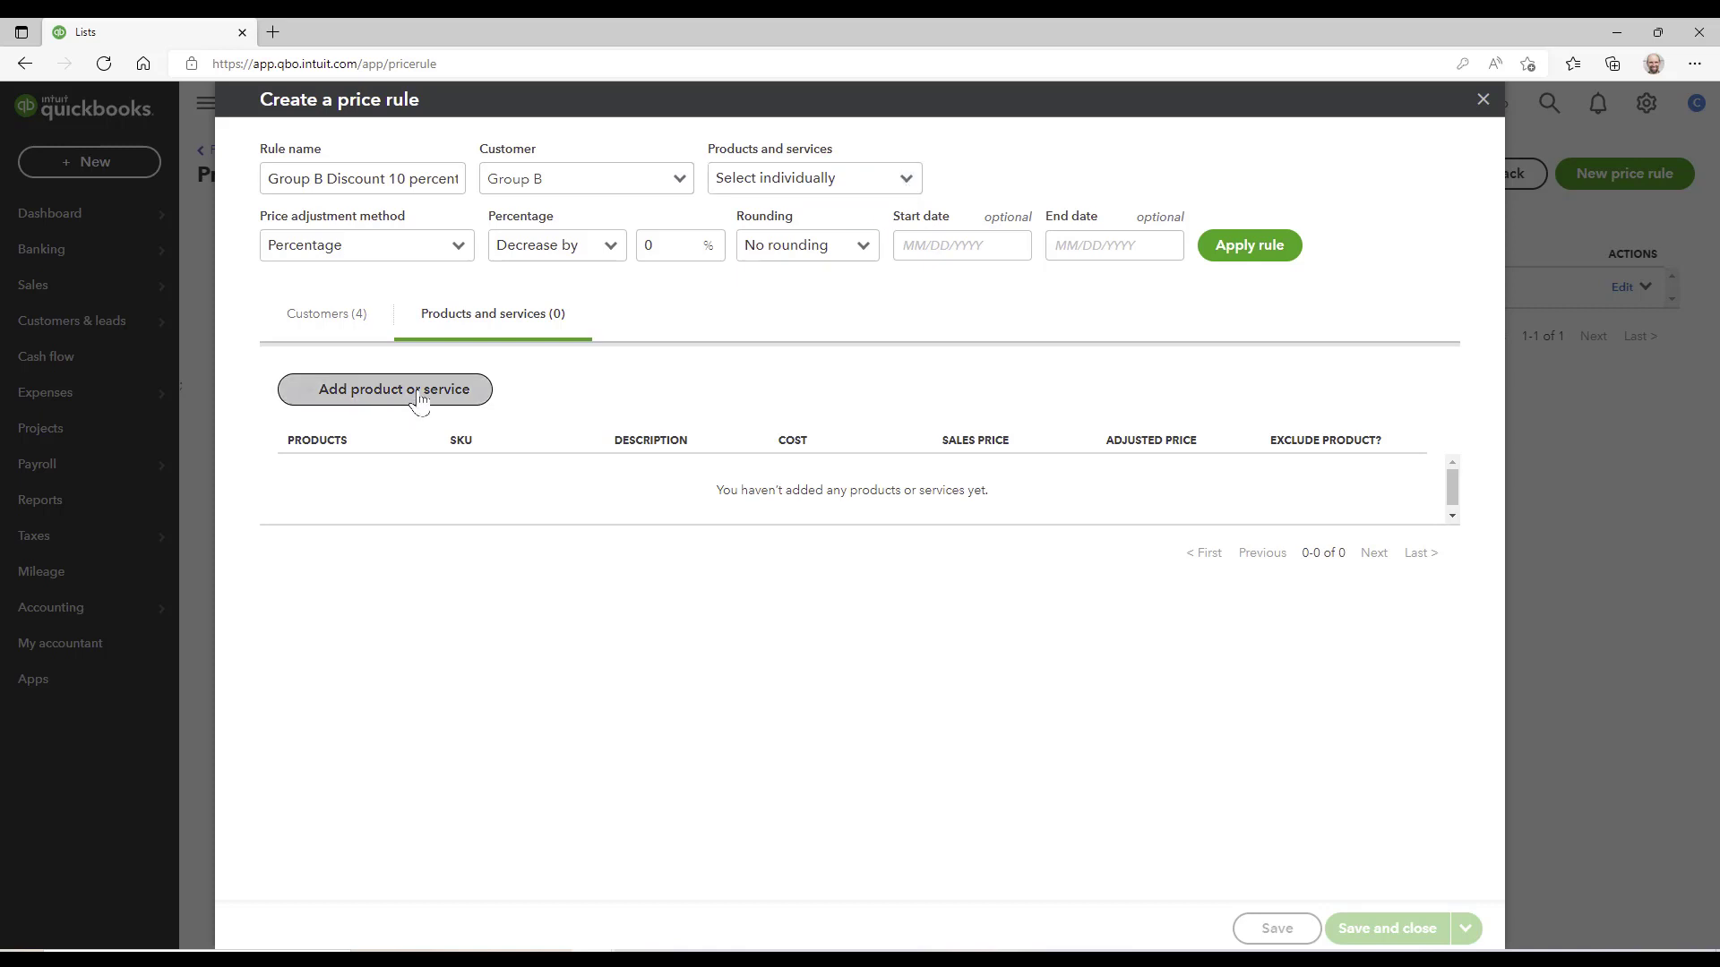
left_click(385, 389)
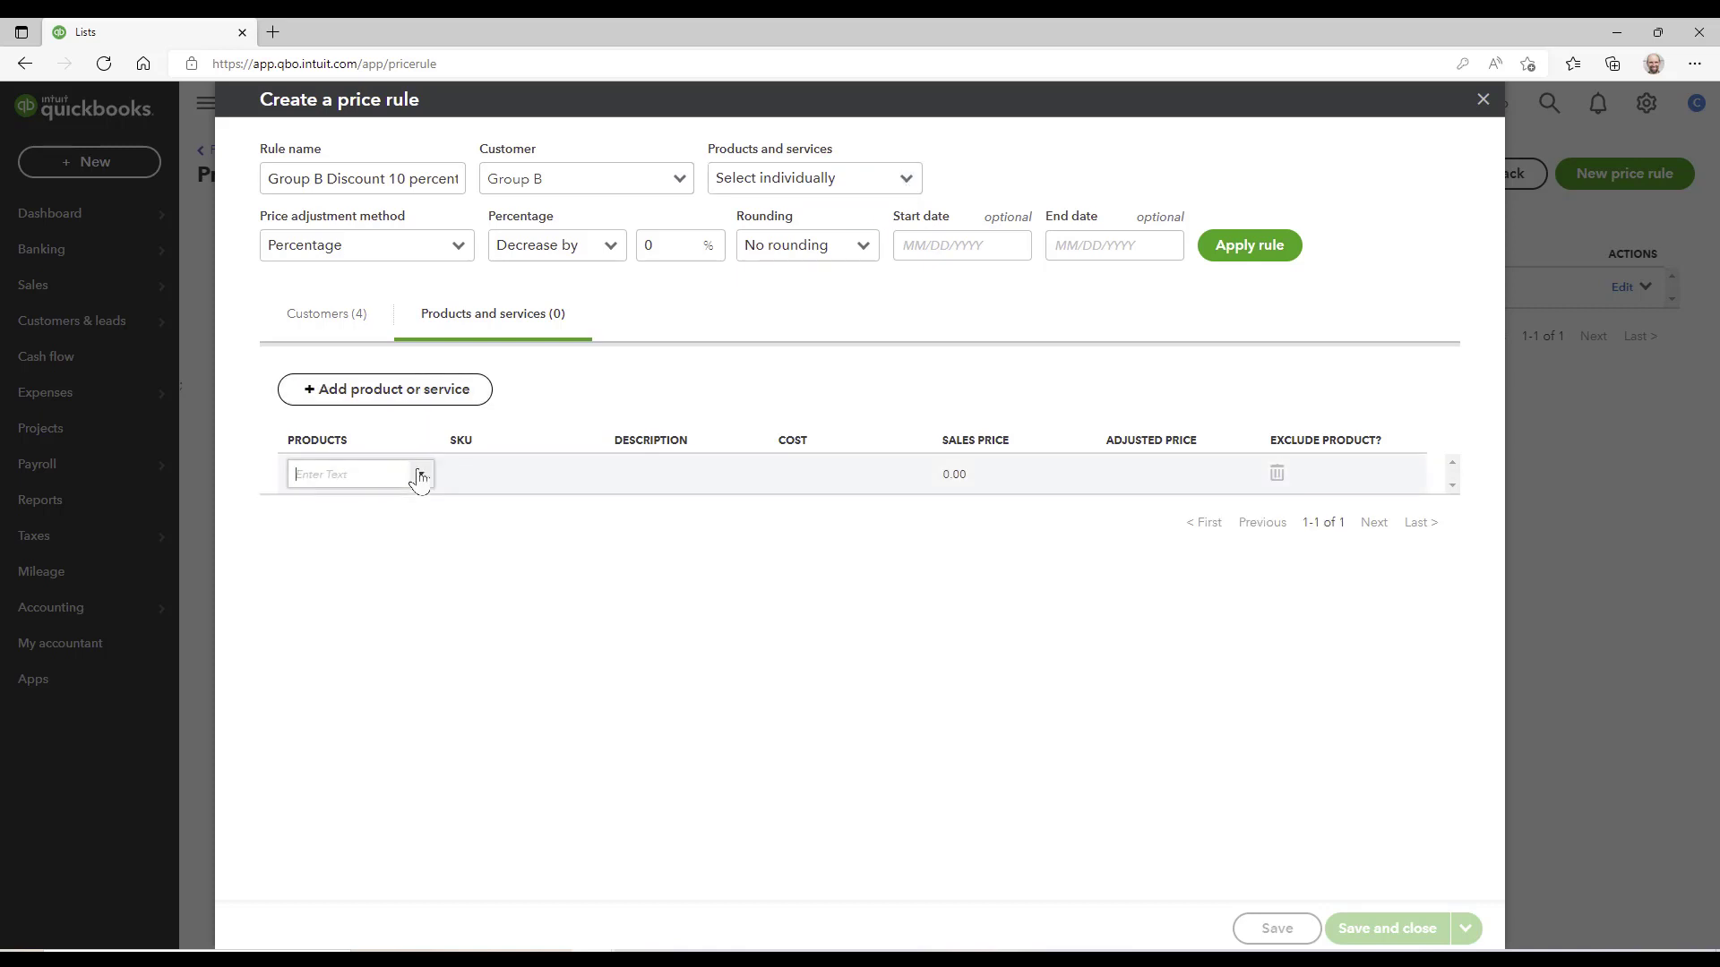
left_click(360, 474)
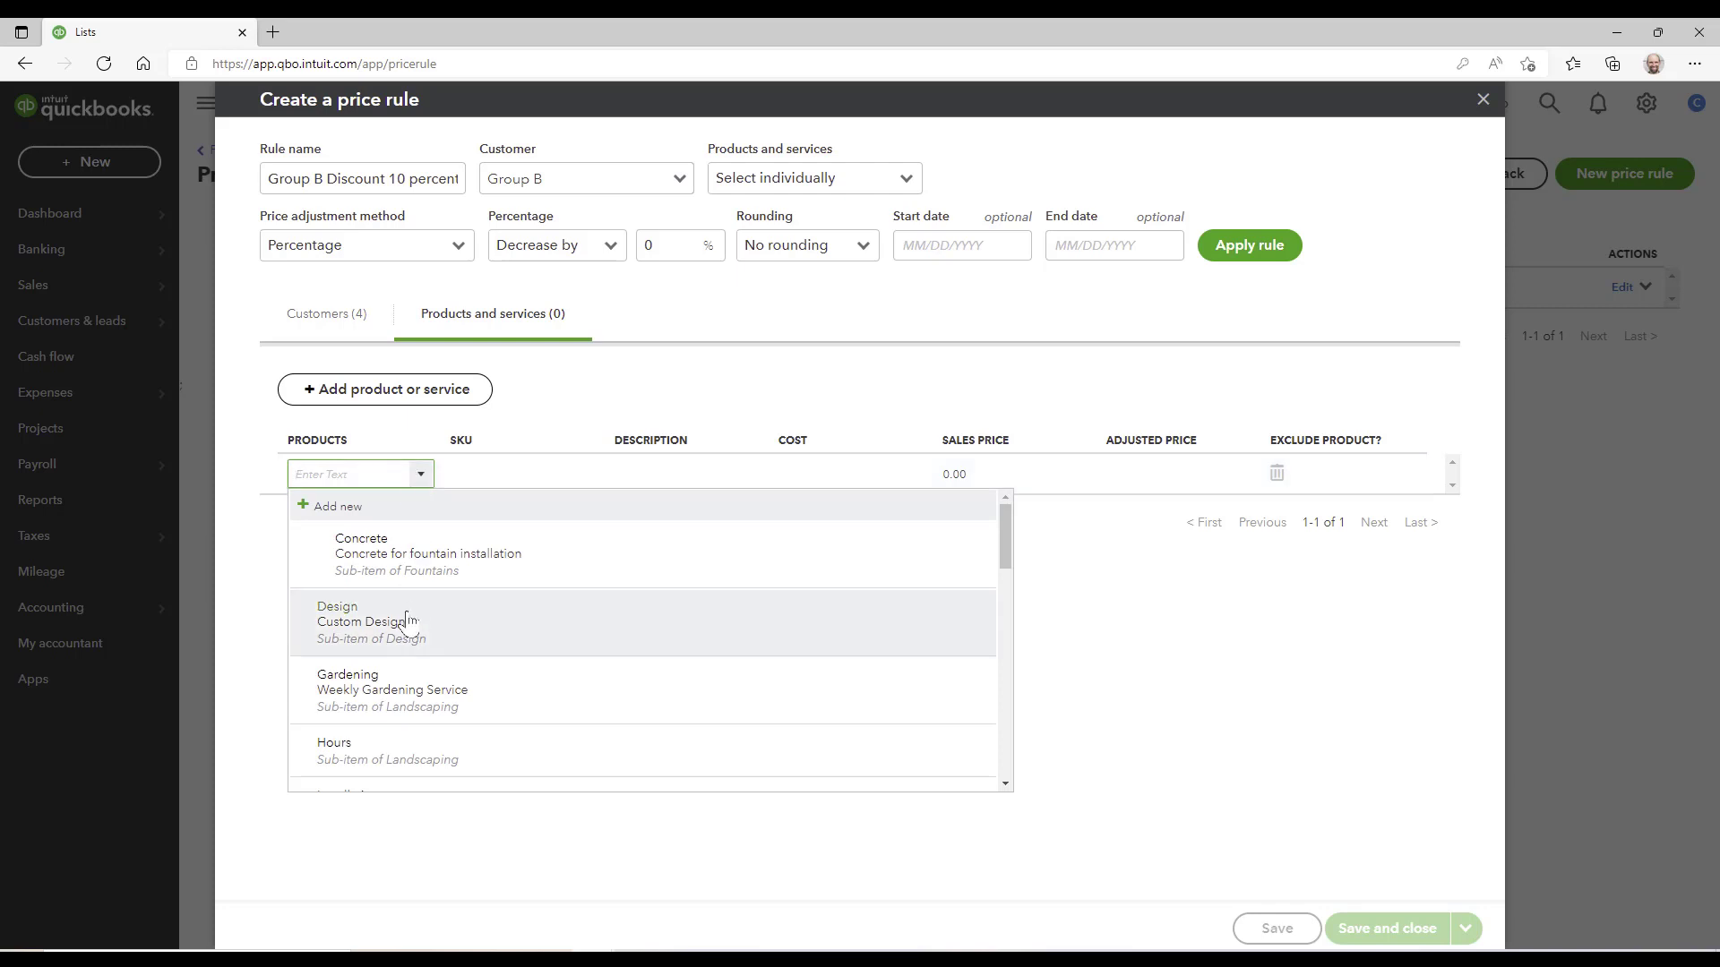
left_click(368, 621)
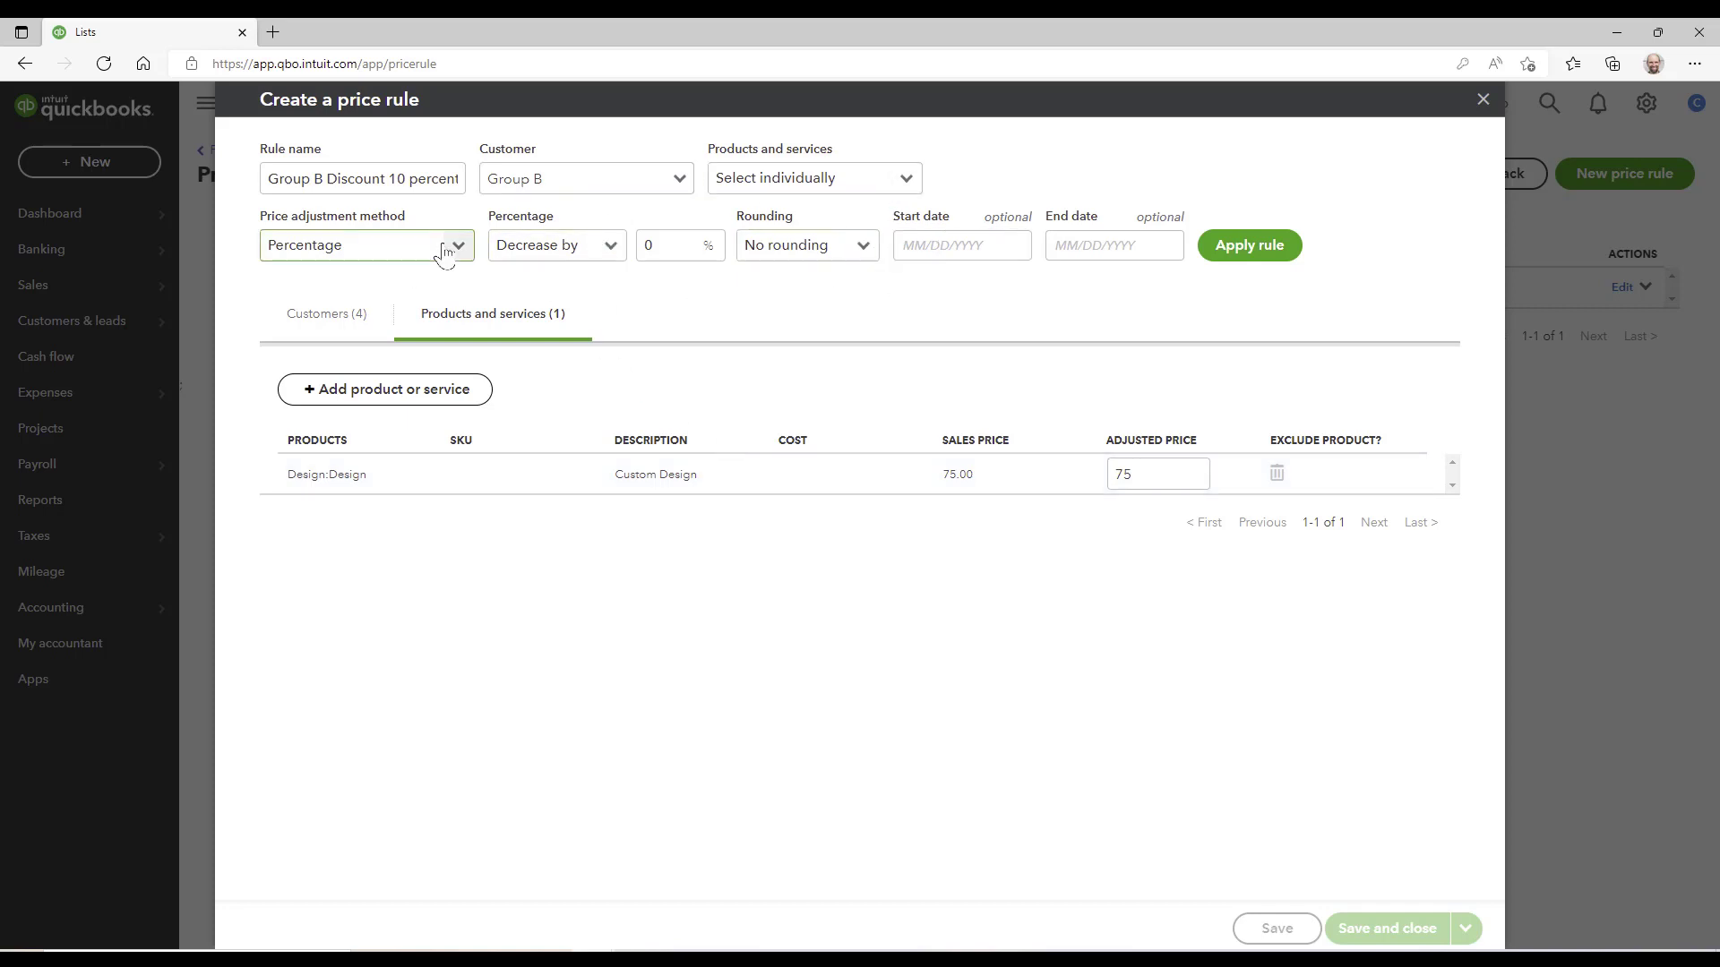
left_click(450, 245)
type("10")
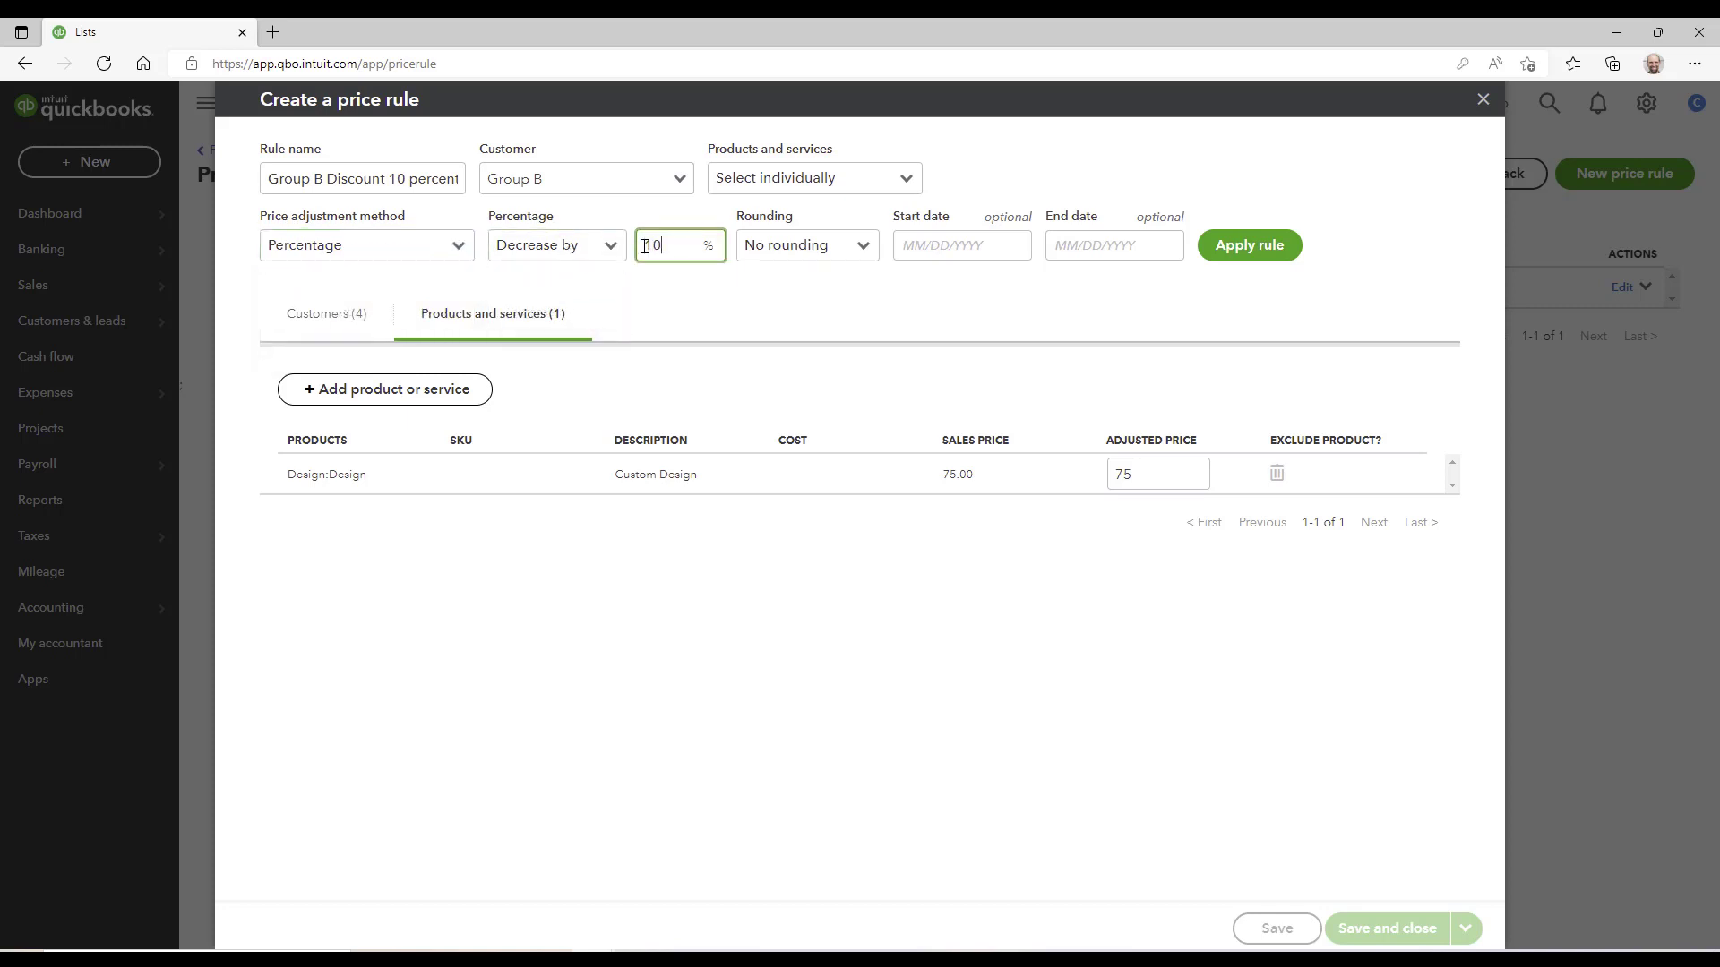
Step: Open and dismiss the start date picker, leaving the start date blank
left_click(960, 244)
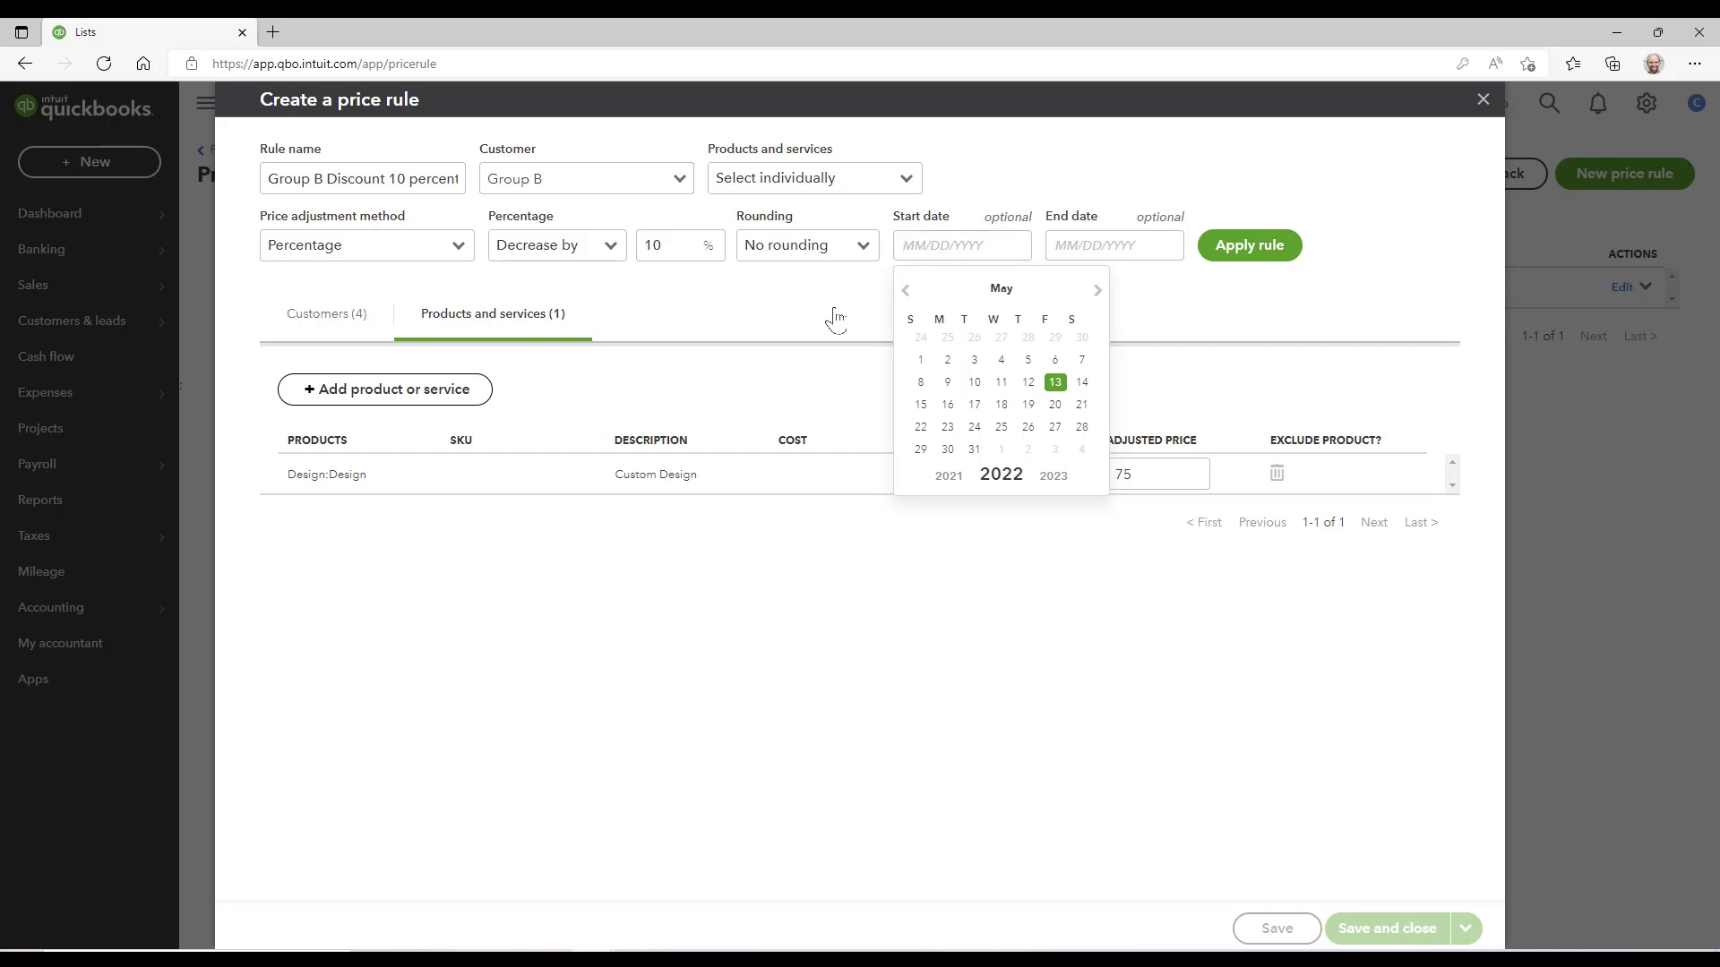
left_click(1112, 244)
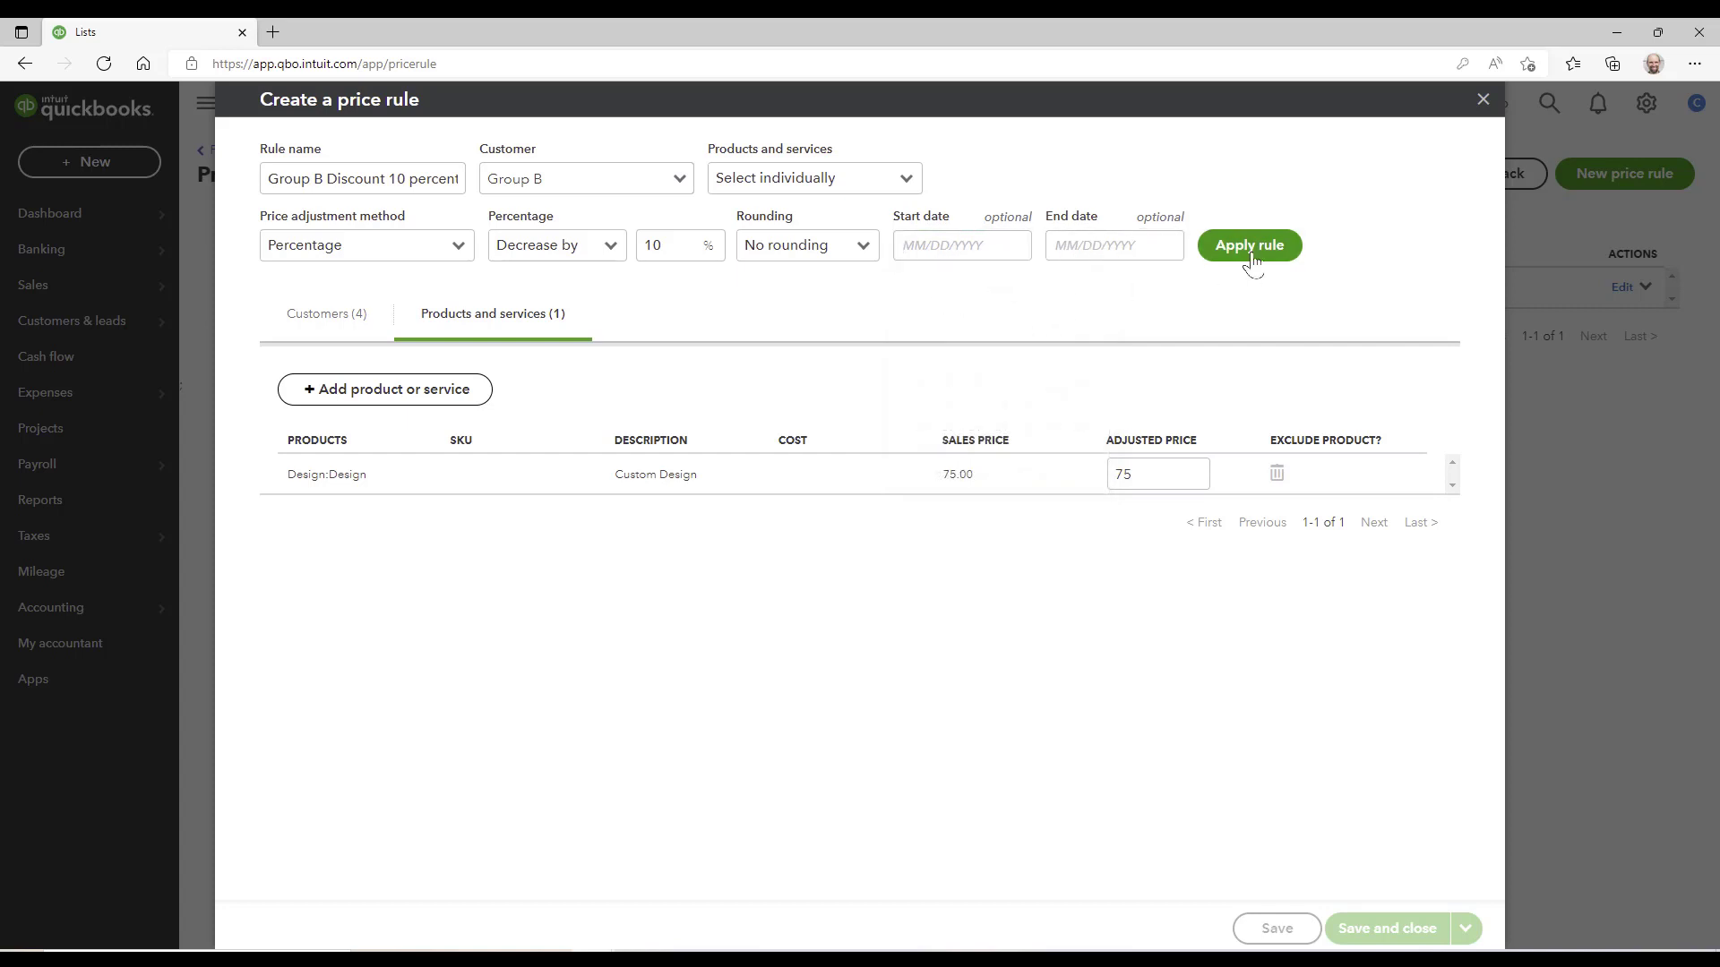
Step: Apply the rule and verify Design's adjusted price of 67.50
left_click(1248, 245)
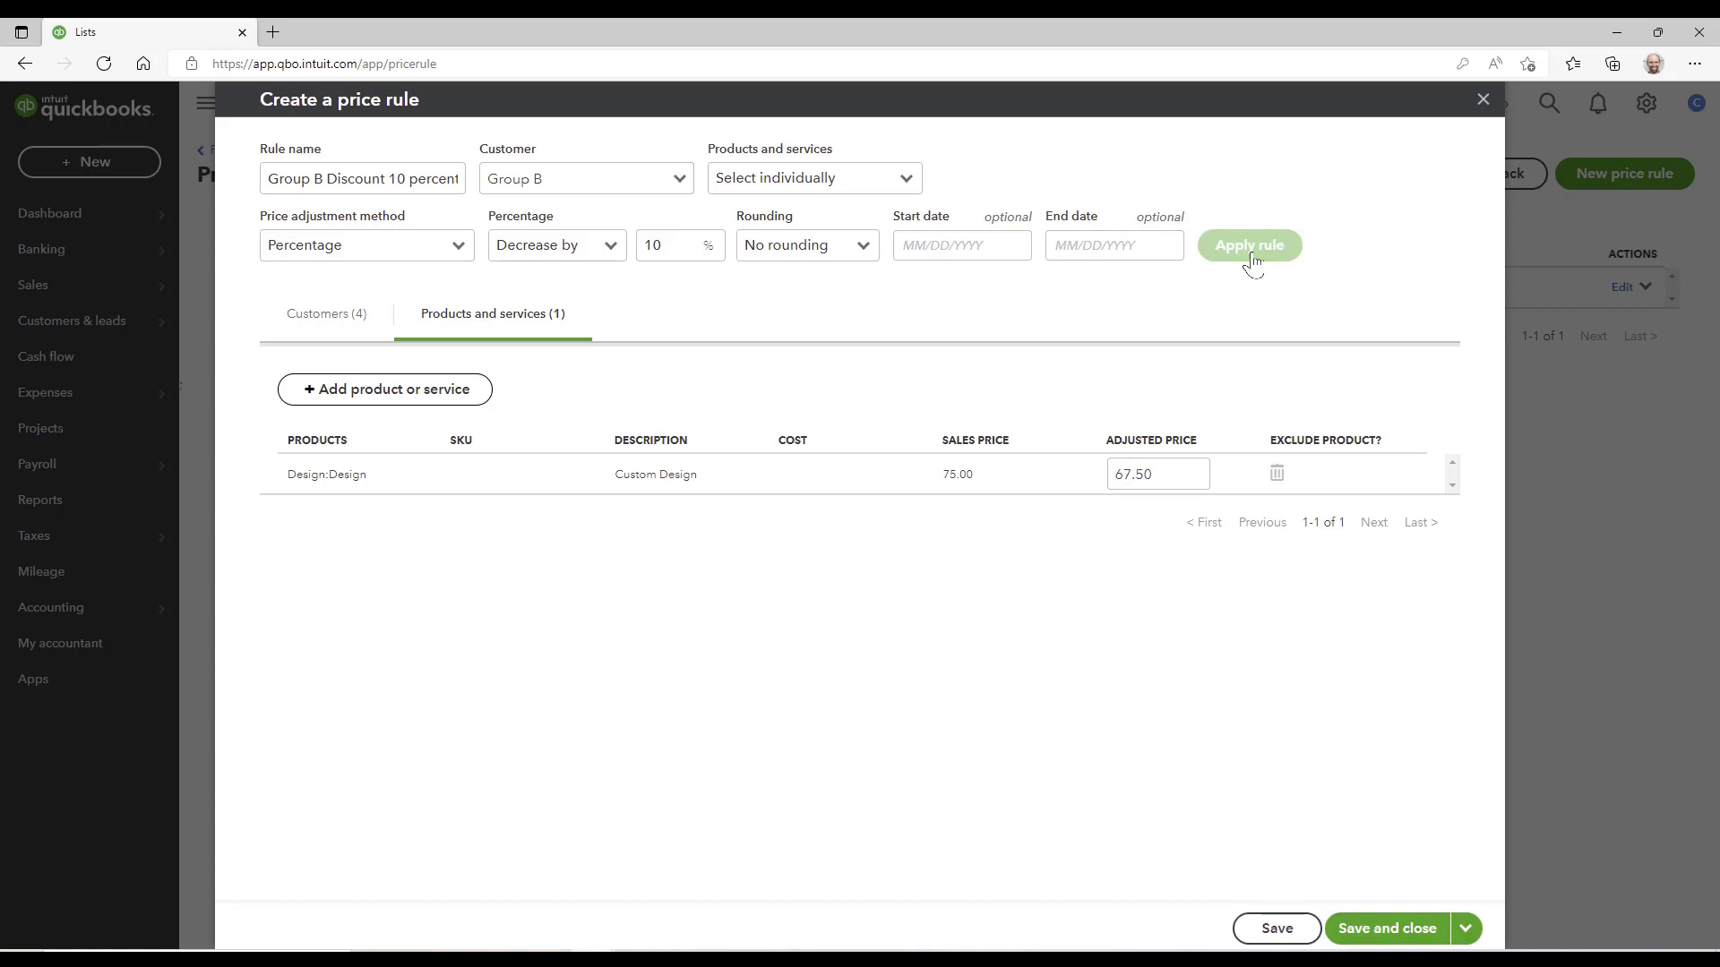
mouse_move(1000, 486)
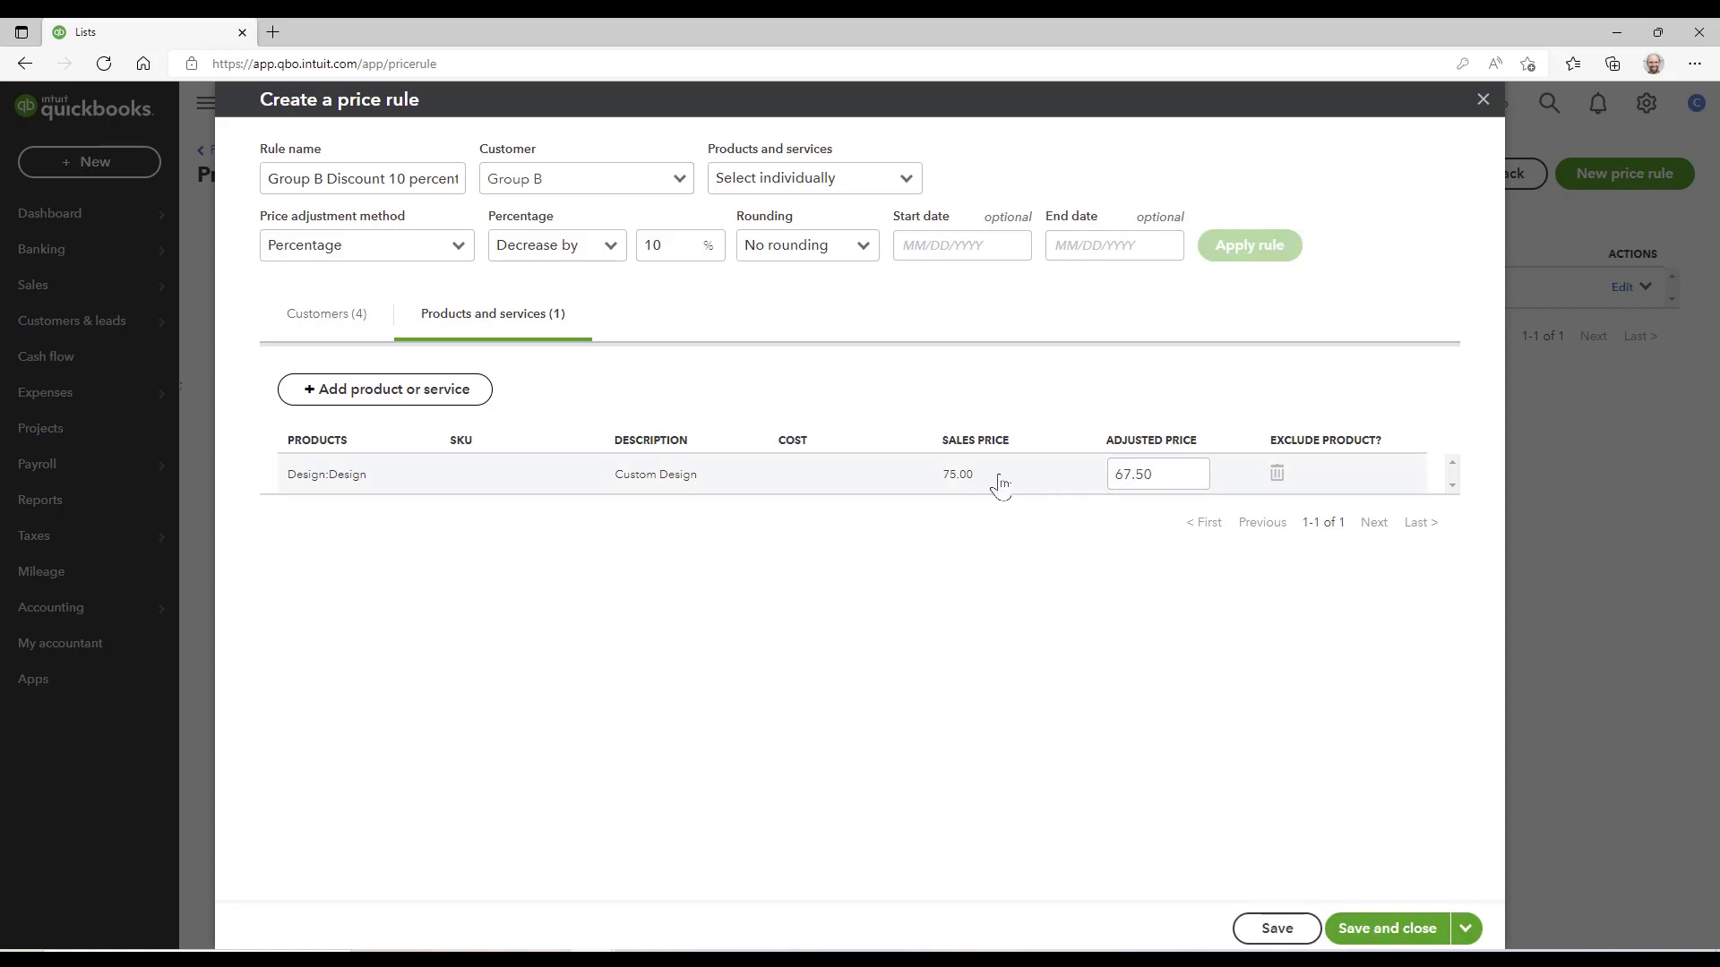
mouse_move(970, 495)
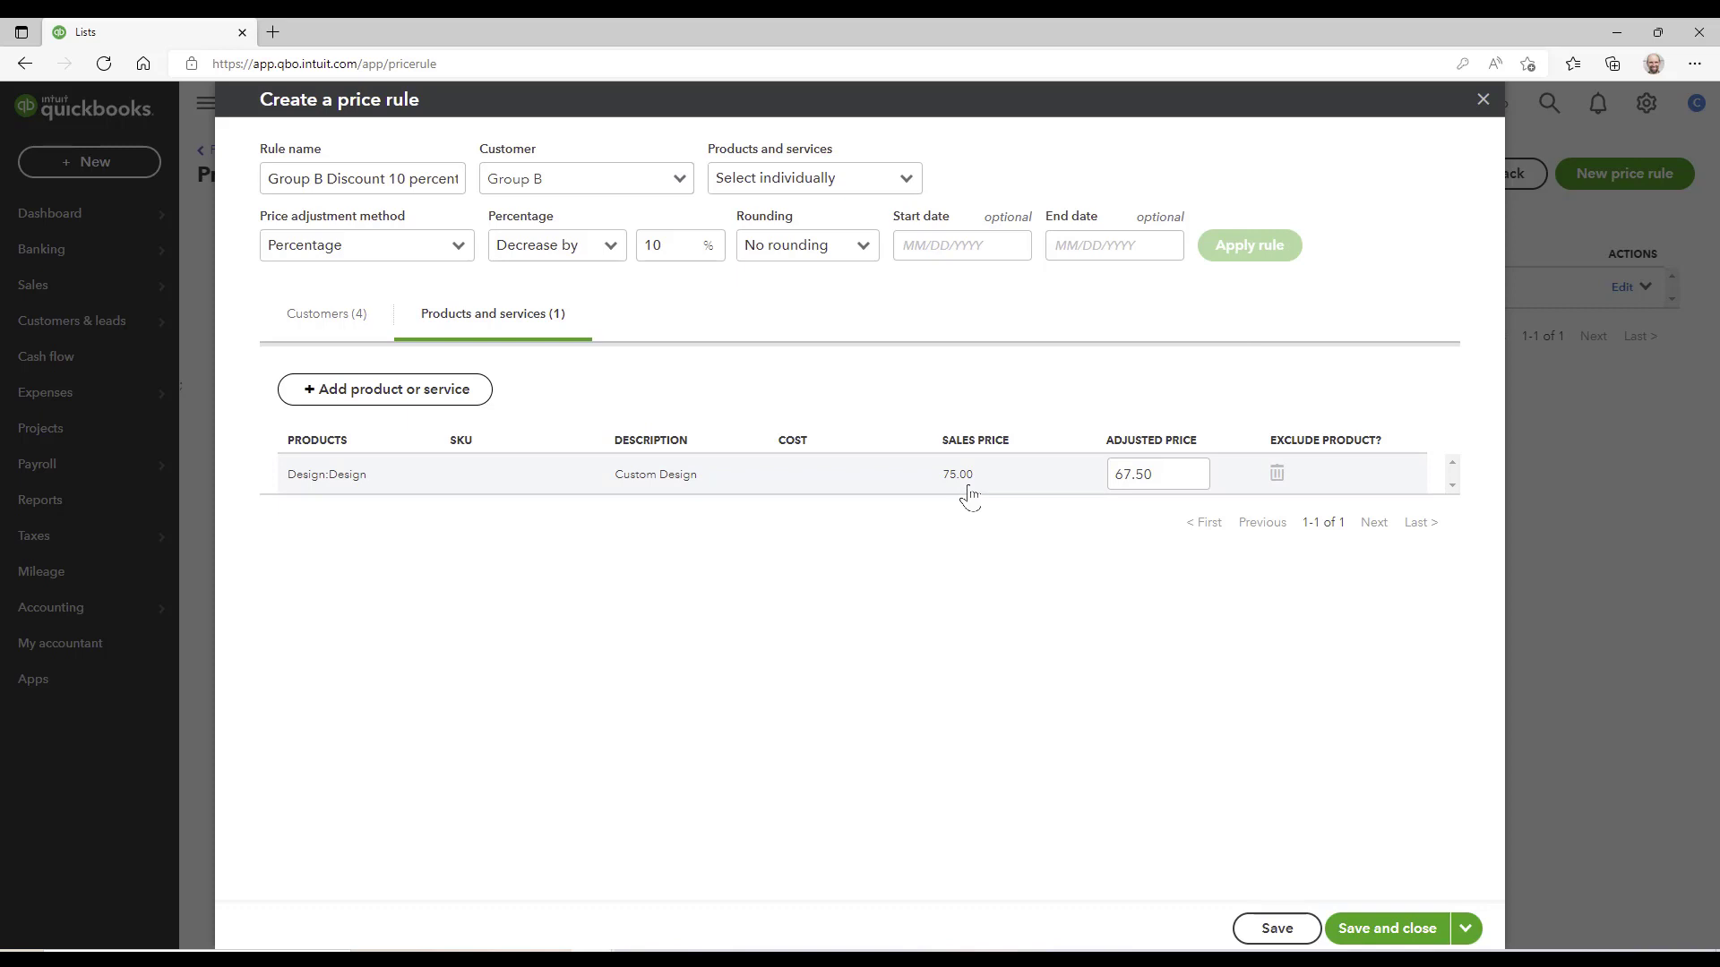
left_click(1157, 474)
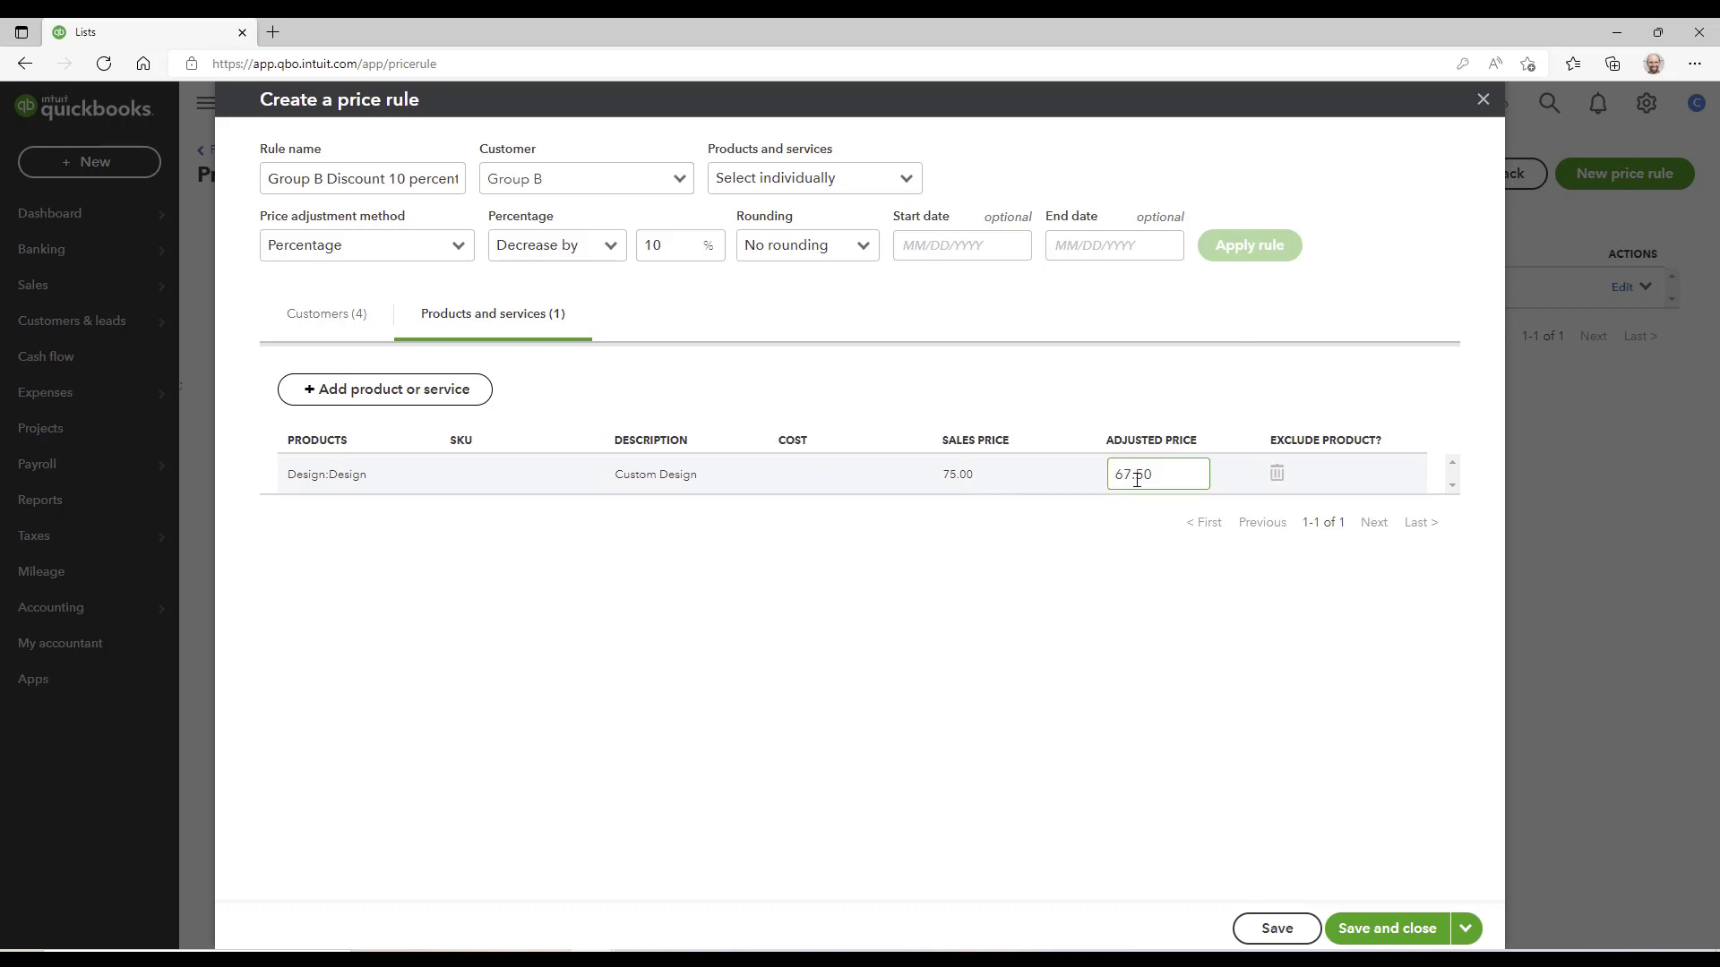
mouse_move(1362, 701)
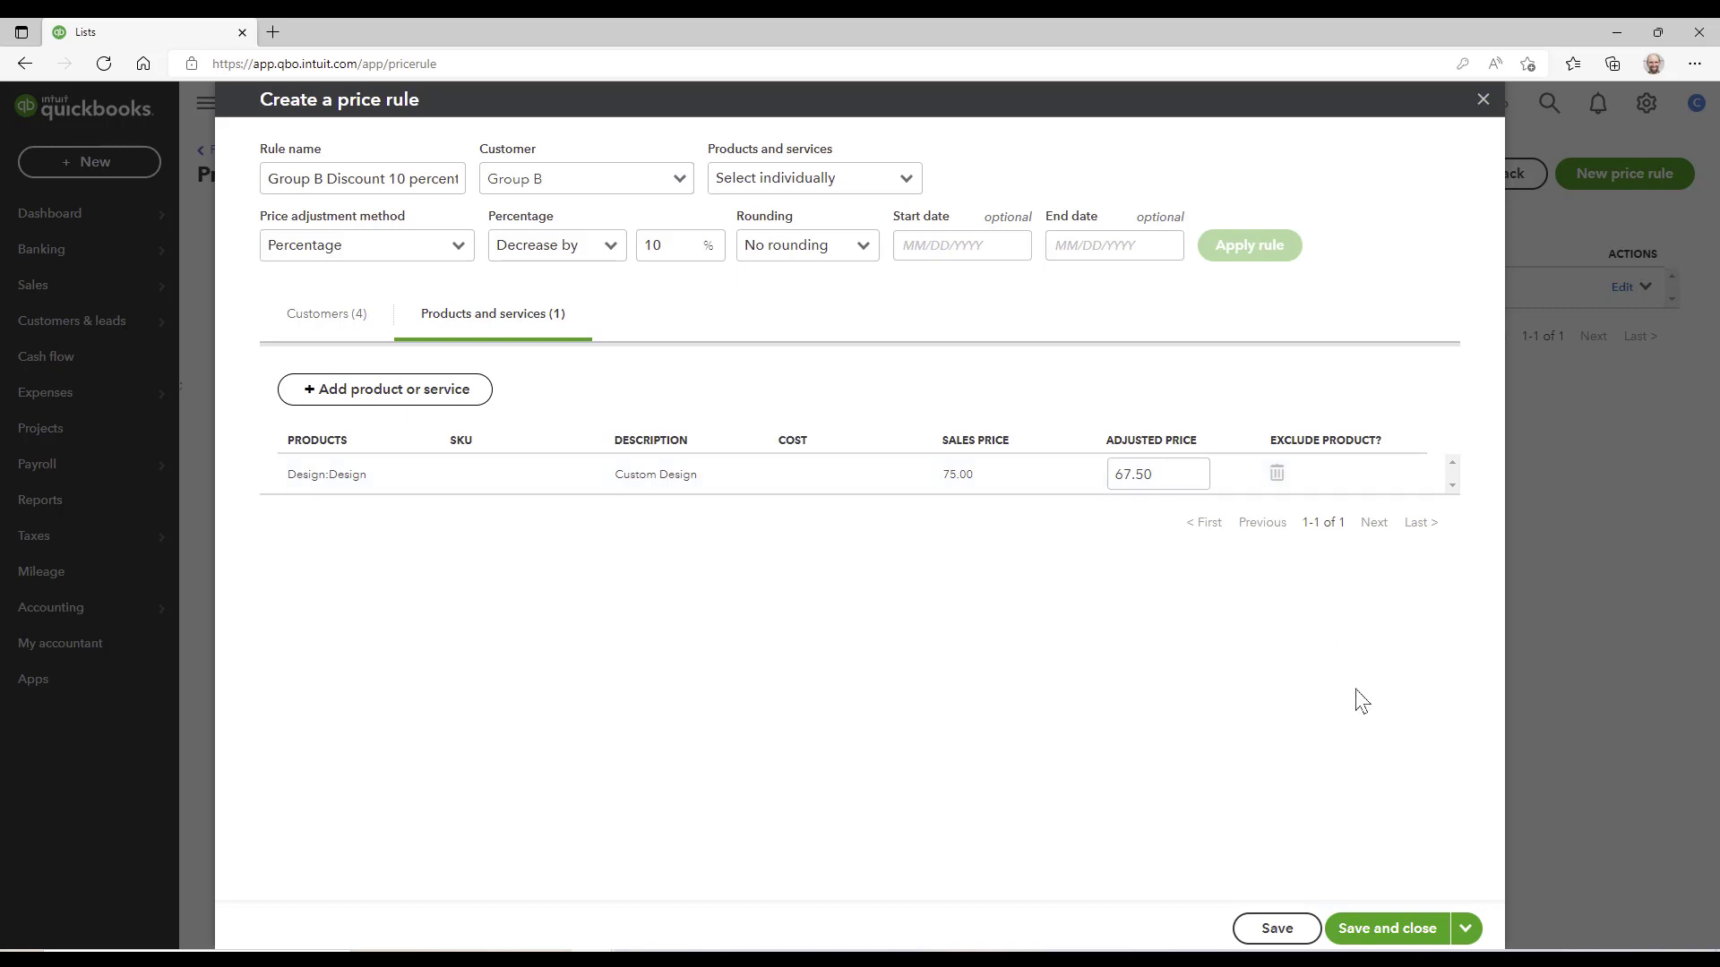
mouse_move(1385, 928)
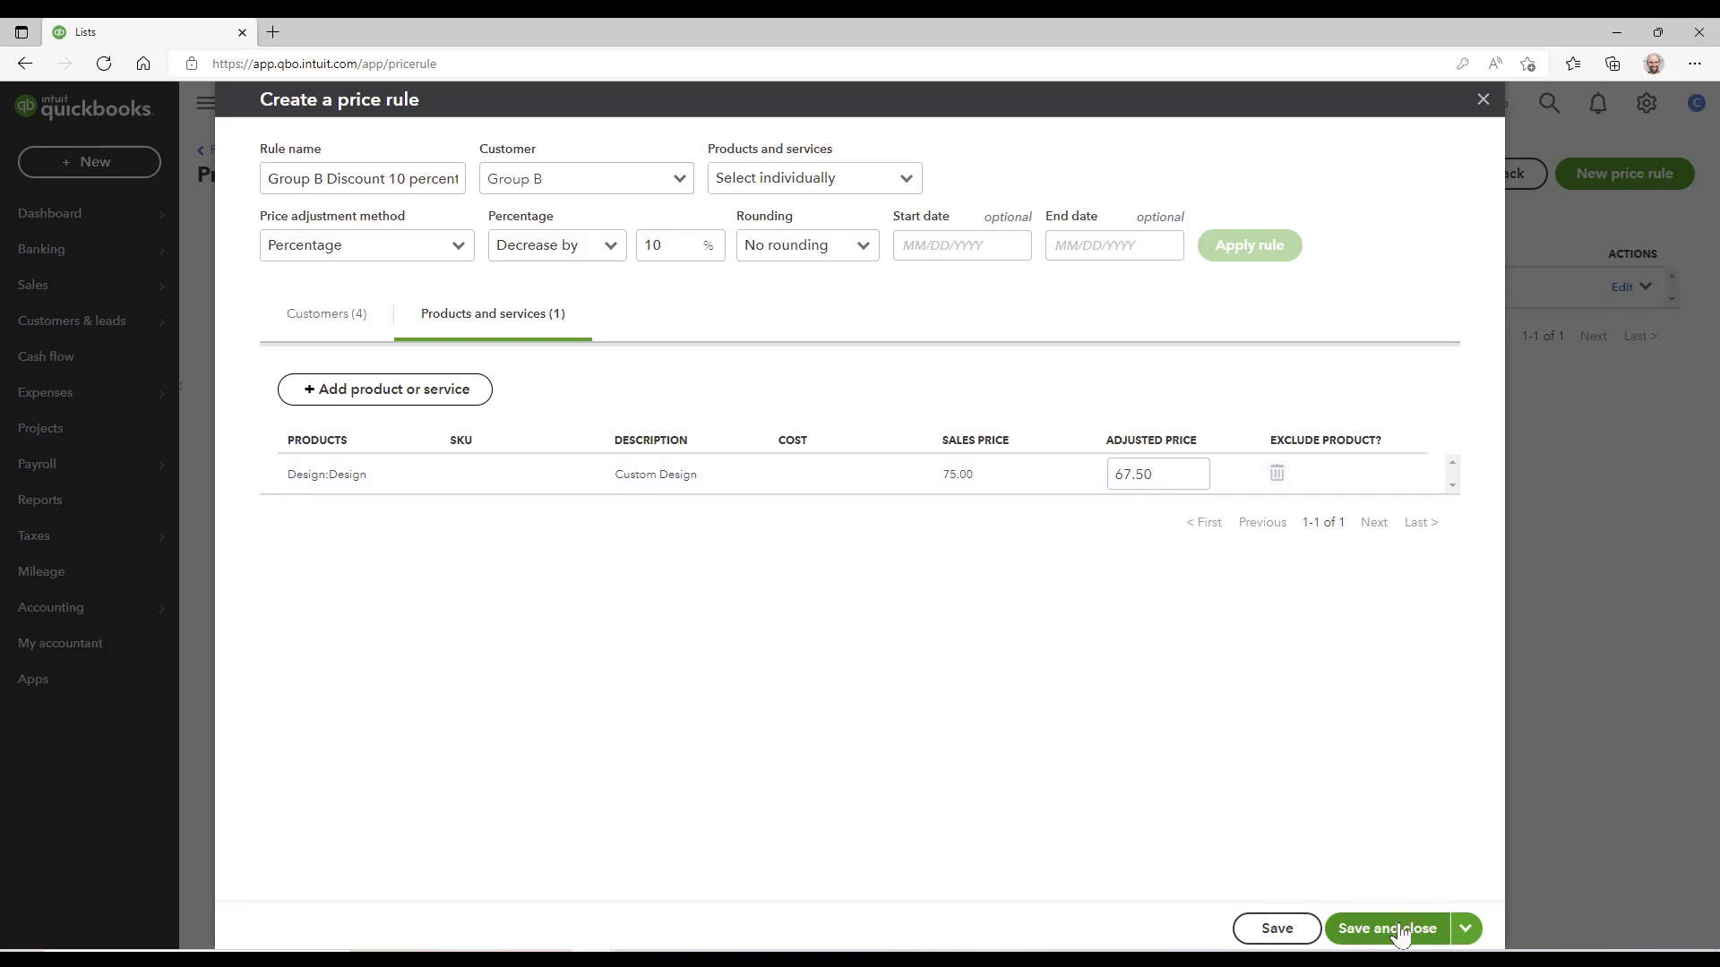
Step: Save the 'Group B Discount 10 percent' price rule and close the Create a price rule form
left_click(1464, 928)
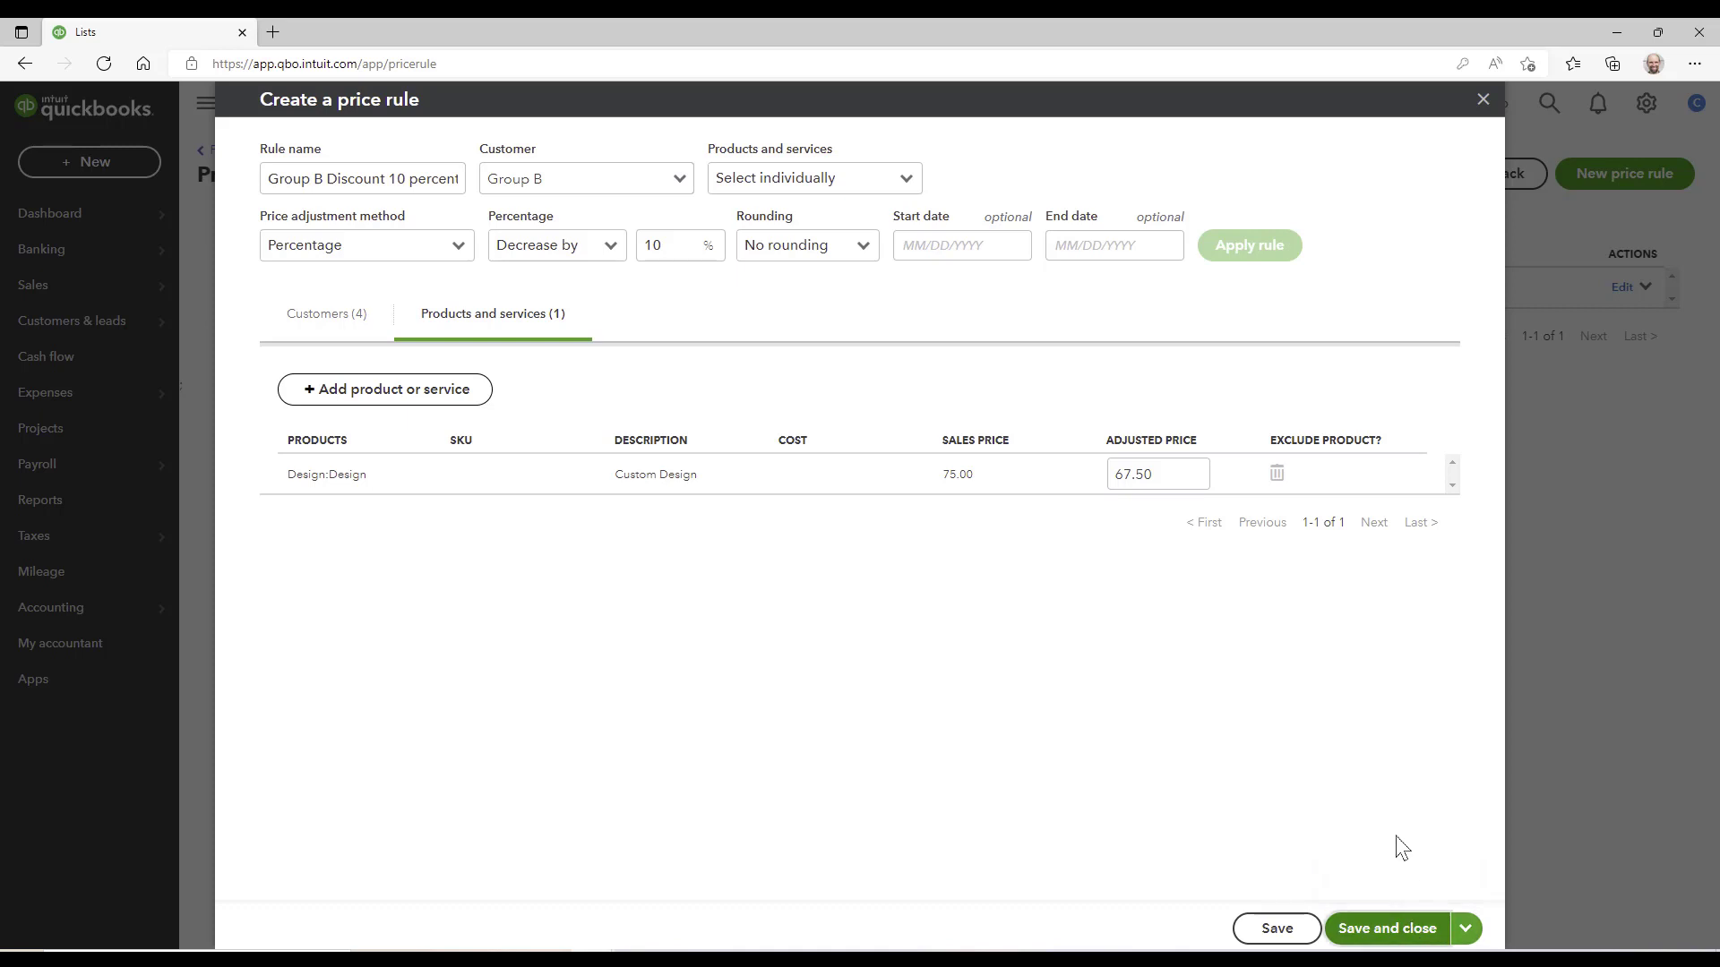
left_click(1386, 928)
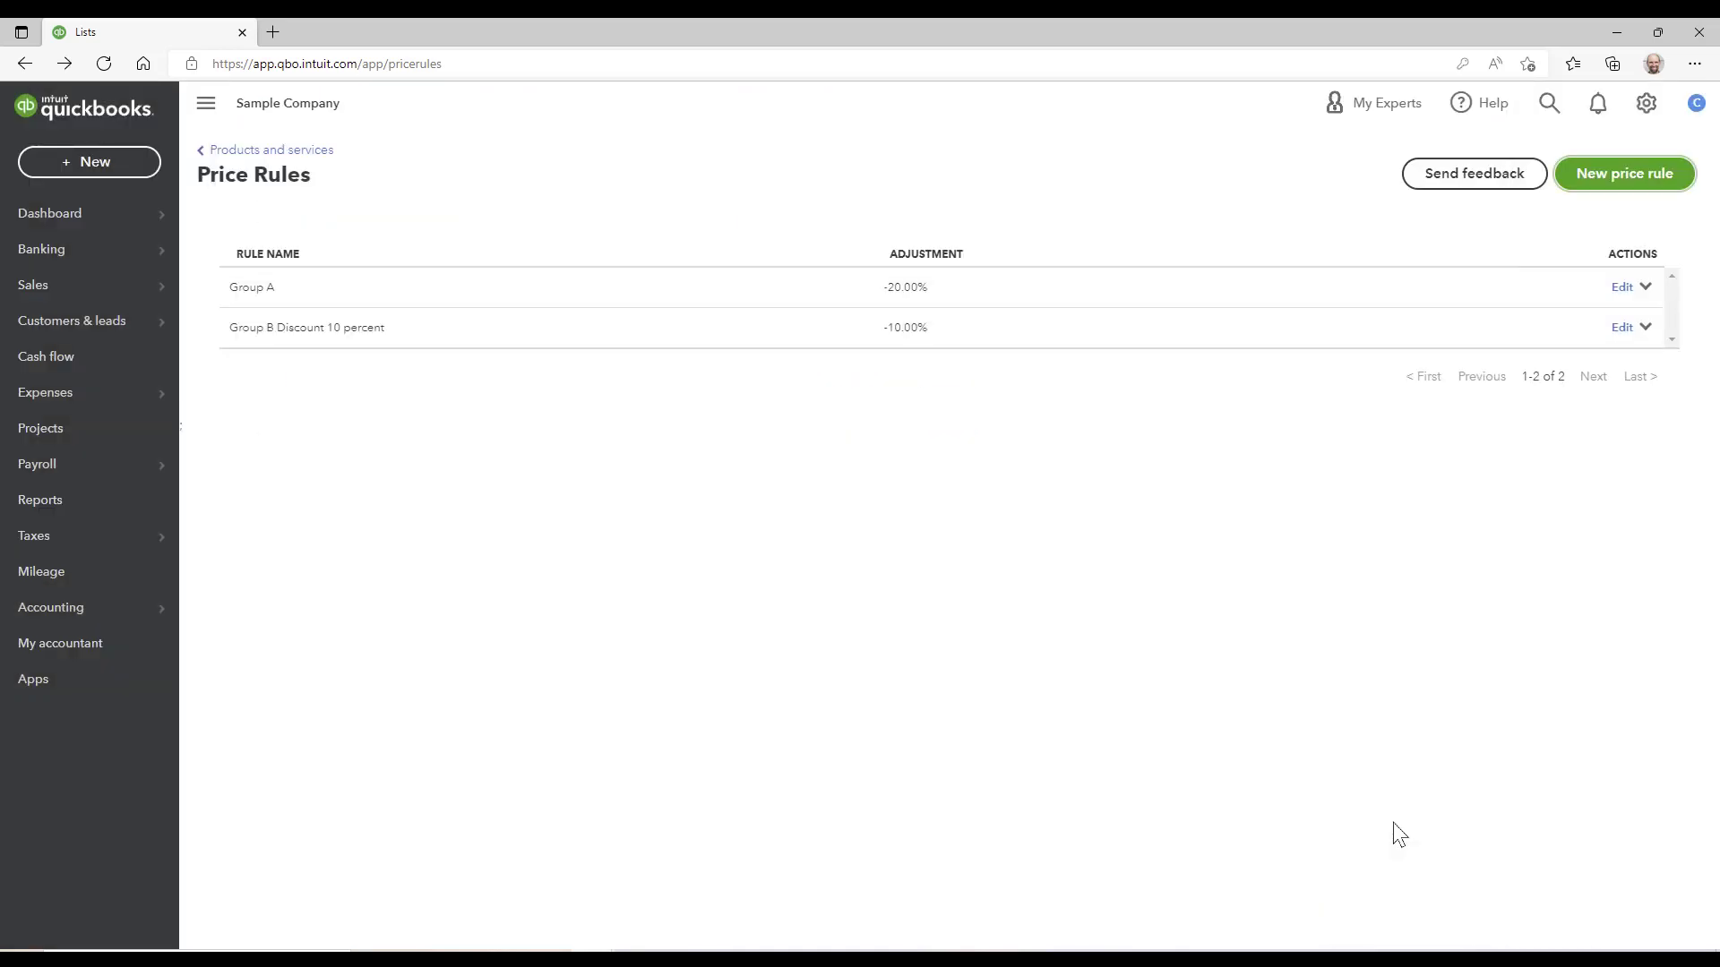